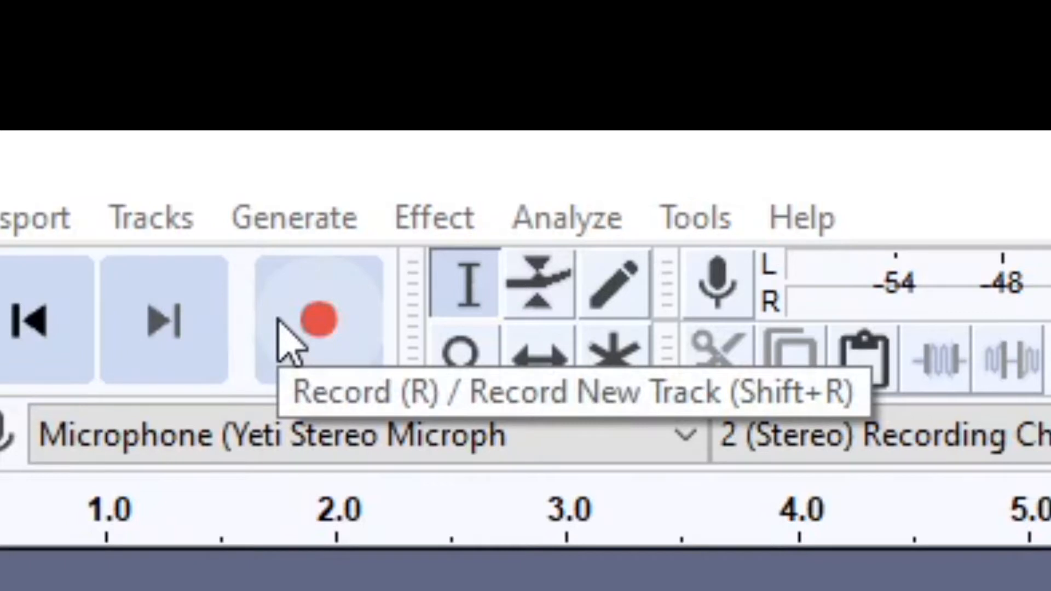
# - Record a voice take of about sixteen seconds and stop the recording
pyautogui.click(163, 39)
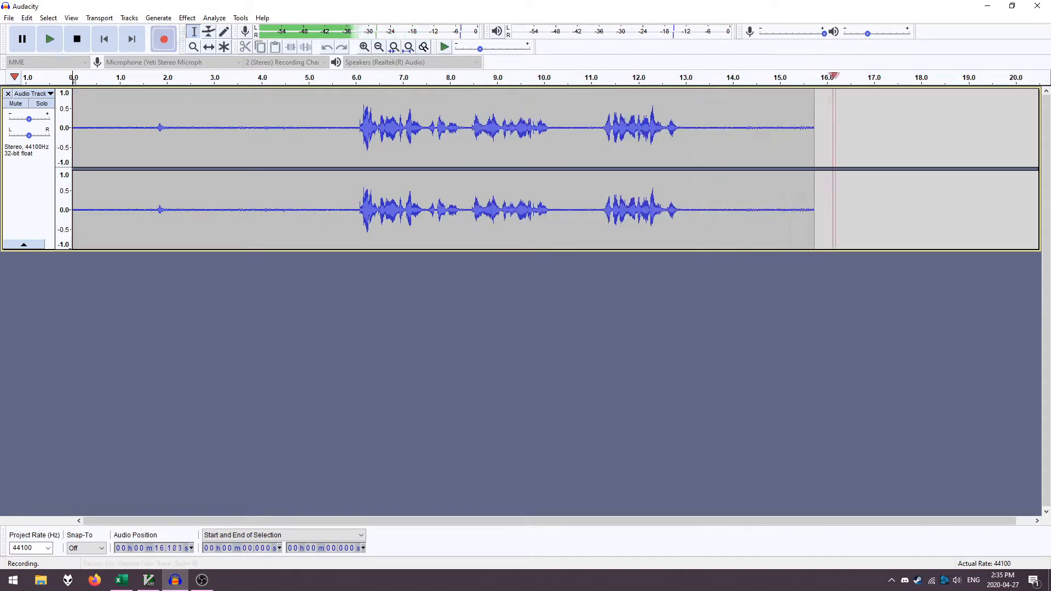
pyautogui.click(77, 38)
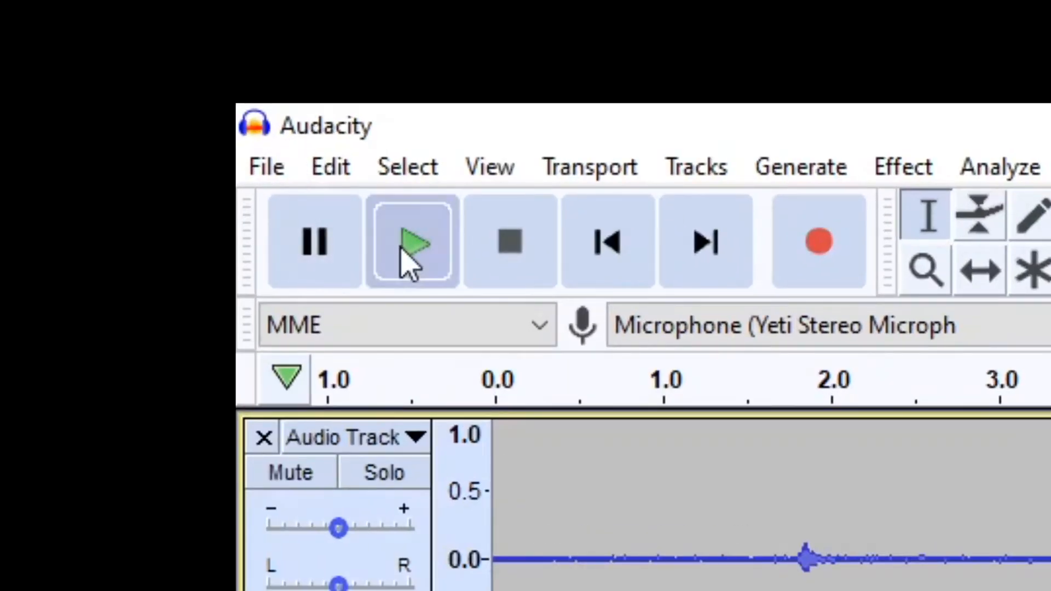
# - Play back the recording, then mark the silent opening from 0 to about 5.6 s as the noise sample
pyautogui.click(411, 244)
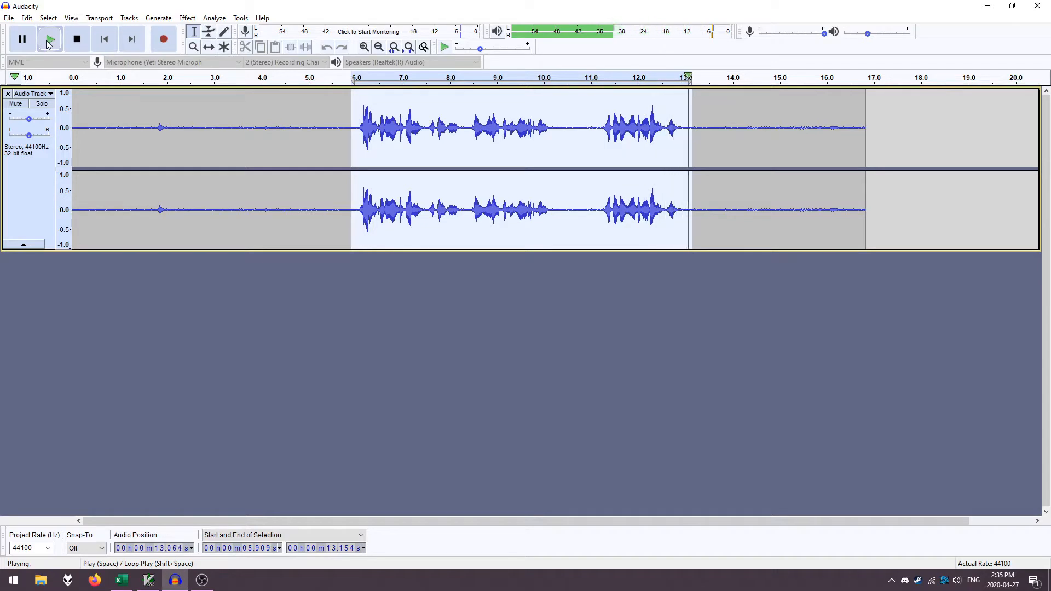
pyautogui.click(76, 38)
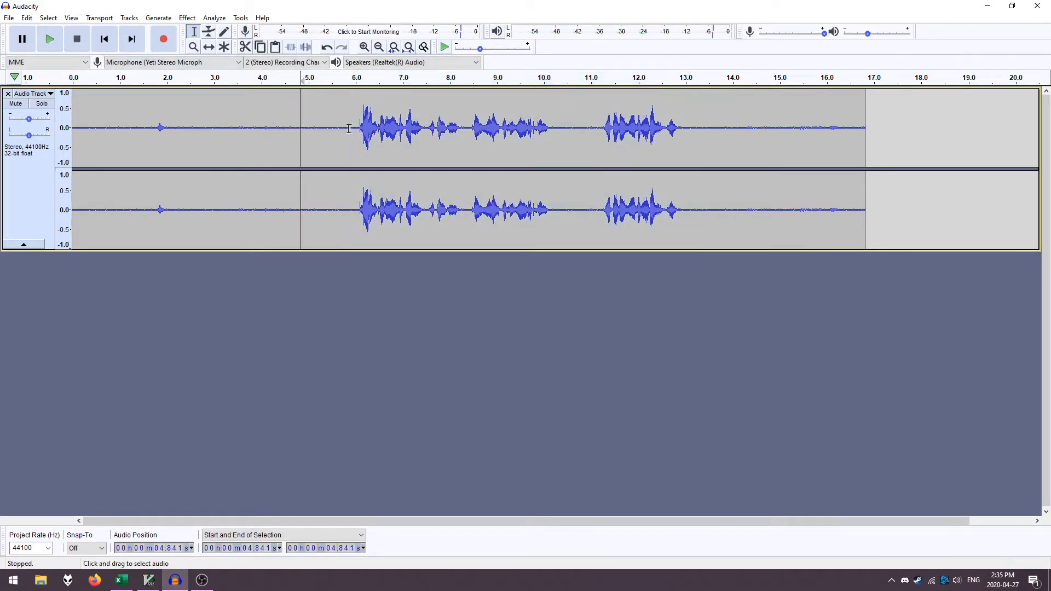
pyautogui.moveTo(73, 127); pyautogui.dragTo(335, 127)
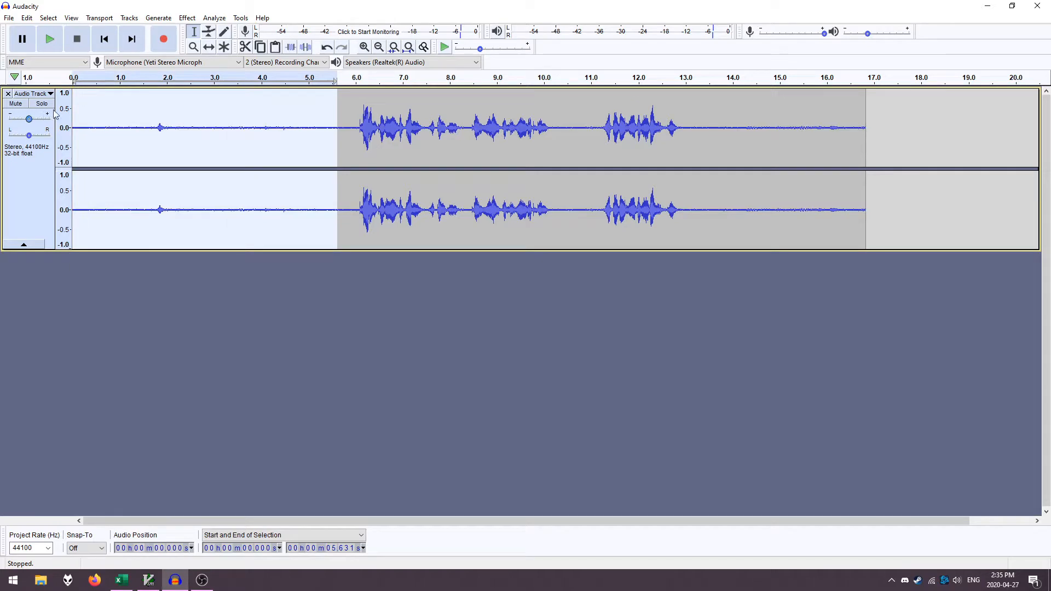
pyautogui.click(364, 47)
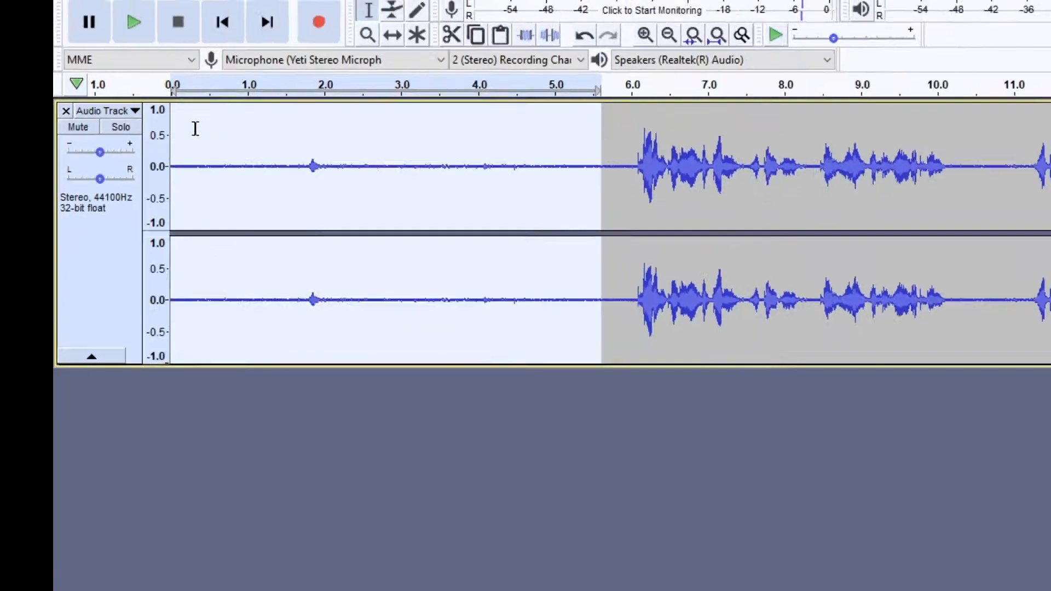
# - Capture the noise profile from the quiet opening and apply 17 dB Noise Reduction to the whole recording
pyautogui.click(187, 17)
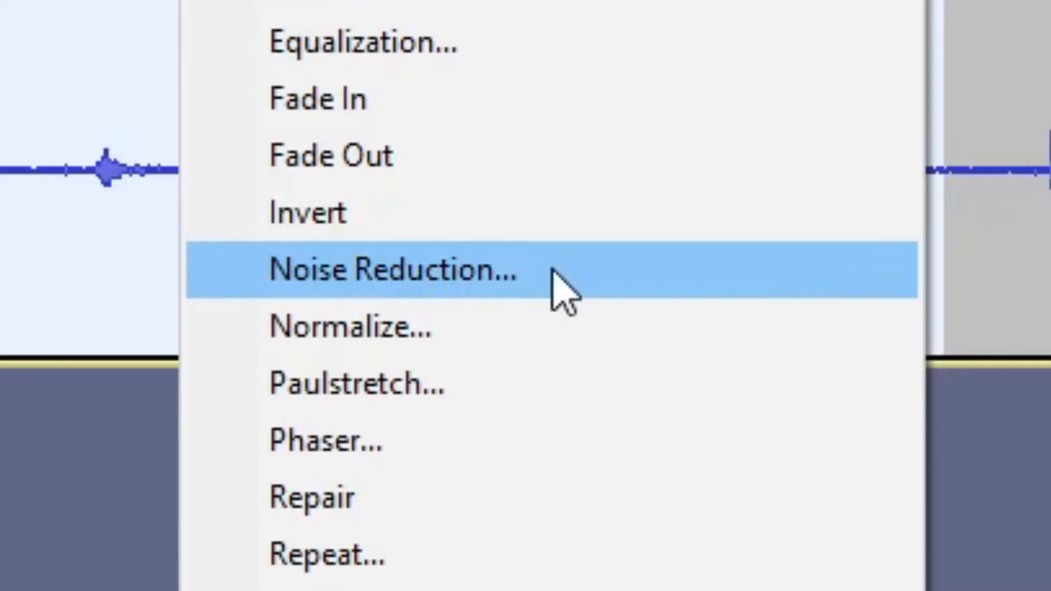
pyautogui.click(394, 269)
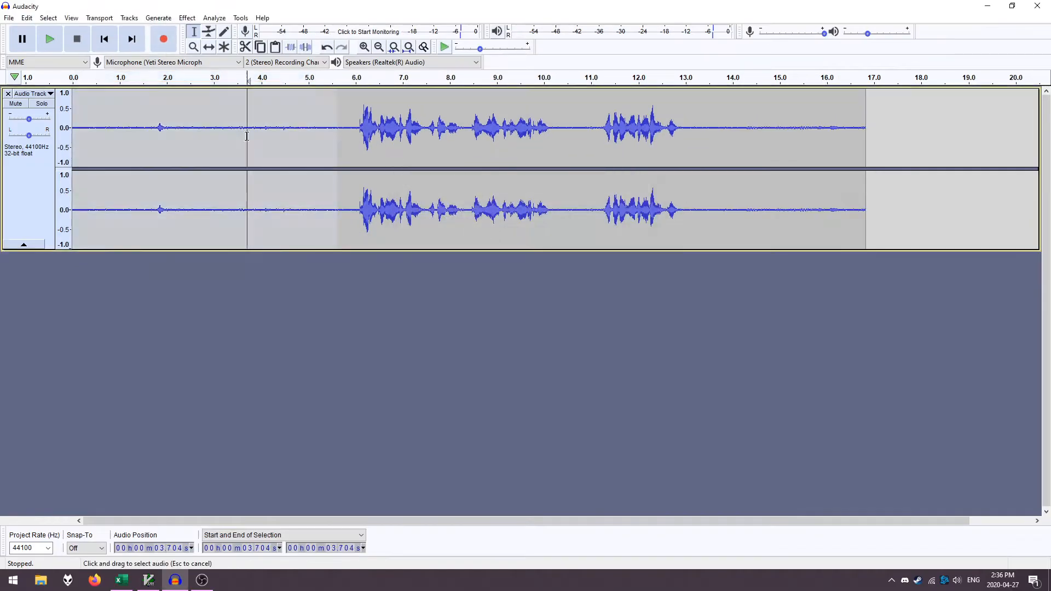
pyautogui.press('ctrl+a')
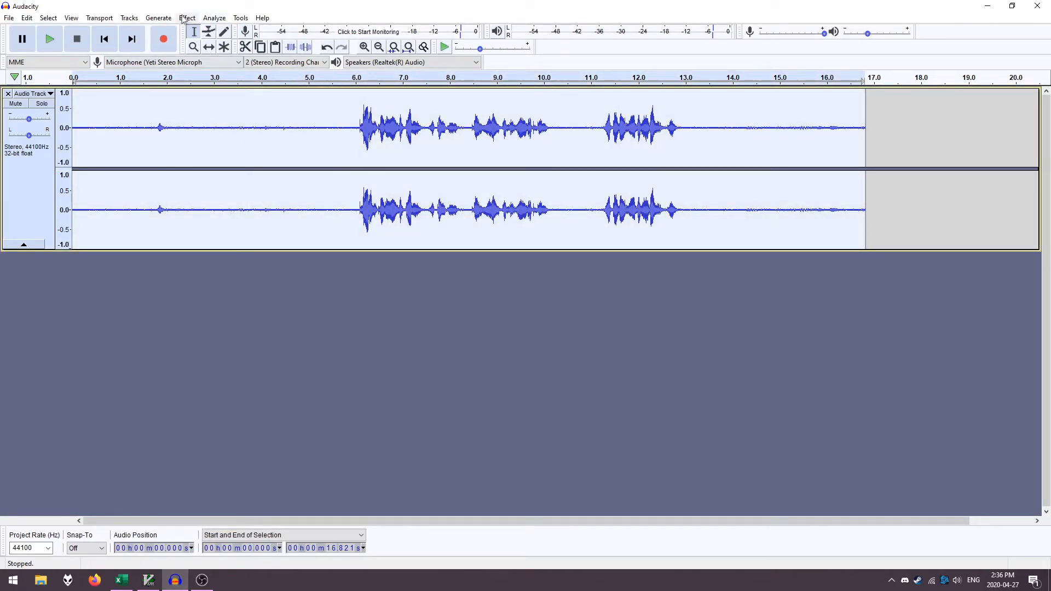
pyautogui.click(187, 17)
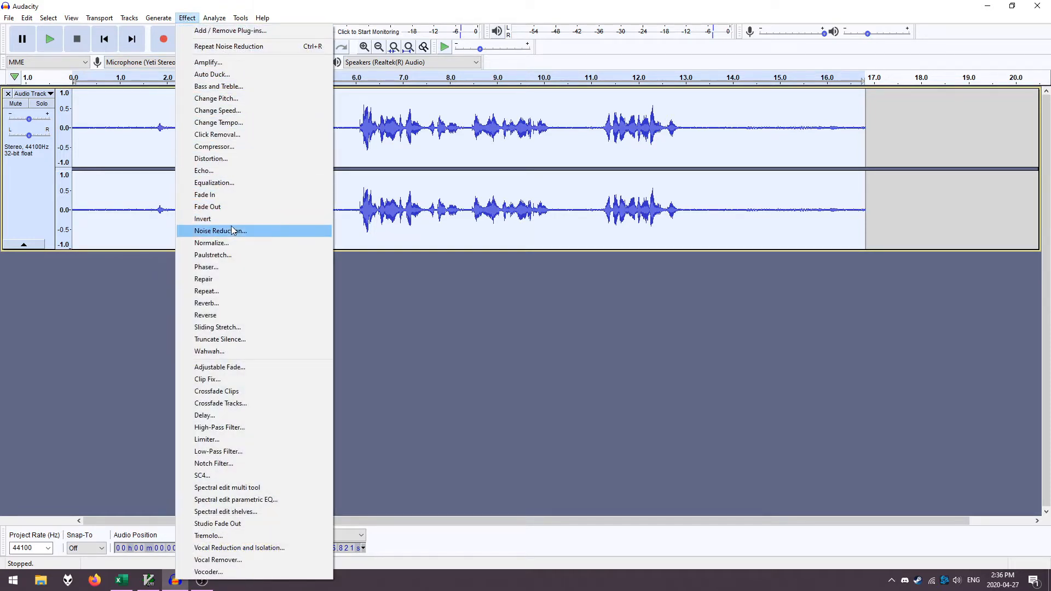
pyautogui.click(220, 231)
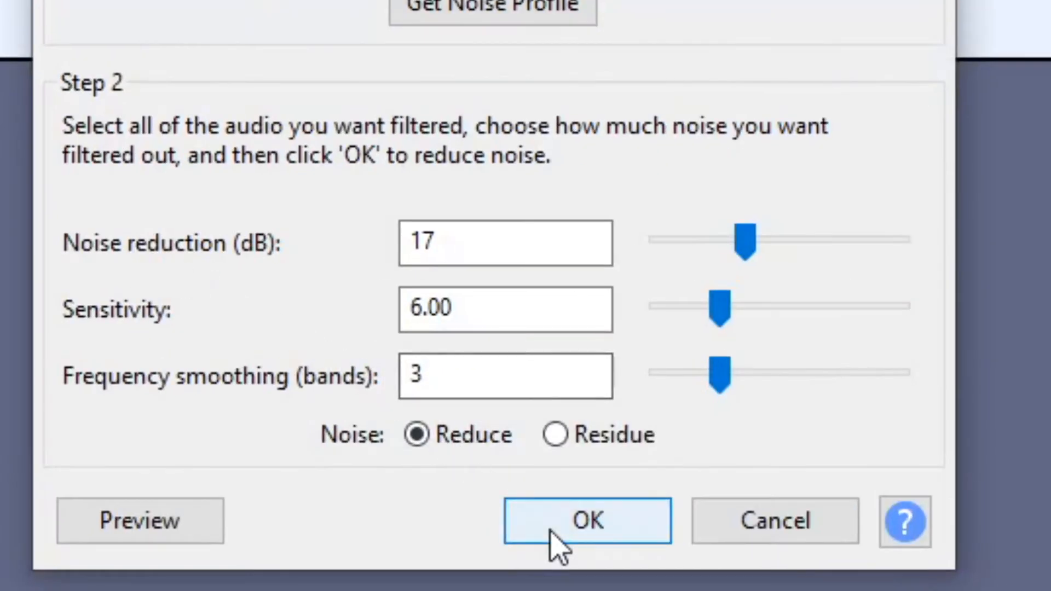
pyautogui.click(586, 521)
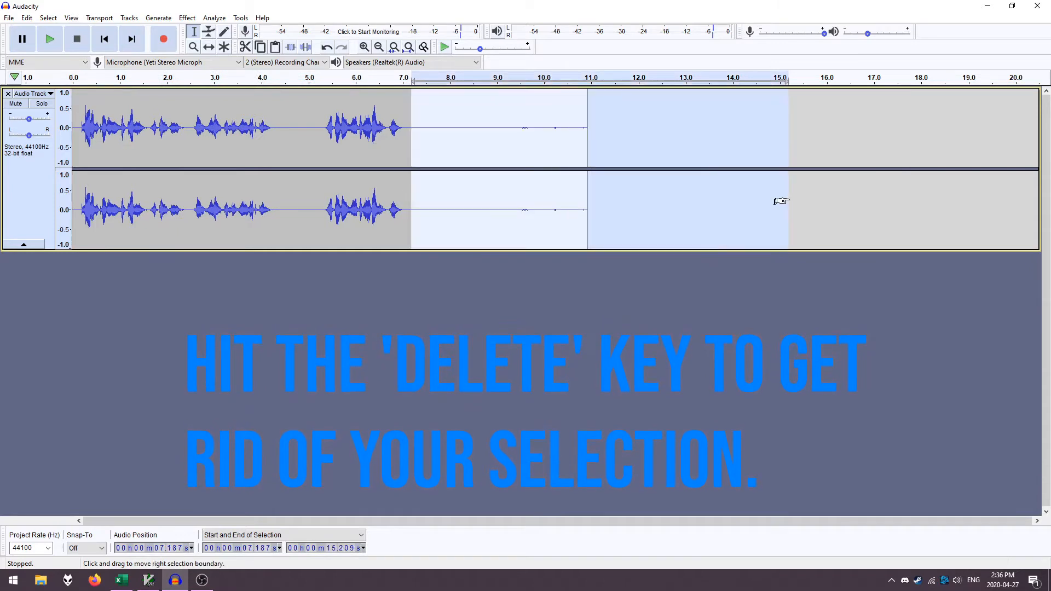
# - Delete the trailing silence to leave a seven-second speech clip and play it back
pyautogui.press('delete')
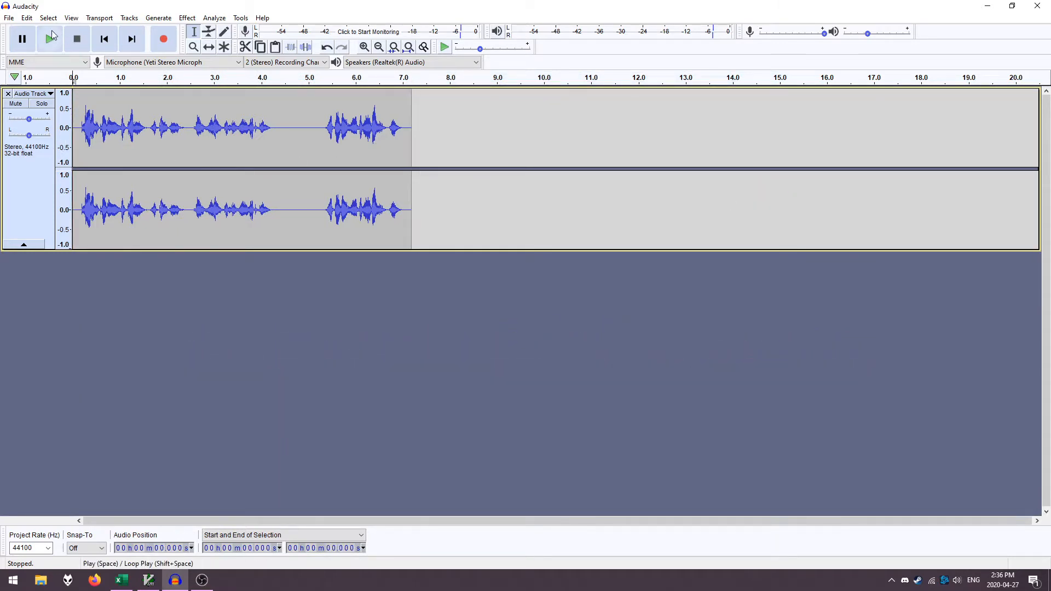
pyautogui.click(51, 39)
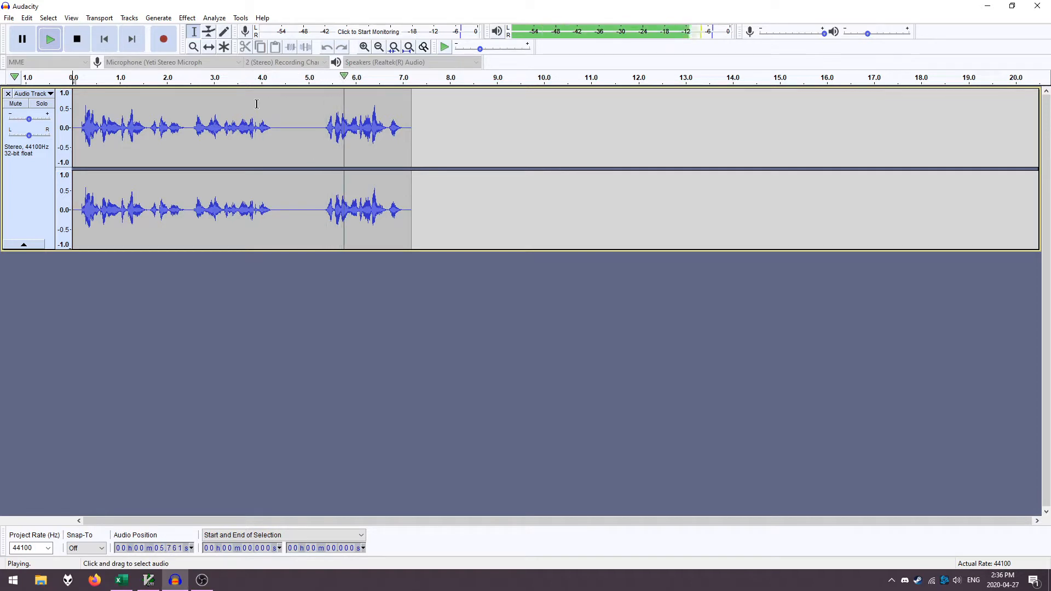
pyautogui.click(77, 38)
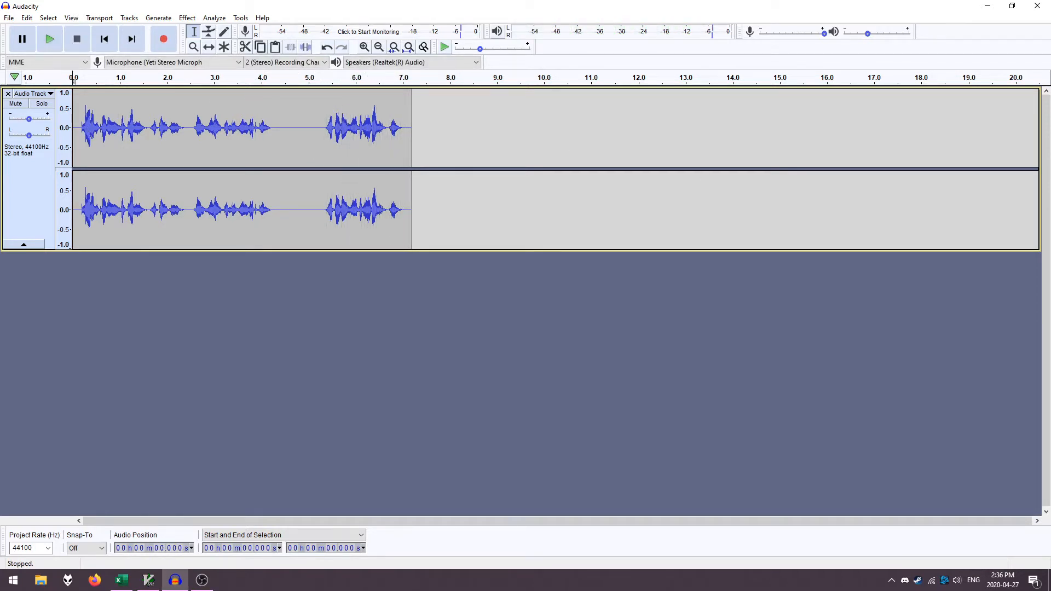
pyautogui.moveTo(213, 17)
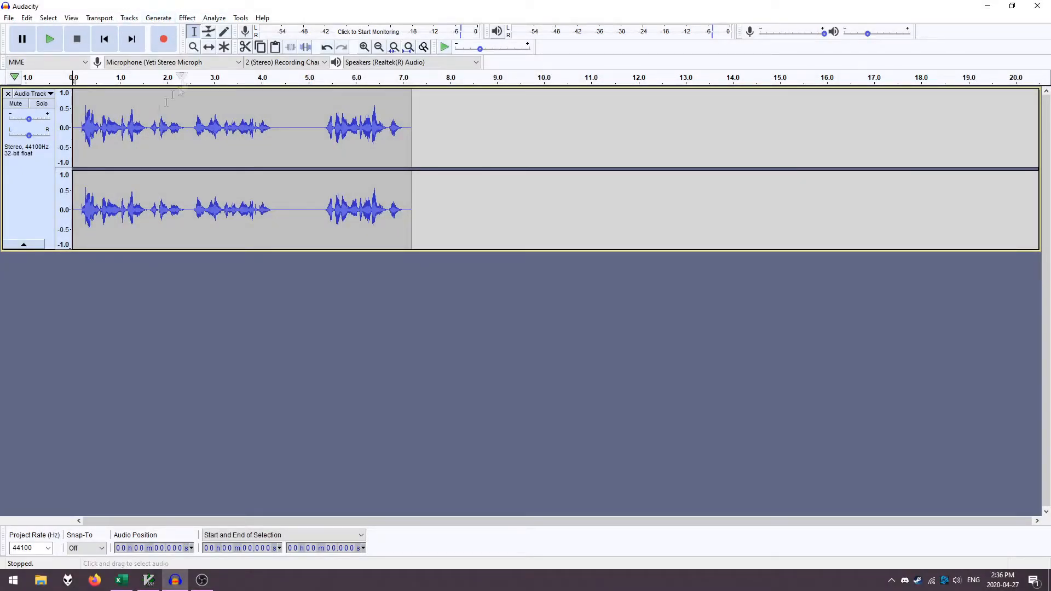
pyautogui.click(186, 18)
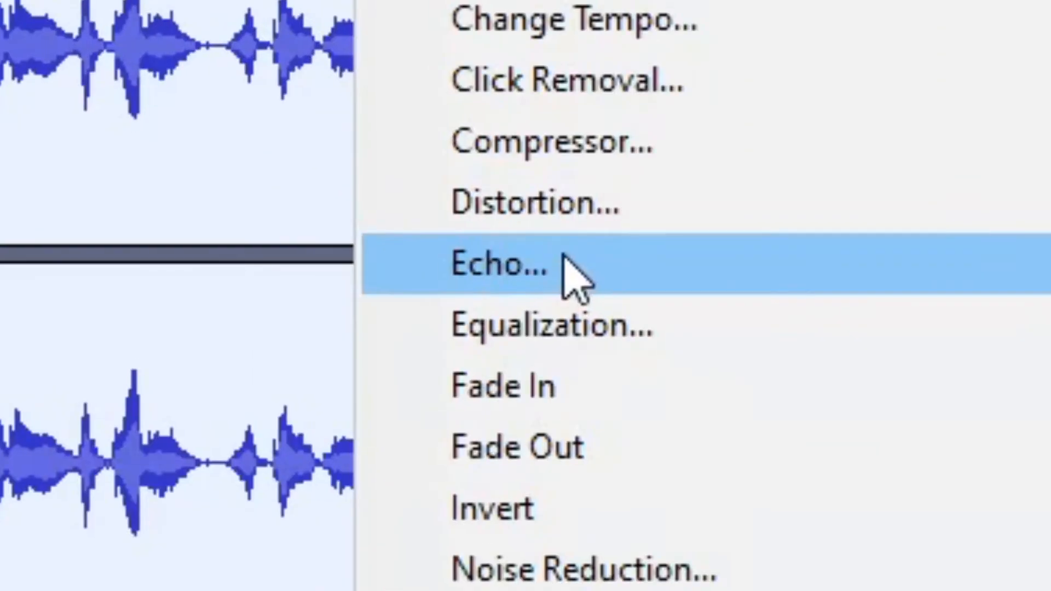
pyautogui.click(496, 264)
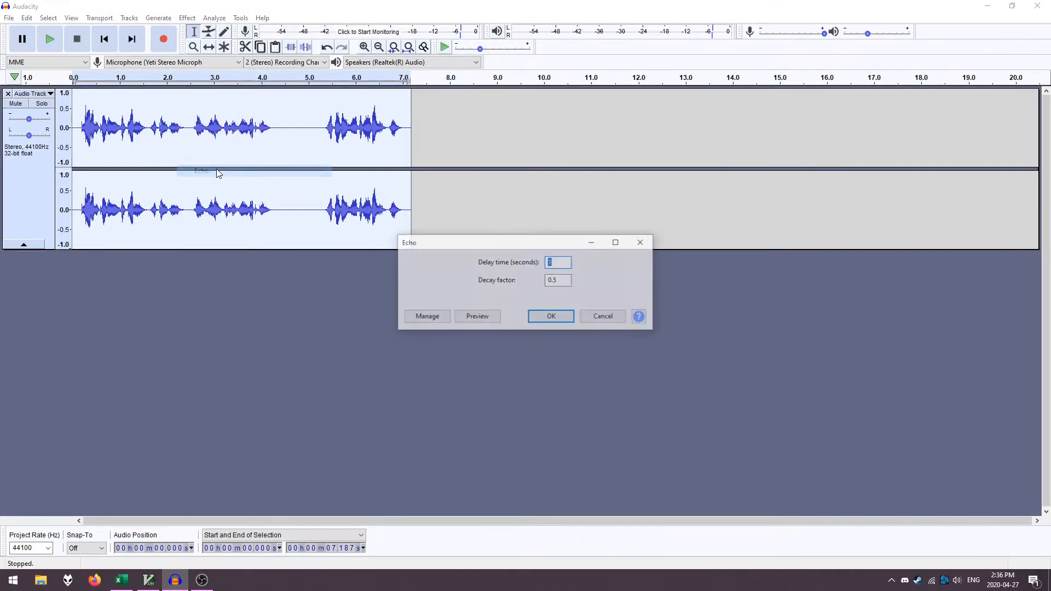
pyautogui.click(549, 316)
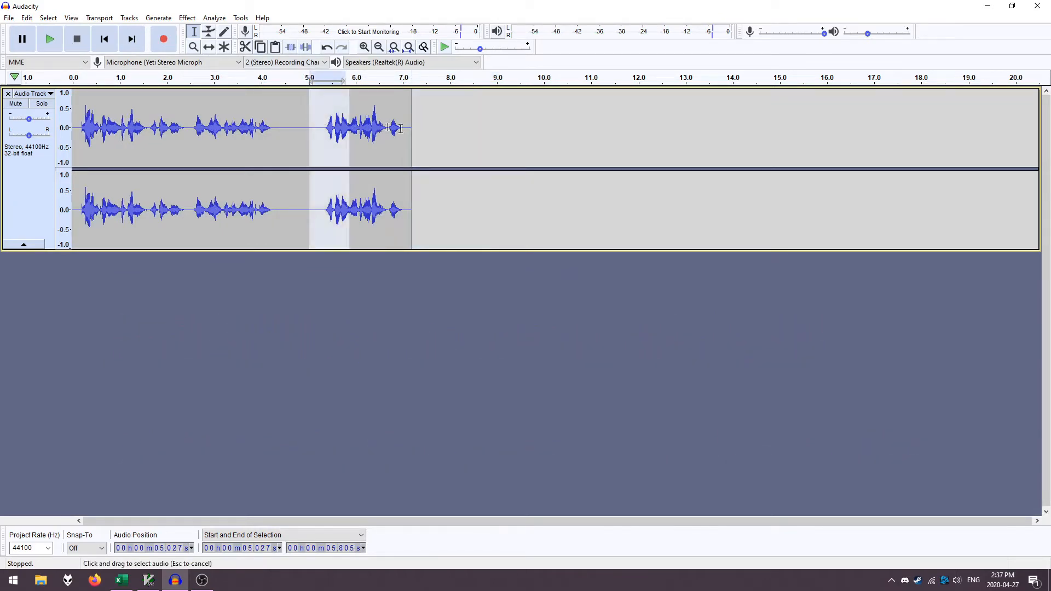
# - Mark a stretch past the clip's end so about two seconds of silence can be generated there
pyautogui.moveTo(345, 127); pyautogui.dragTo(411, 127)
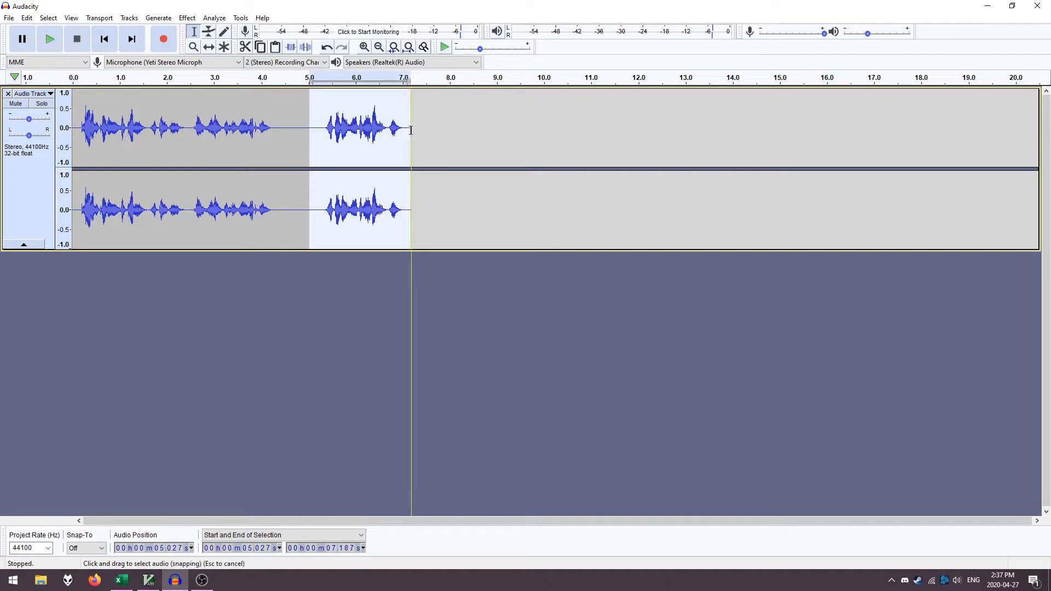
pyautogui.moveTo(402, 129)
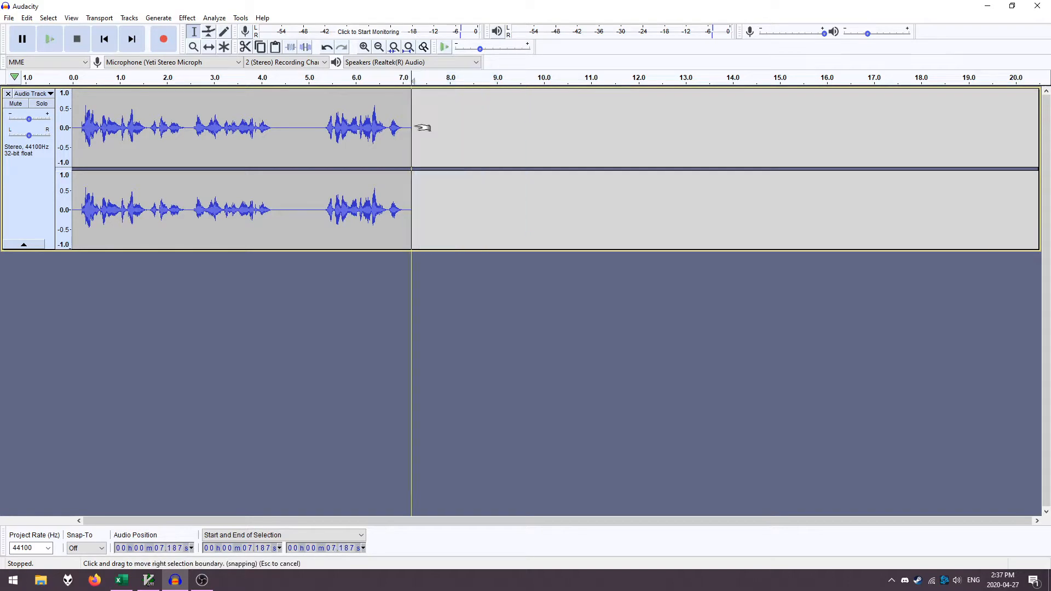
pyautogui.moveTo(411, 127); pyautogui.dragTo(506, 127)
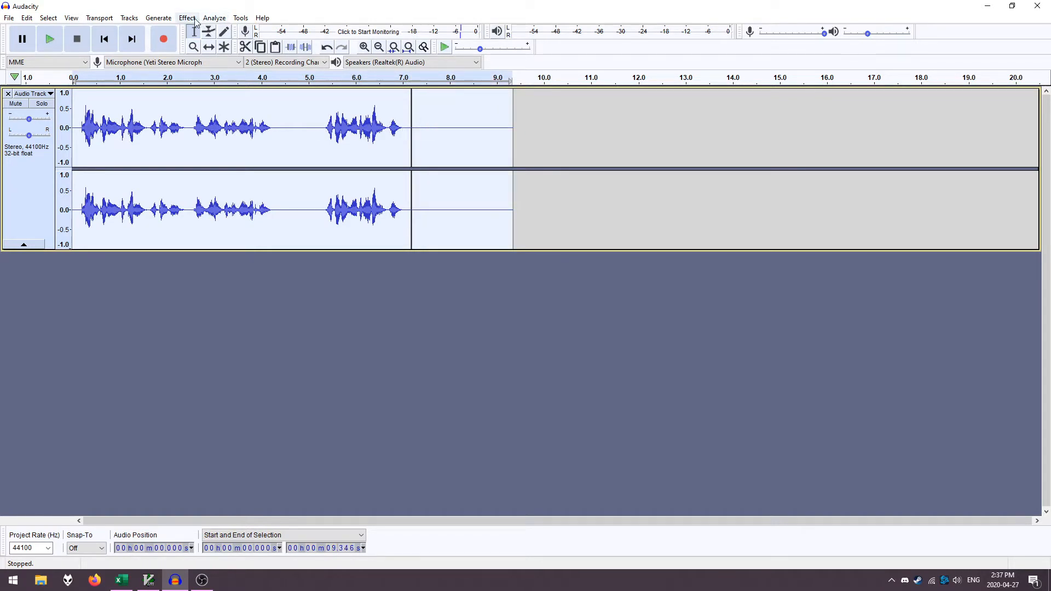
# - Apply the Echo effect to the whole clip and listen to the fading repeats
pyautogui.click(188, 17)
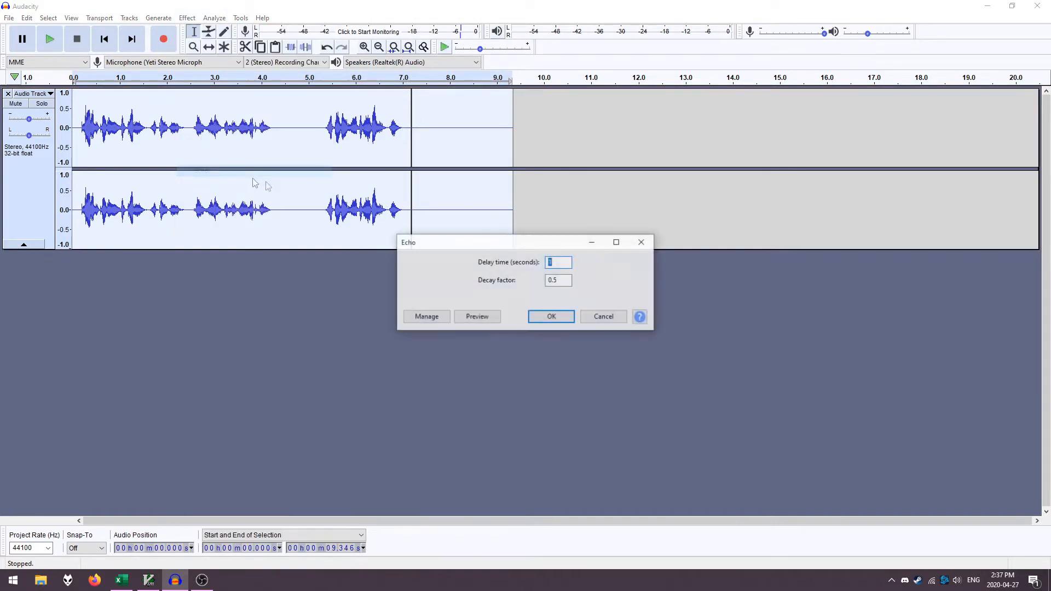
pyautogui.click(551, 316)
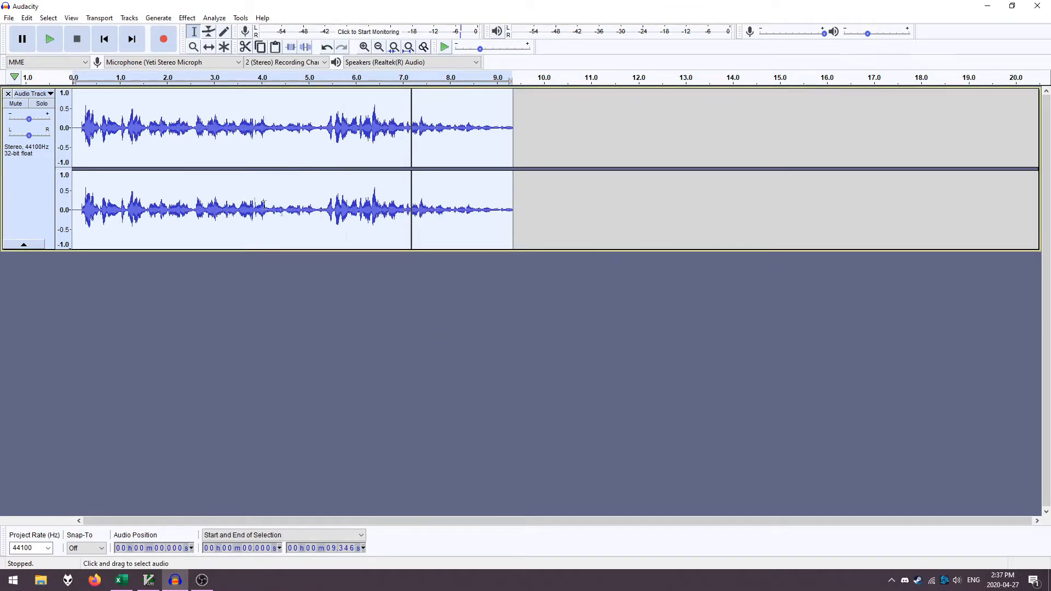
pyautogui.click(49, 38)
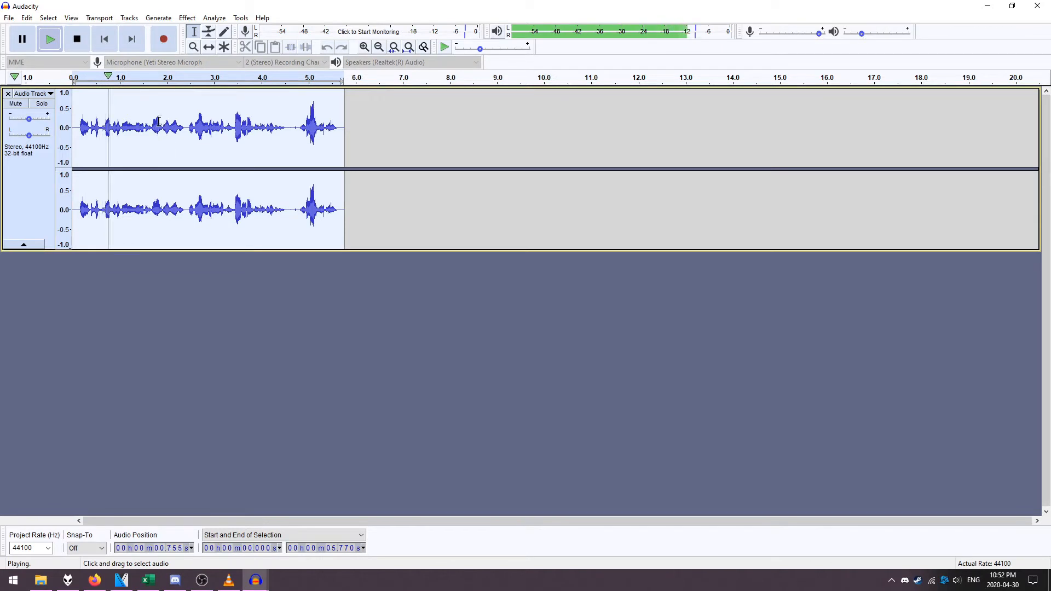
# - Play the new 5.8-second voice clip and bring up the effects list
pyautogui.click(171, 127)
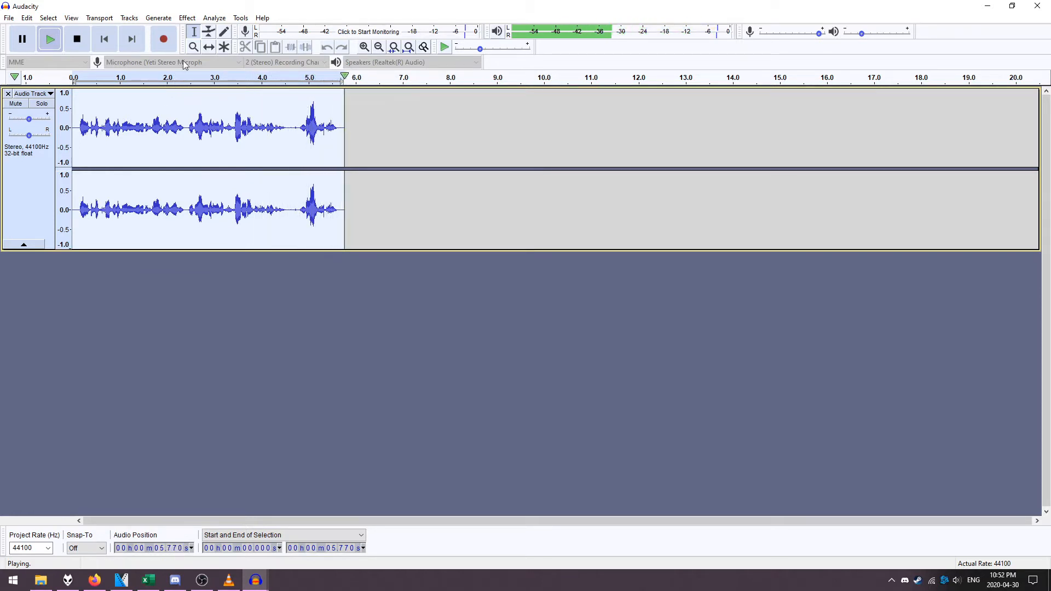
pyautogui.click(186, 17)
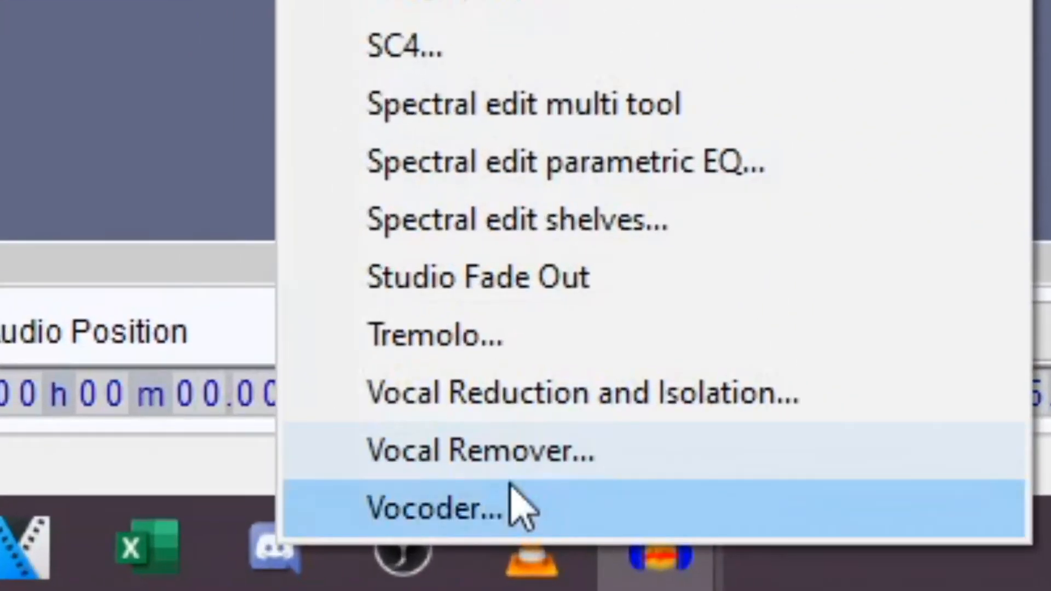
# - Apply the Vocoder robot effect to the voice with a distance of 60
pyautogui.click(436, 506)
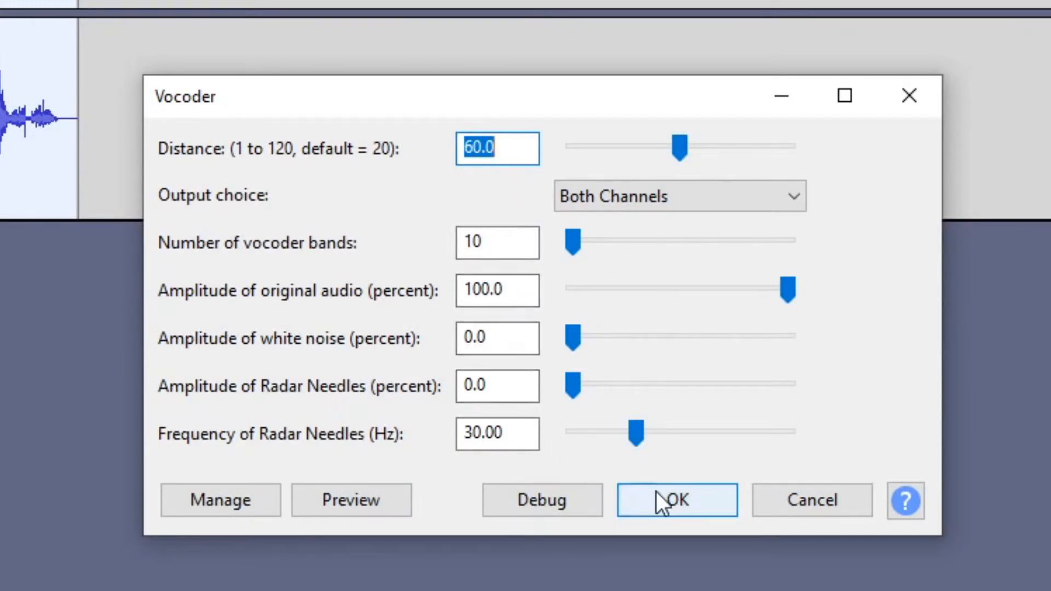
pyautogui.click(677, 499)
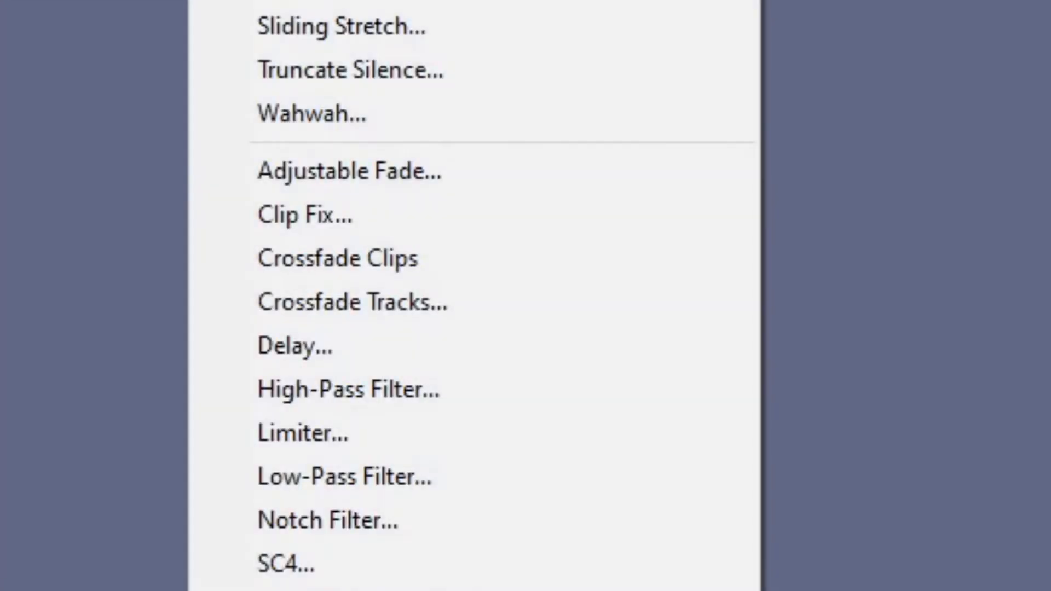
pyautogui.moveTo(353, 302)
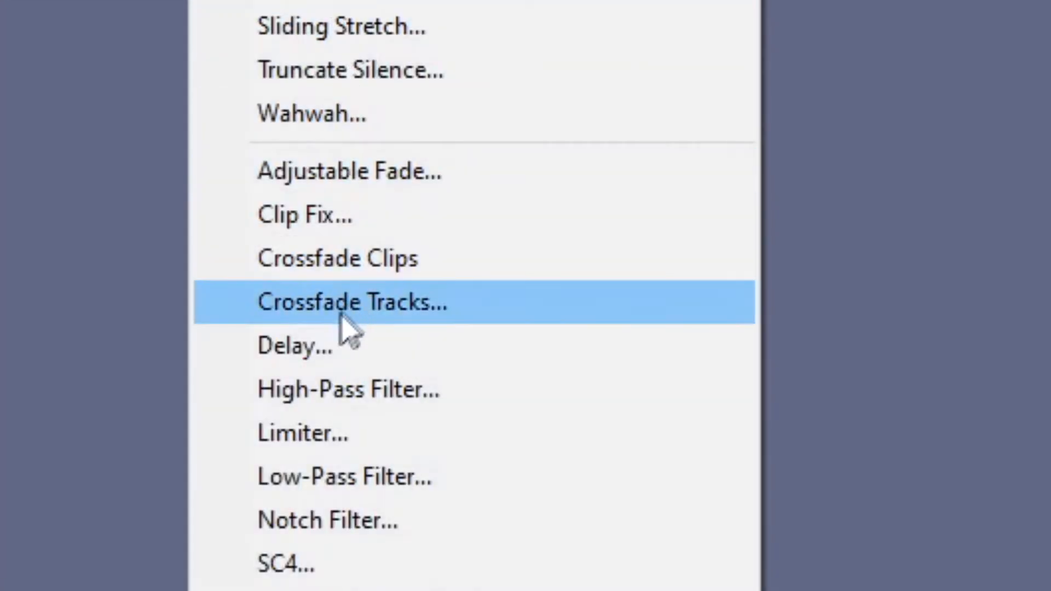
# - Review the Delay settings: Regular delay, -10 dB, 0.010 s, 0.400 semitones, 30 echoes
pyautogui.click(294, 345)
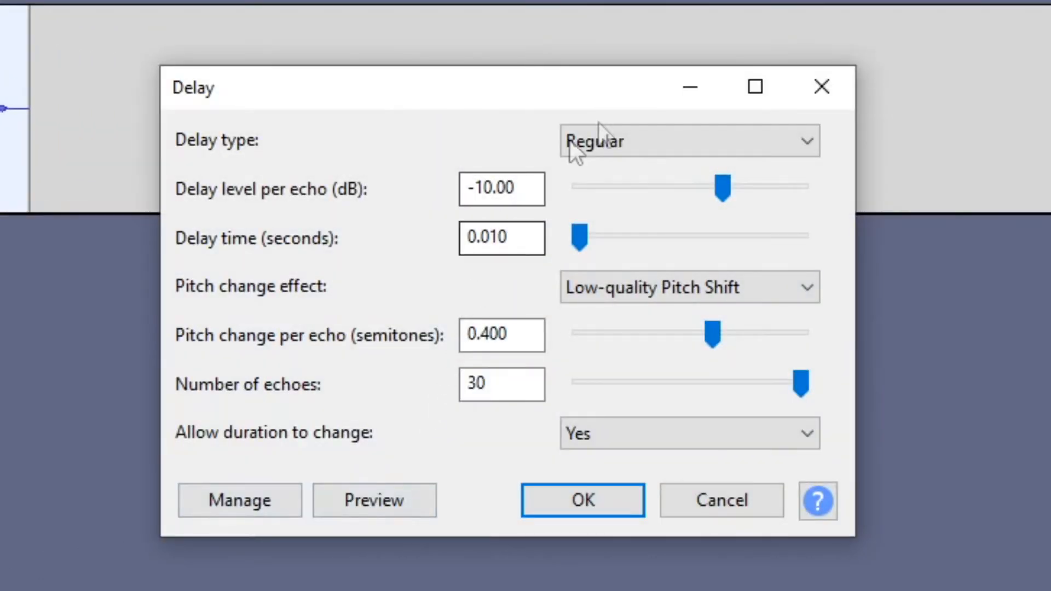
pyautogui.click(689, 141)
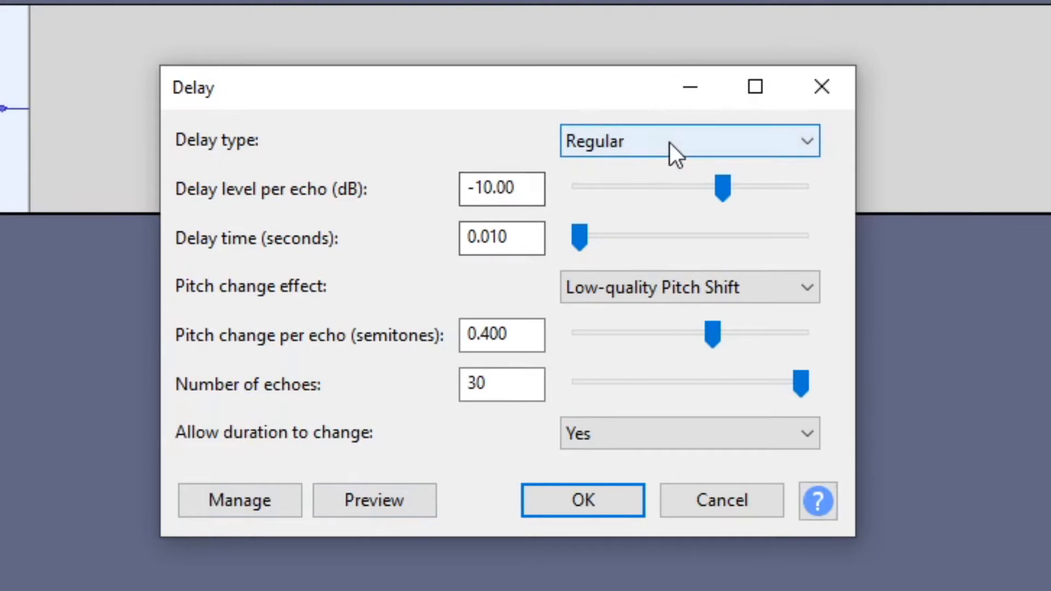
pyautogui.moveTo(516, 222)
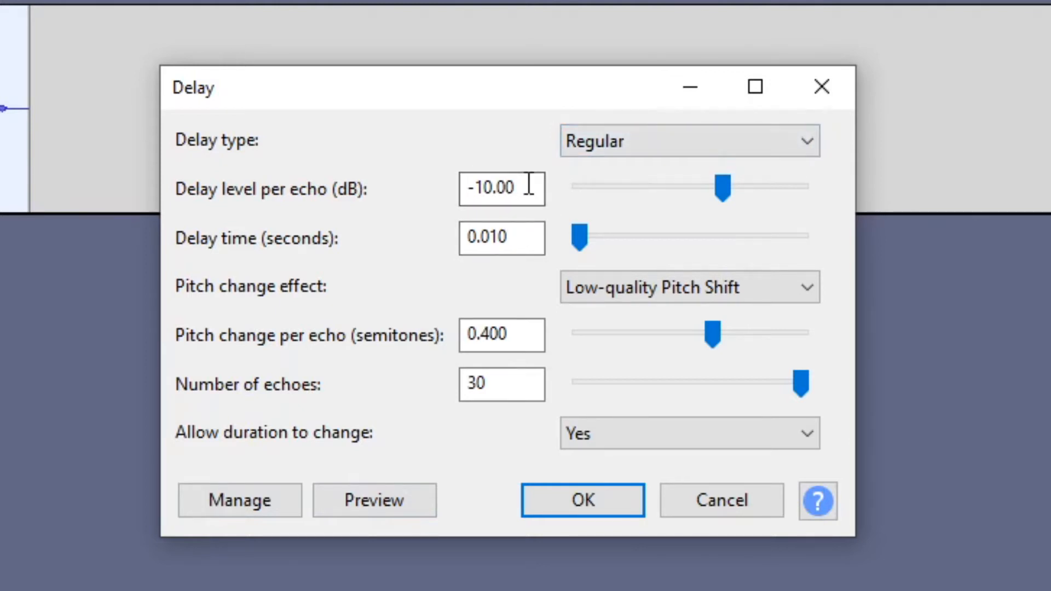
pyautogui.moveTo(527, 204)
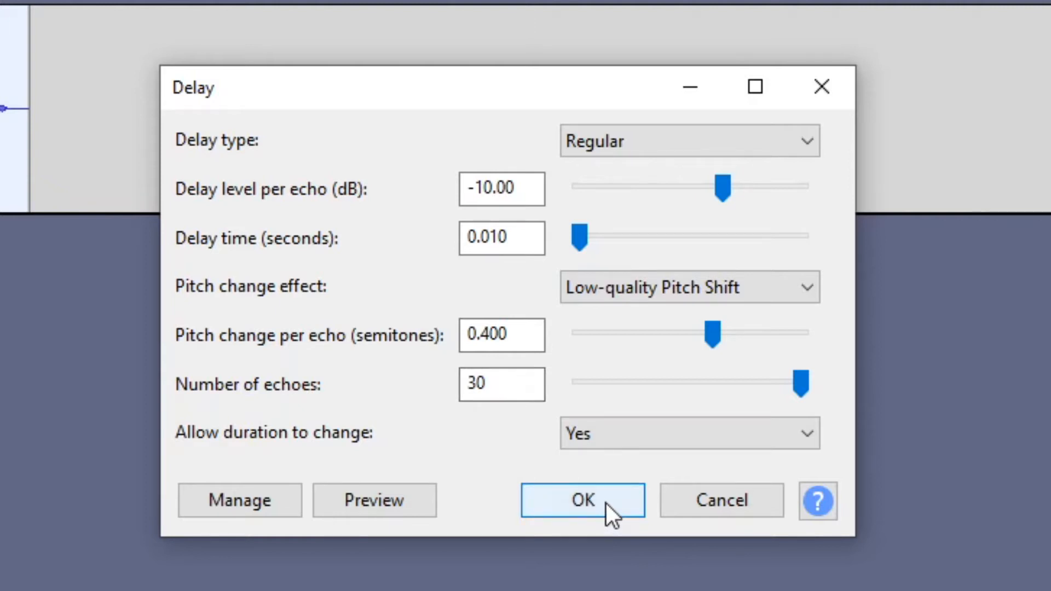
# - Apply the Delay effect for a ghostly pitch-shifting echo and play the result
pyautogui.click(582, 501)
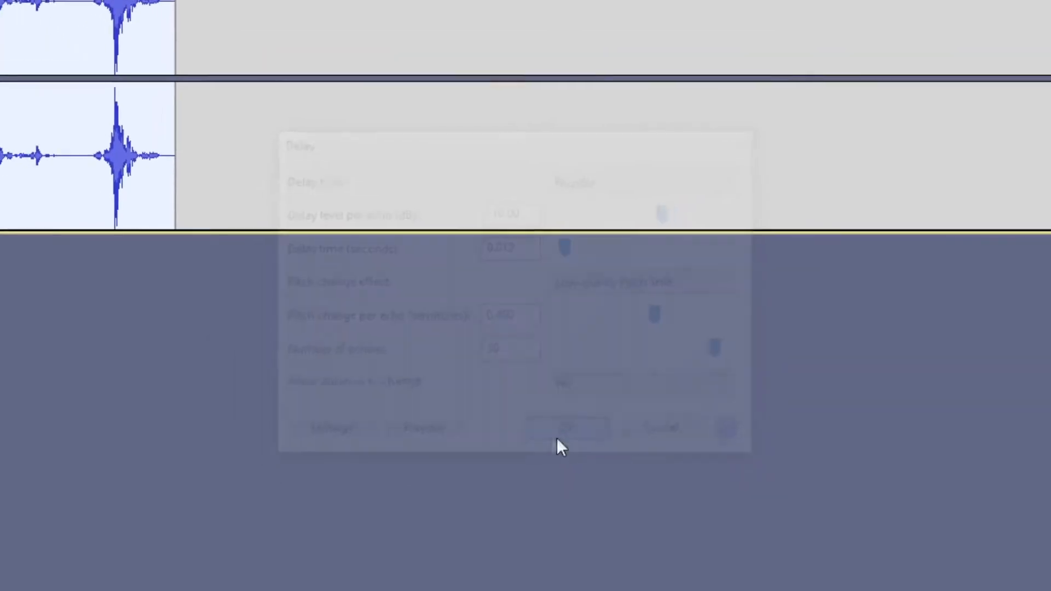
pyautogui.click(567, 428)
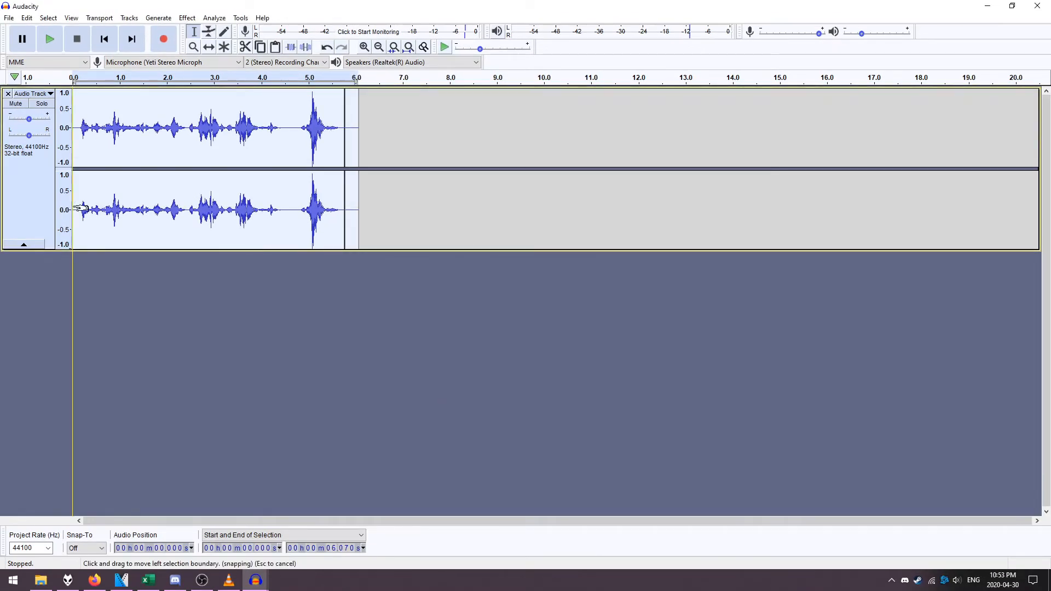
pyautogui.click(50, 38)
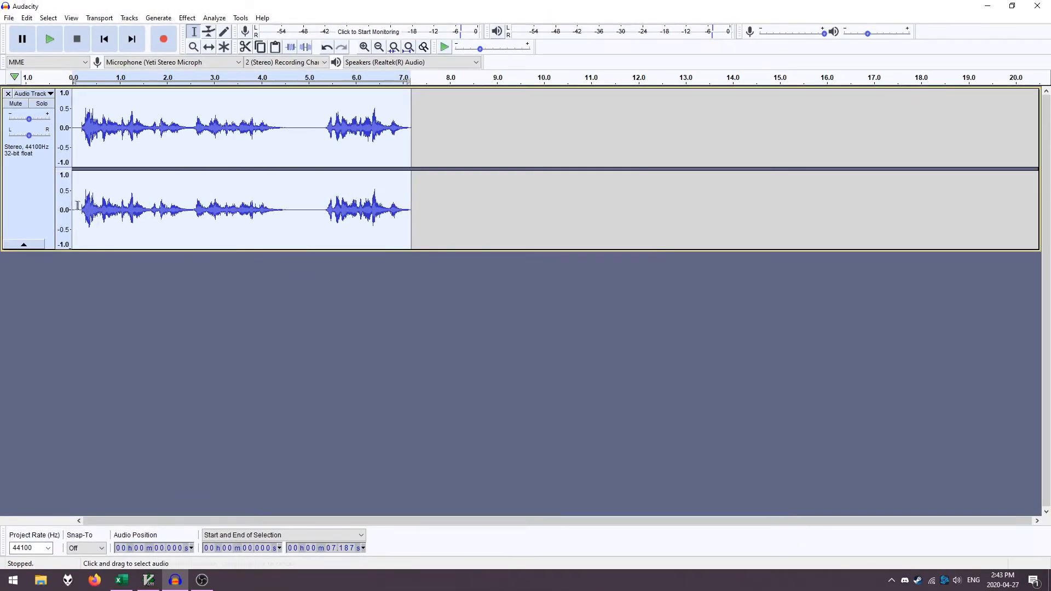
# - Play back the fresh 7.2-second voice clip, stop it, and select the whole track
pyautogui.click(49, 38)
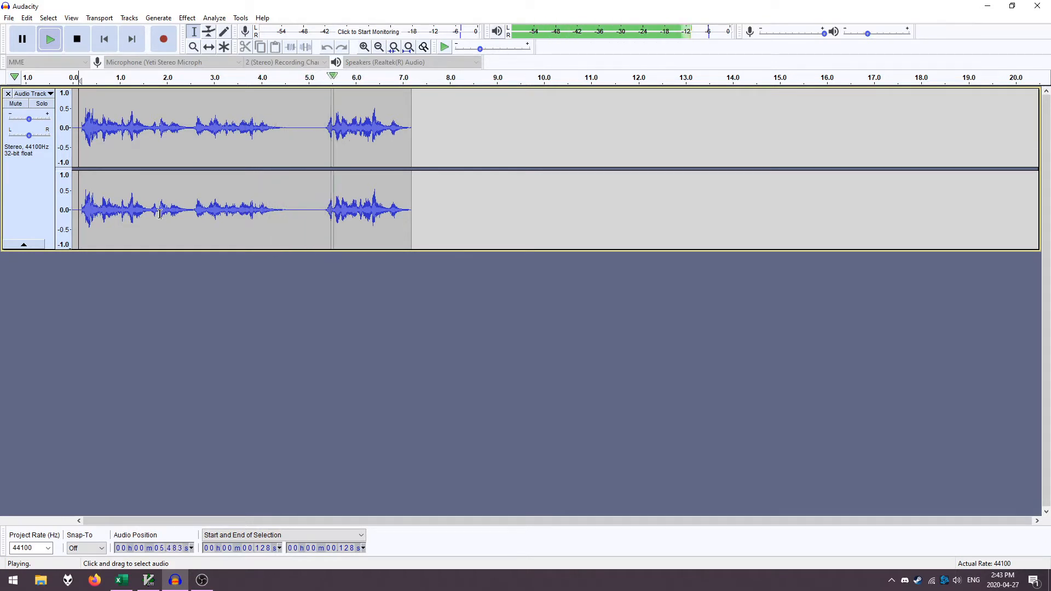
pyautogui.click(77, 38)
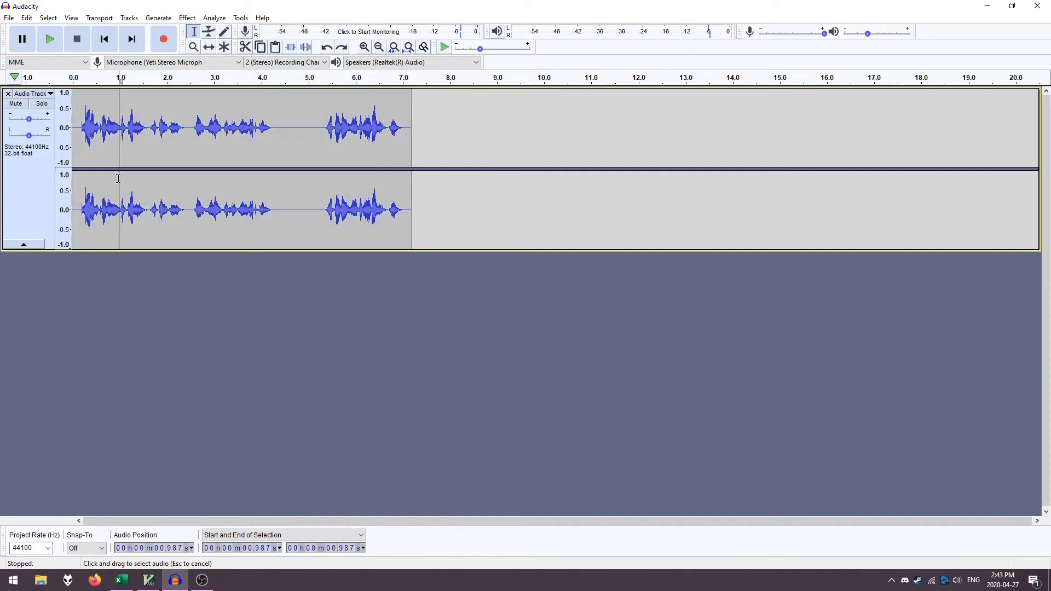
pyautogui.click(187, 18)
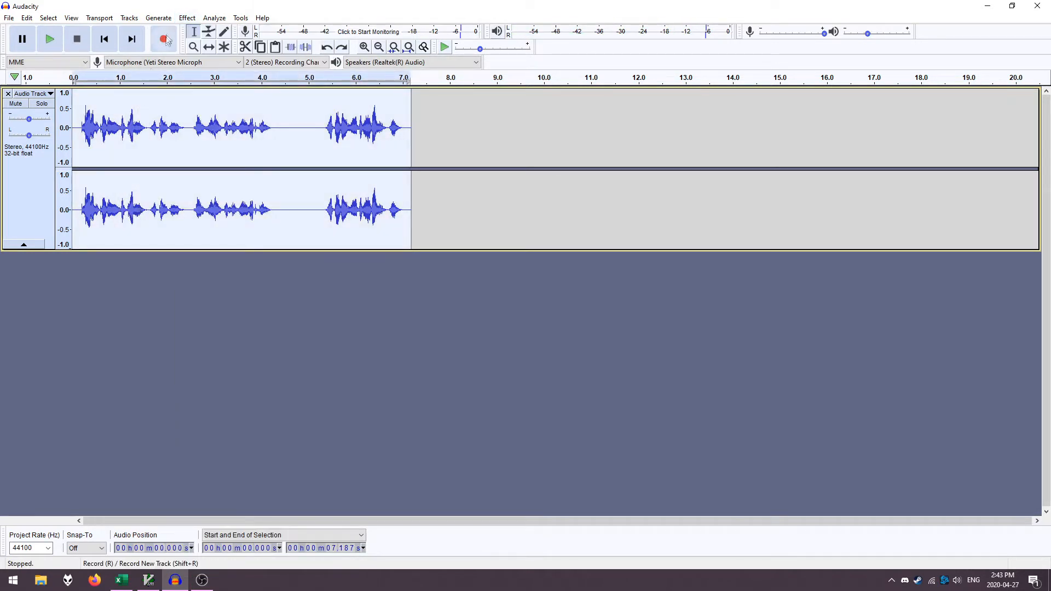
# - Reverse the voice, add Reverb and reverse it back for a ghost swell, then listen to it
pyautogui.click(186, 19)
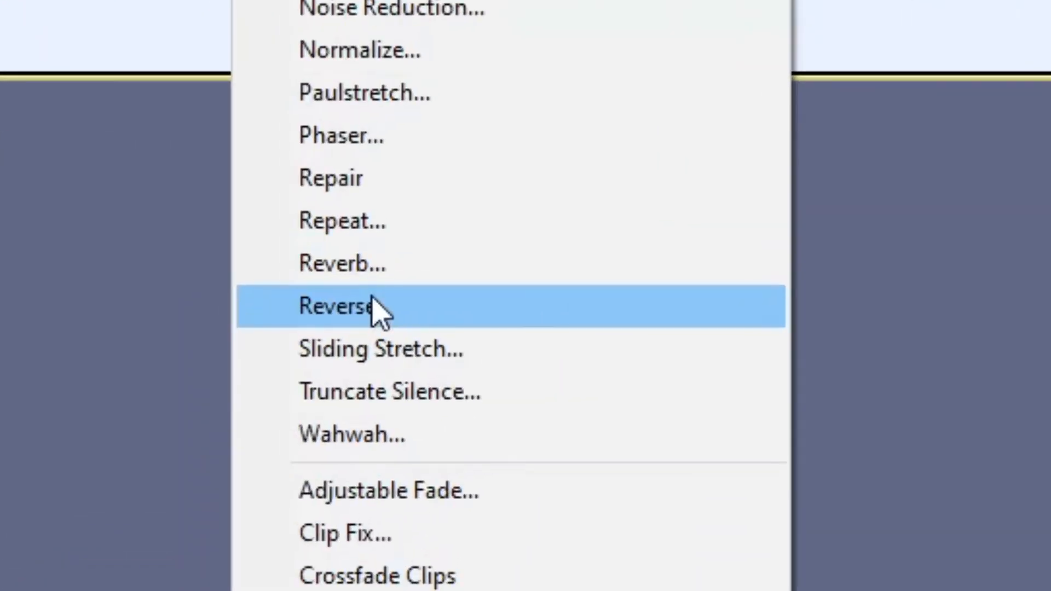
pyautogui.click(338, 306)
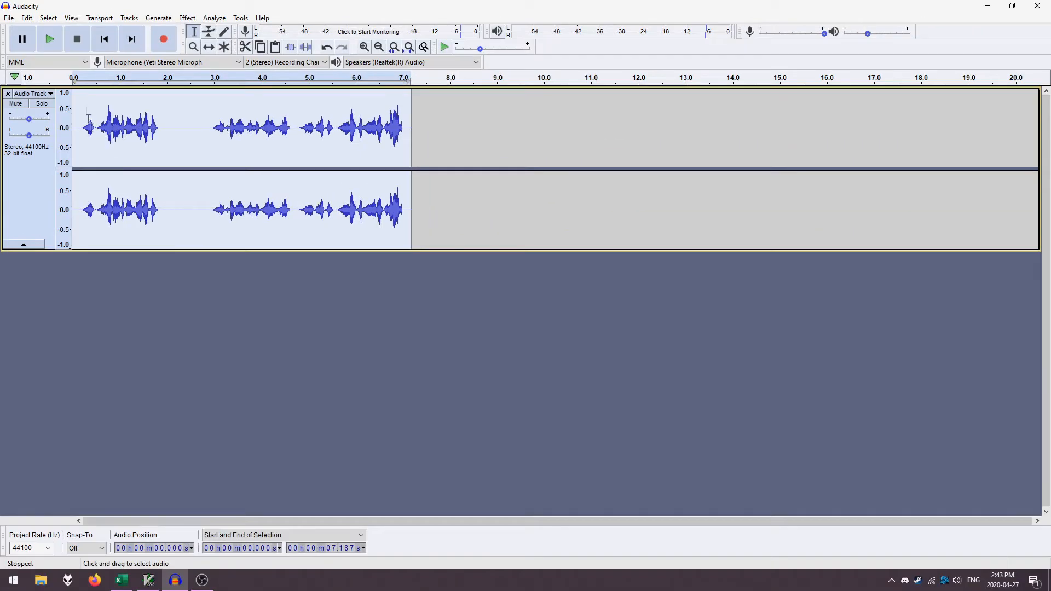
pyautogui.click(187, 18)
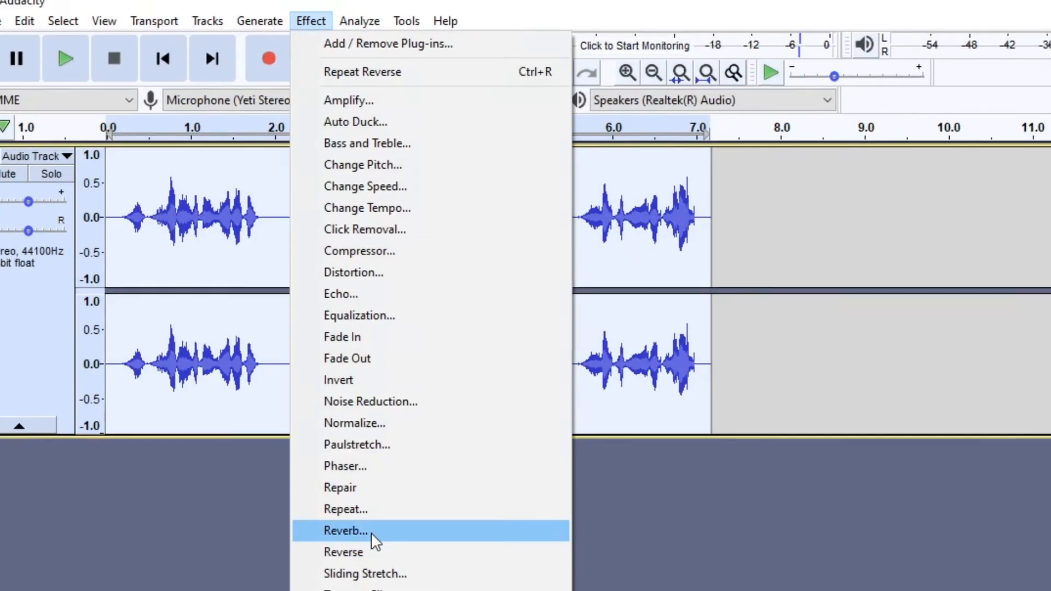
pyautogui.click(345, 530)
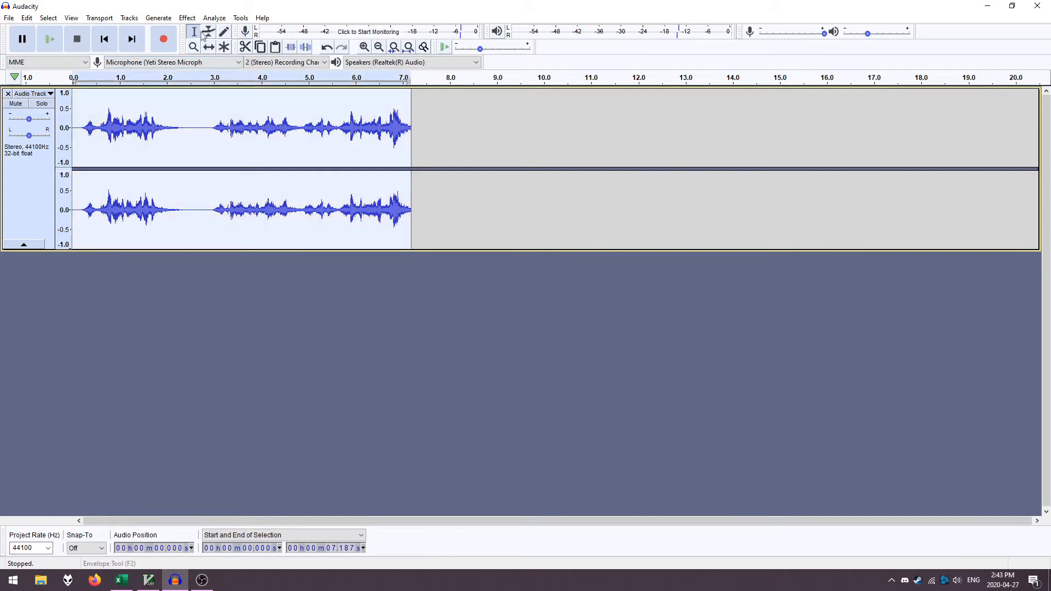
pyautogui.click(188, 18)
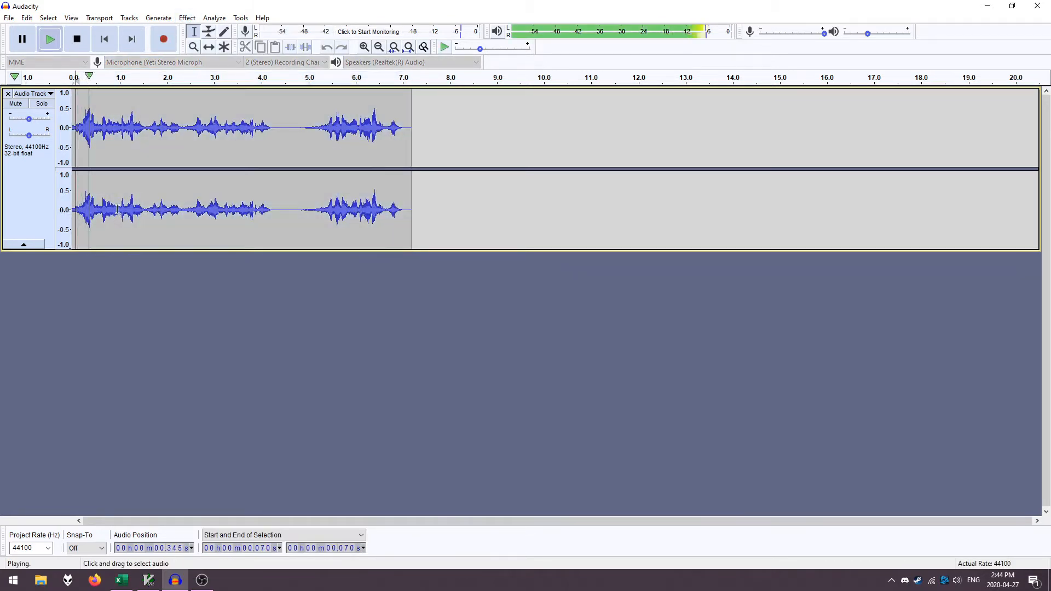
pyautogui.click(77, 39)
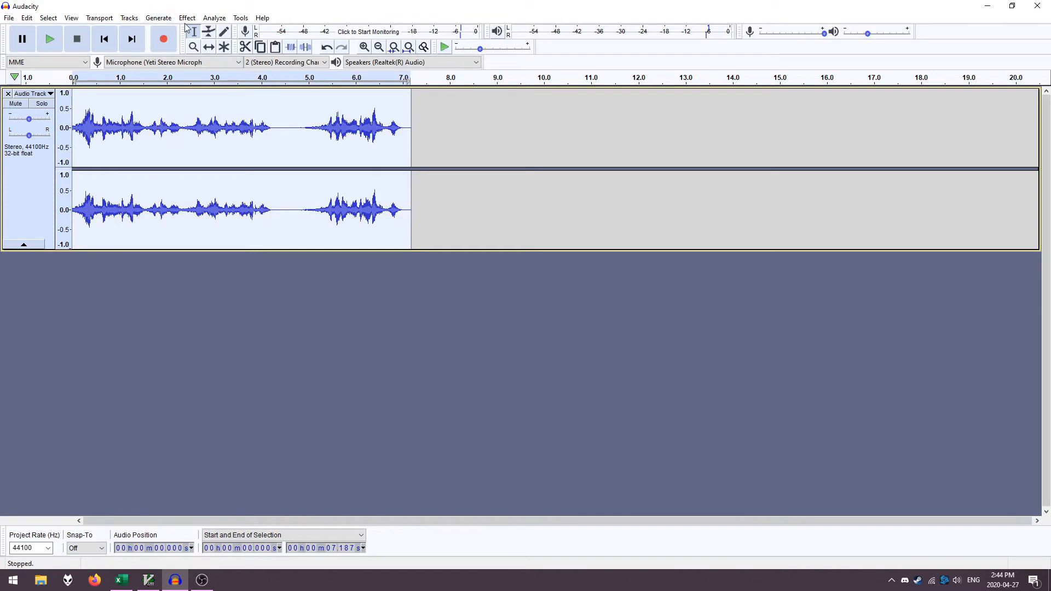
# - Apply Reverb with the current settings, undo it, and reselect the whole voice track
pyautogui.click(188, 19)
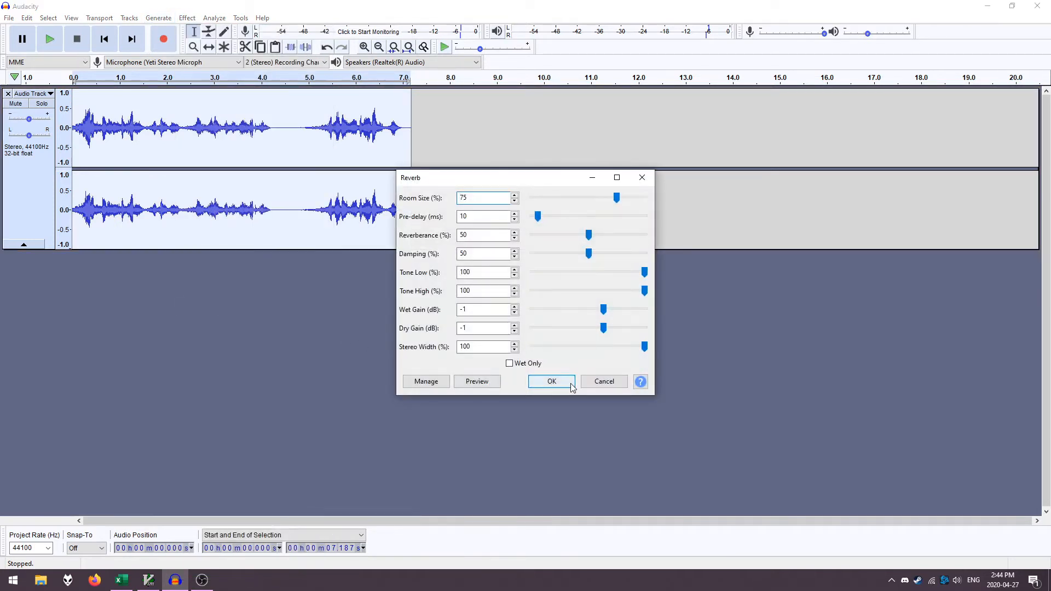
pyautogui.click(551, 382)
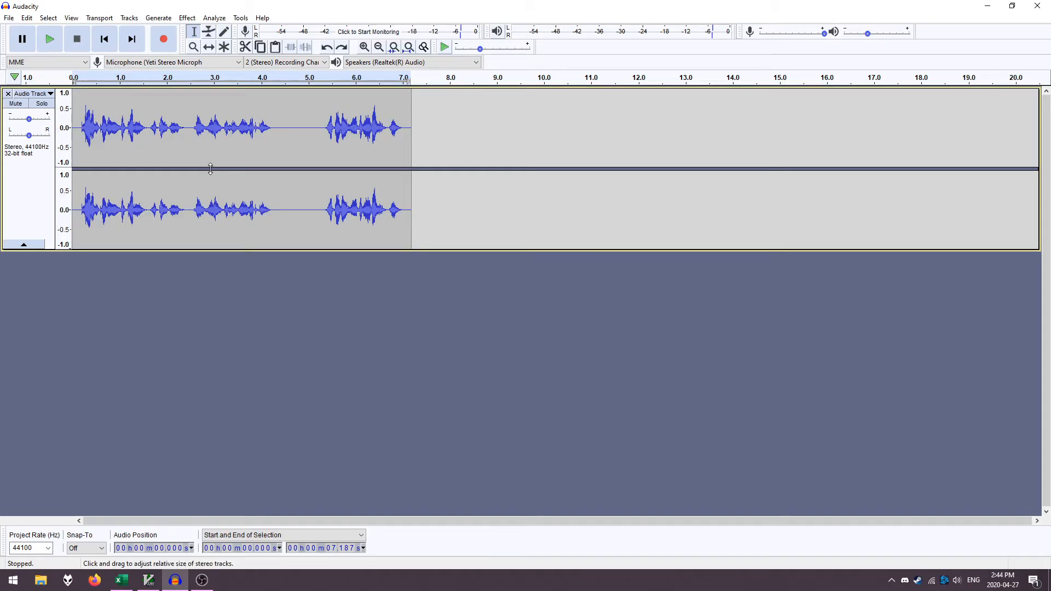
pyautogui.click(187, 127)
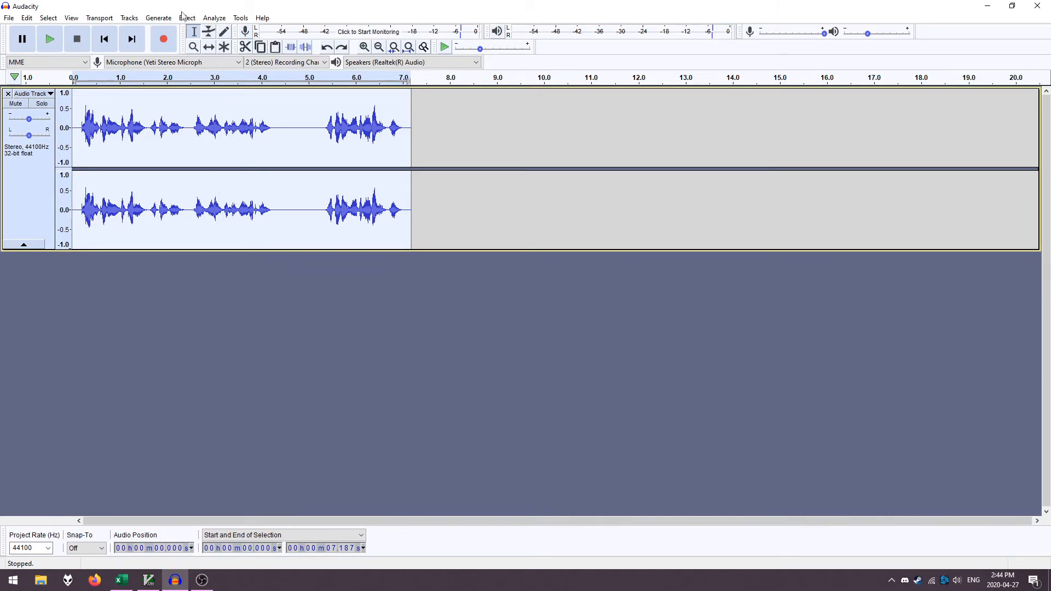
# - Lower the voice two semitones to G with Change Pitch and play back the result
pyautogui.click(187, 17)
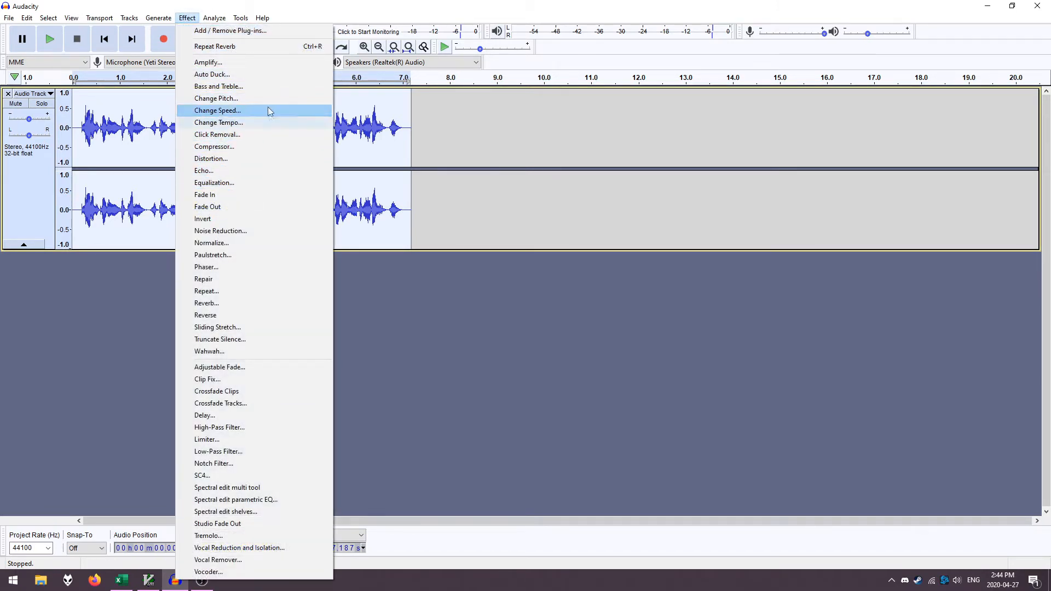
pyautogui.click(216, 99)
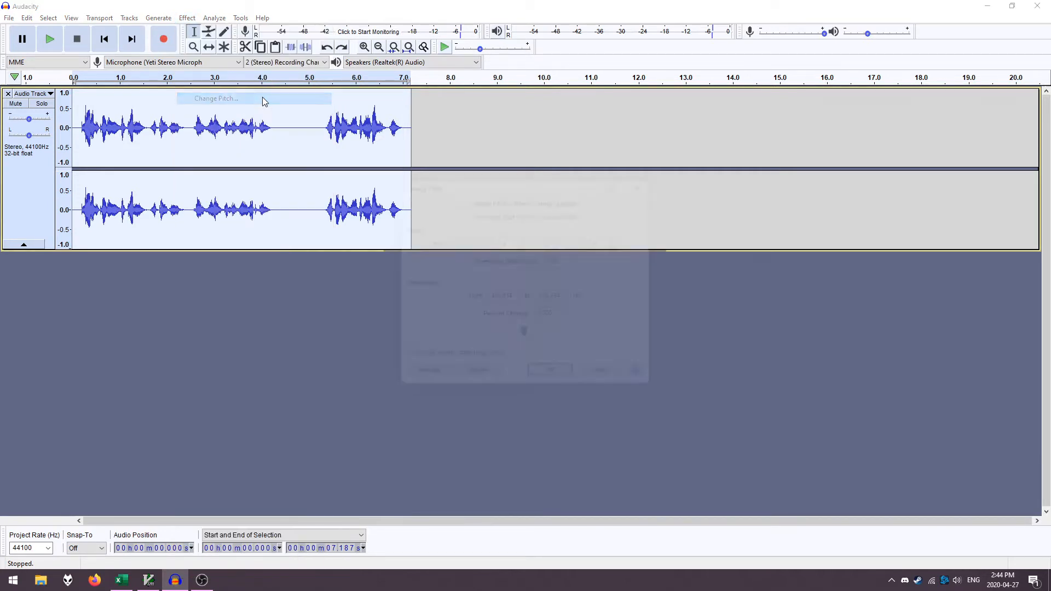
pyautogui.click(216, 99)
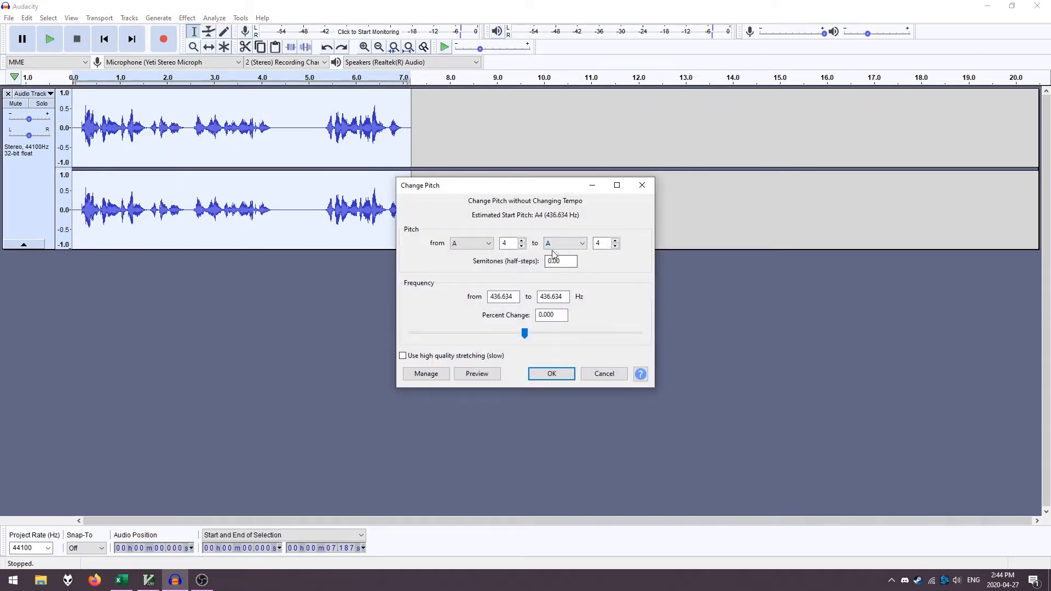
pyautogui.click(580, 243)
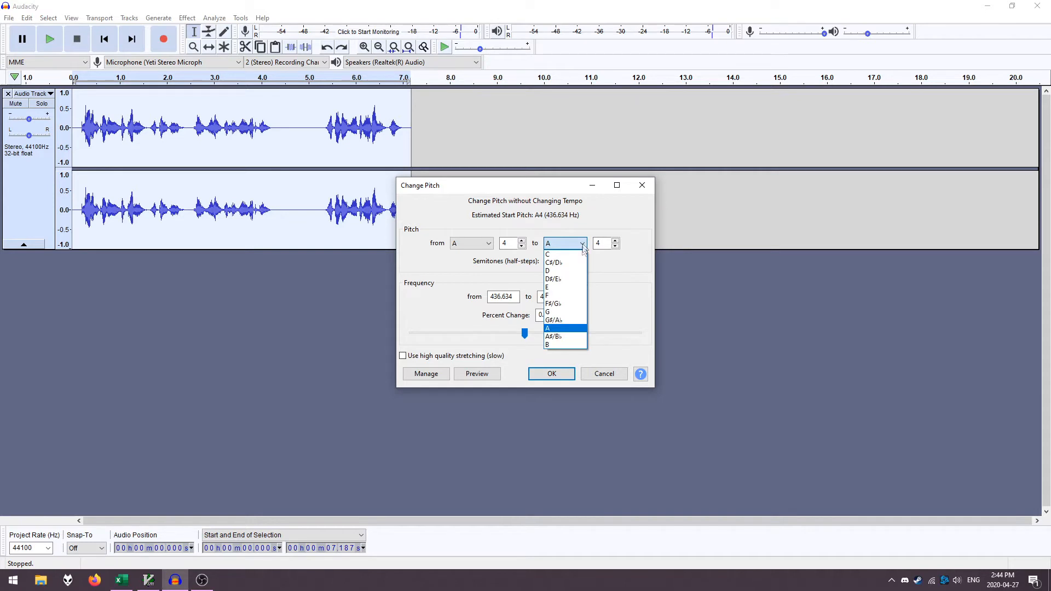
pyautogui.click(548, 311)
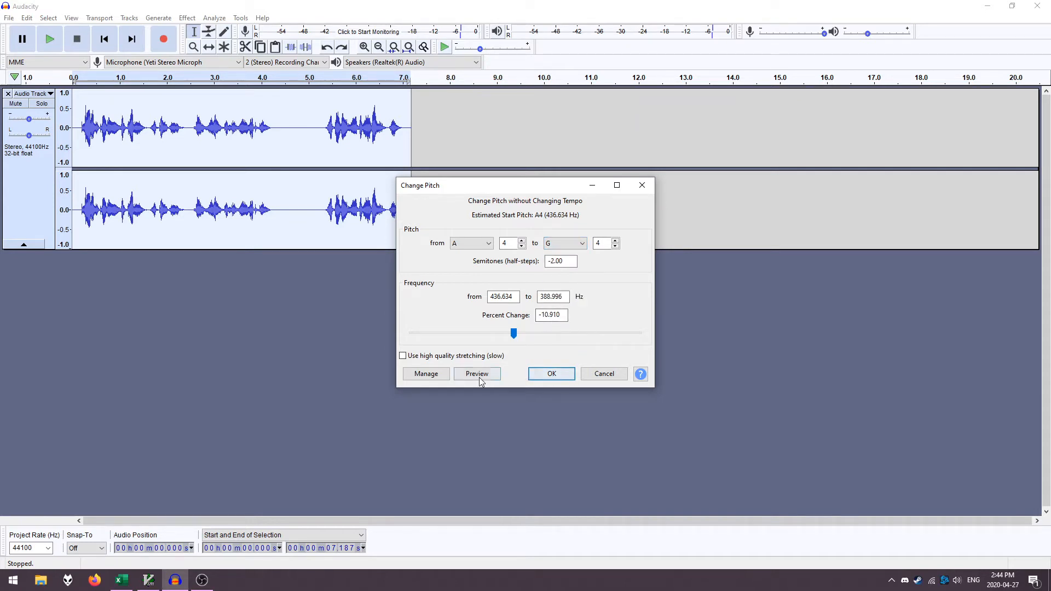
pyautogui.click(476, 373)
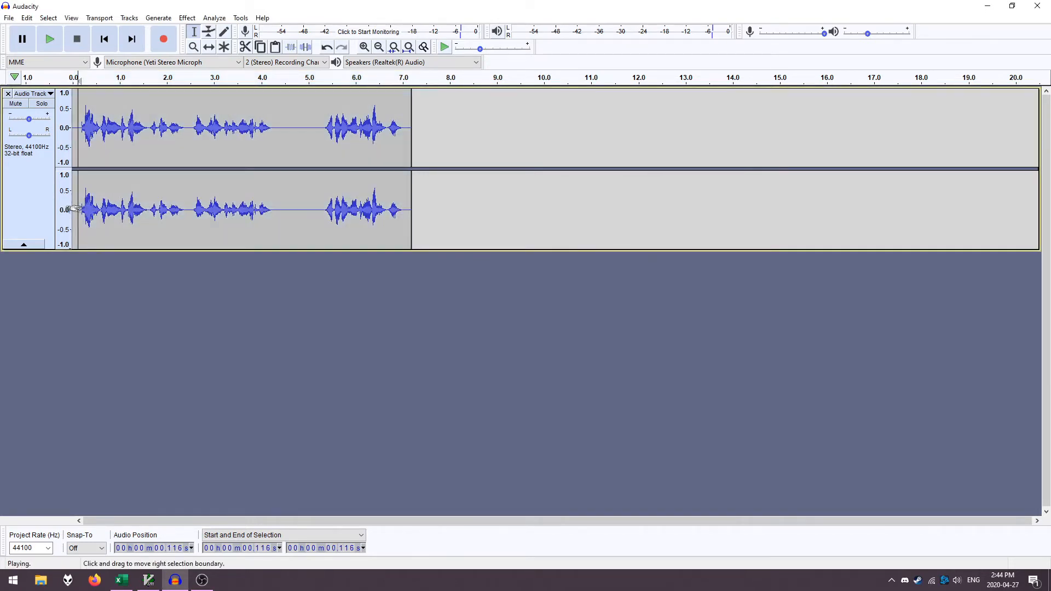
pyautogui.click(49, 39)
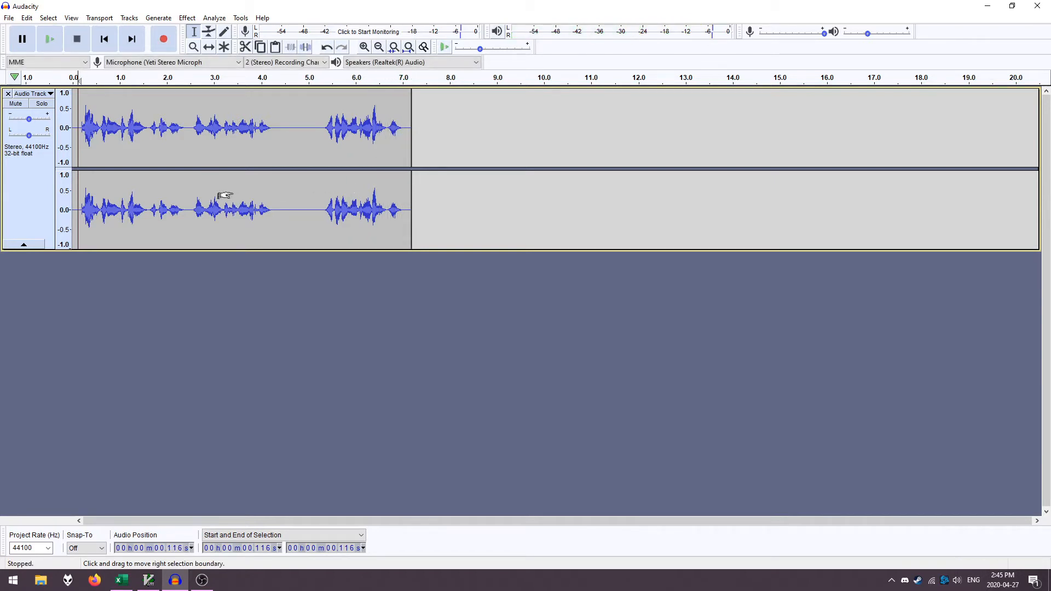
pyautogui.click(49, 39)
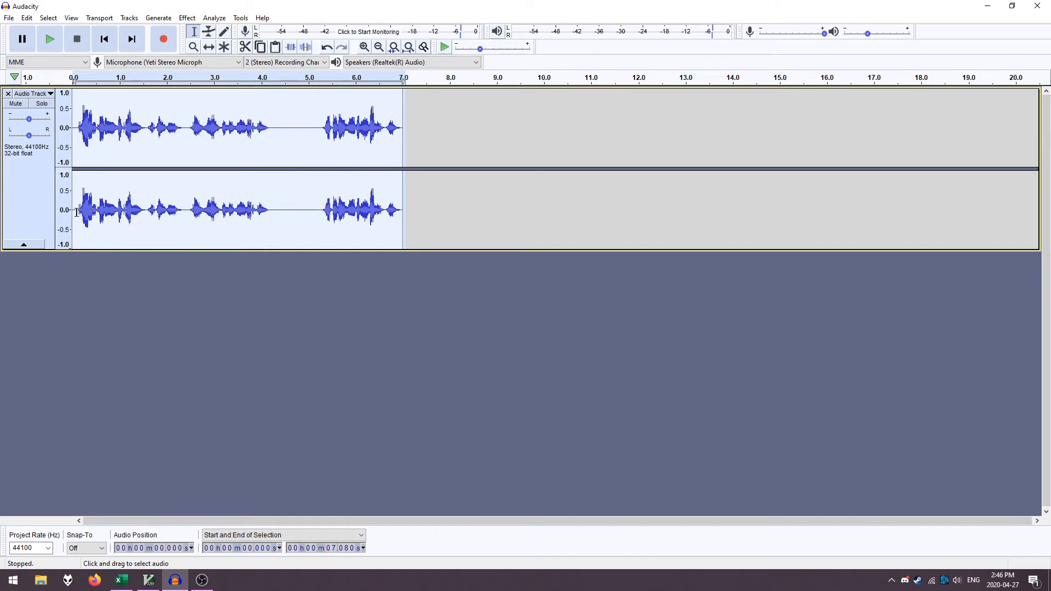
# - Raise the voice two semitones from A4 to B4 with Change Pitch and play it
pyautogui.click(186, 17)
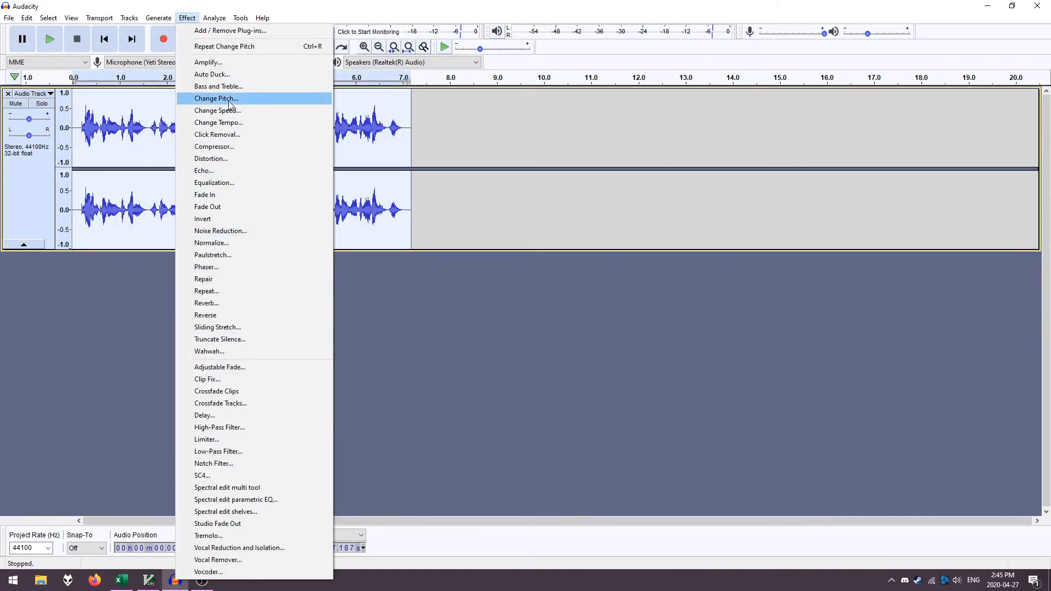
pyautogui.click(216, 98)
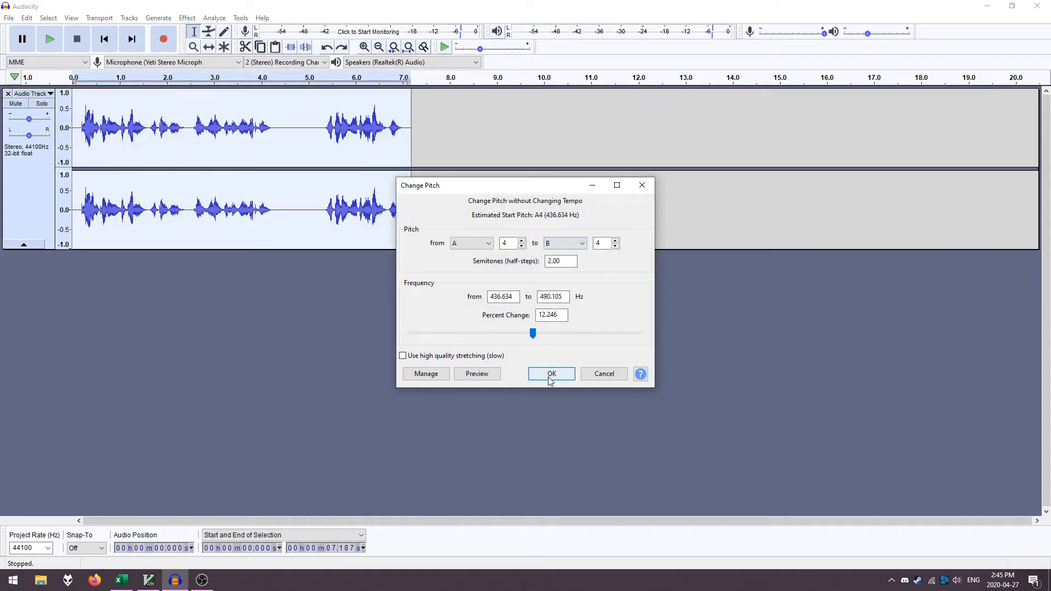
pyautogui.click(551, 374)
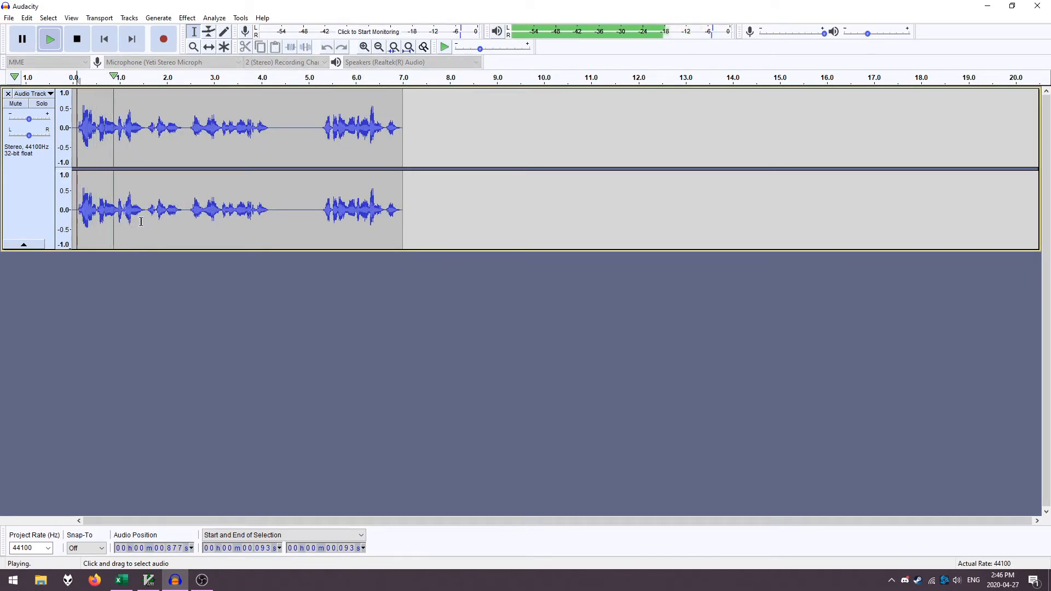
pyautogui.click(186, 18)
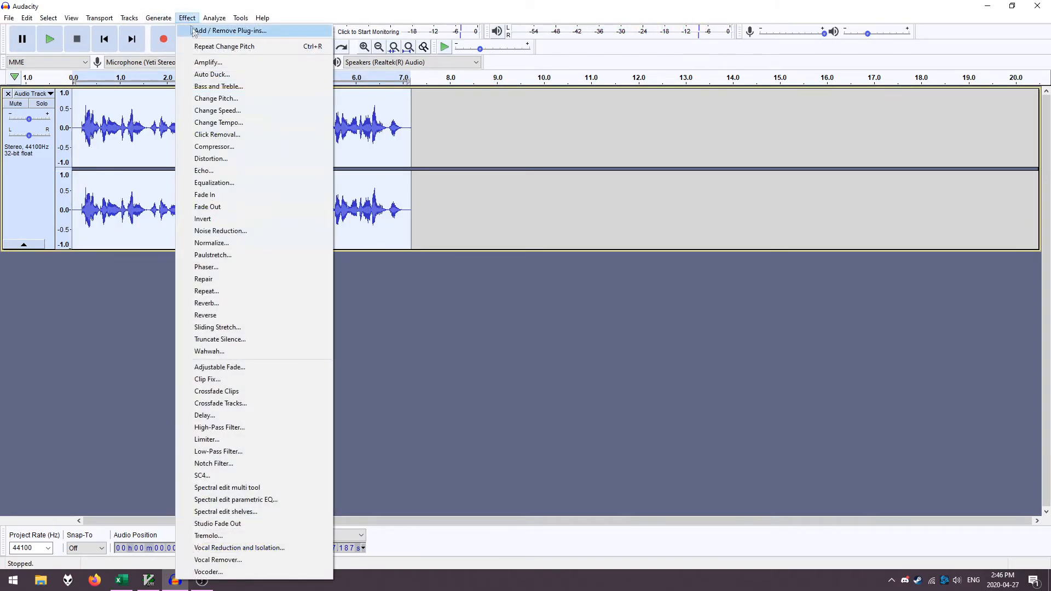
pyautogui.moveTo(215, 146)
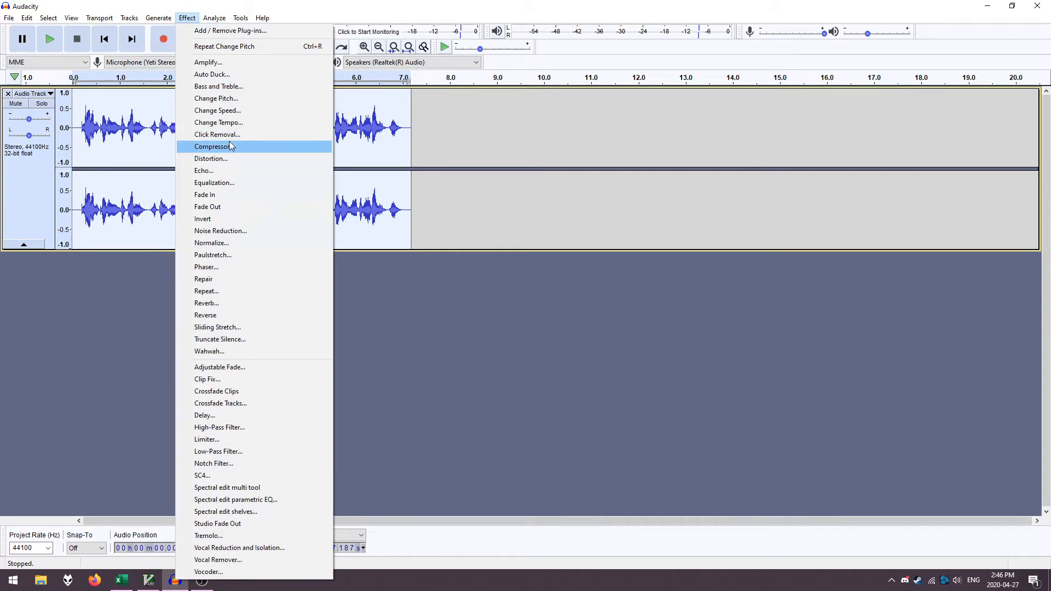
pyautogui.moveTo(237, 207)
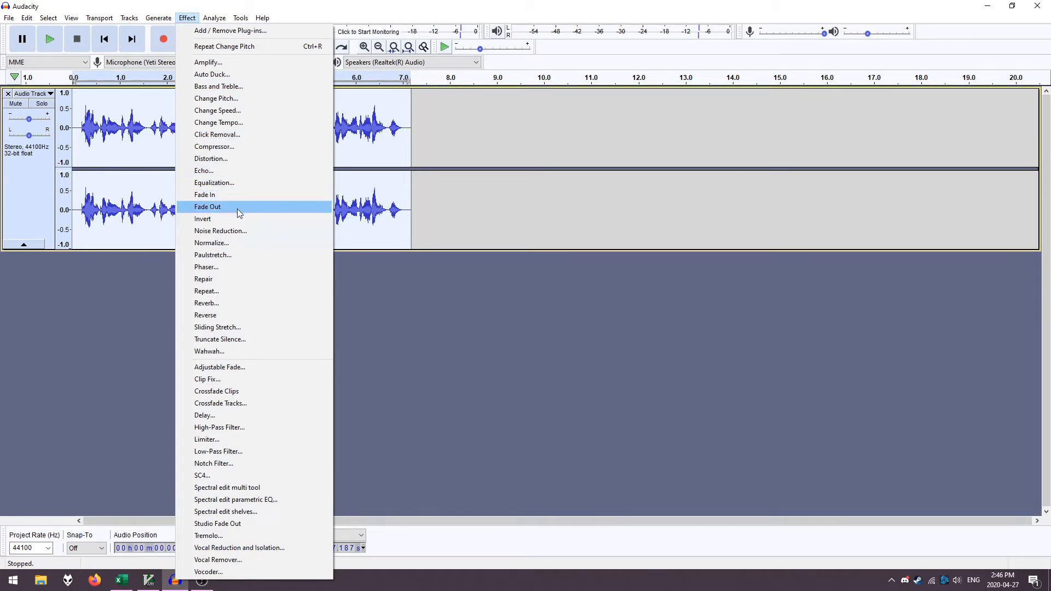
# - Drop the voice 31 semitones to D2 with Change Pitch, listen to it, then undo
pyautogui.click(217, 99)
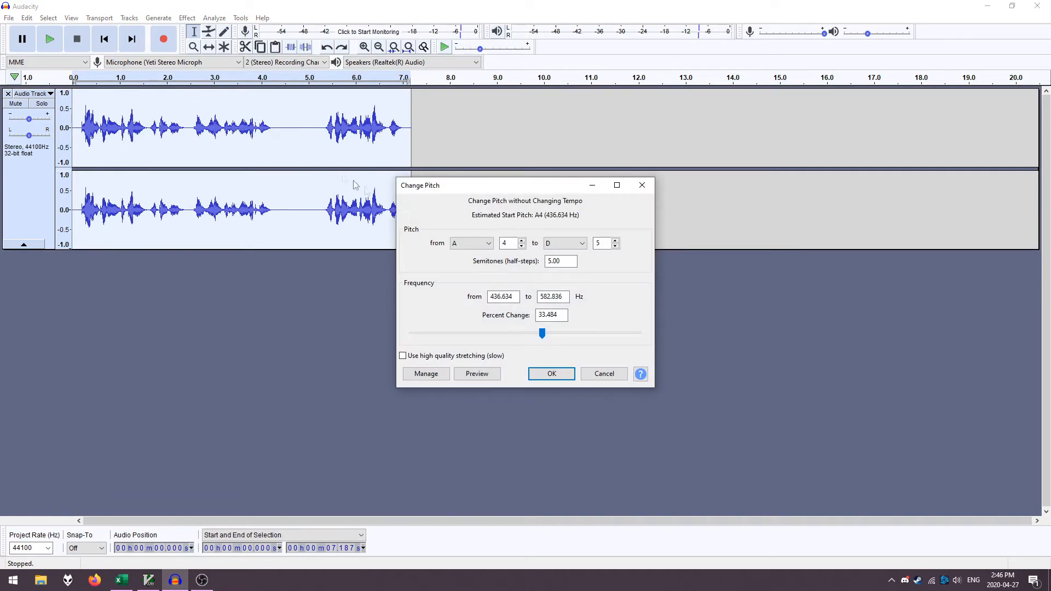
pyautogui.click(561, 243)
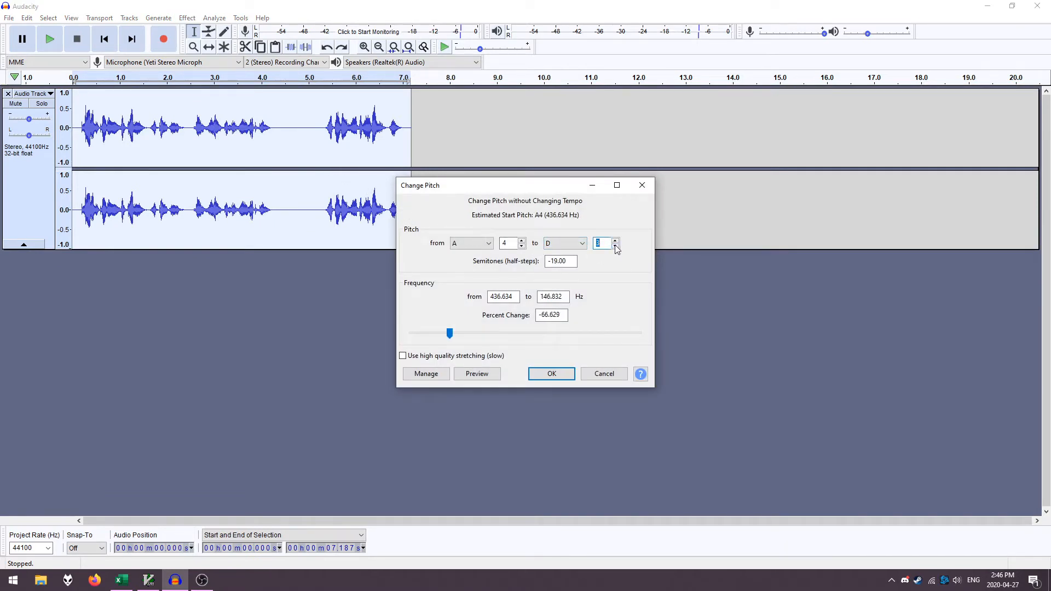
pyautogui.click(614, 246)
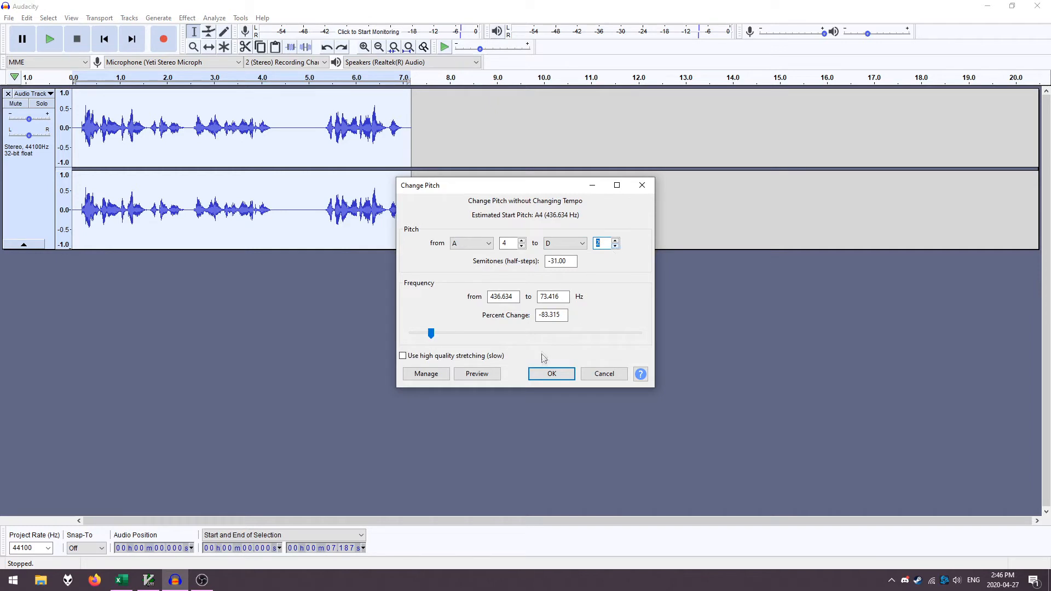
pyautogui.click(551, 373)
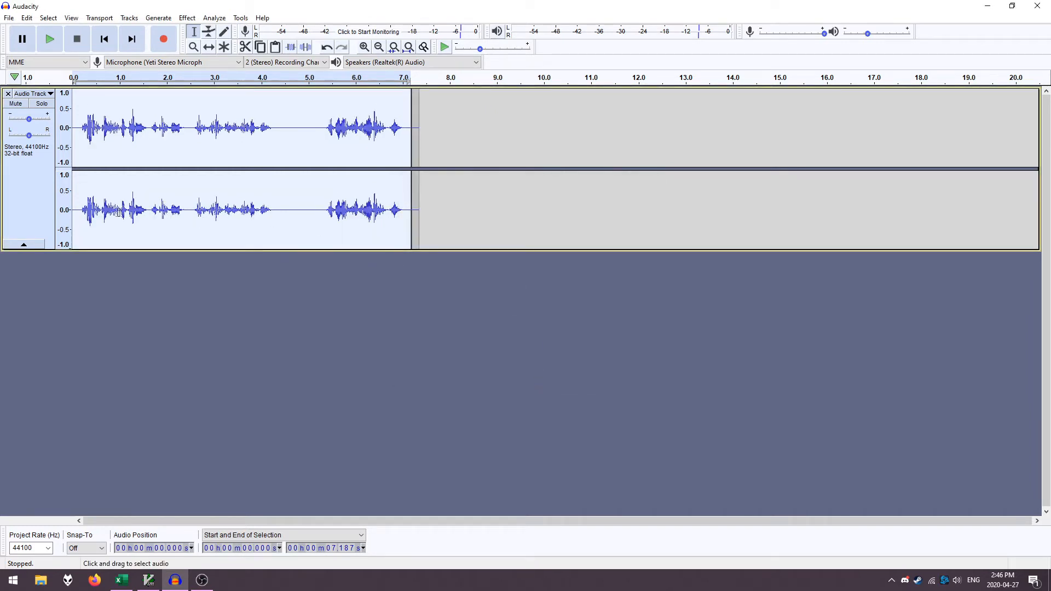
pyautogui.click(50, 38)
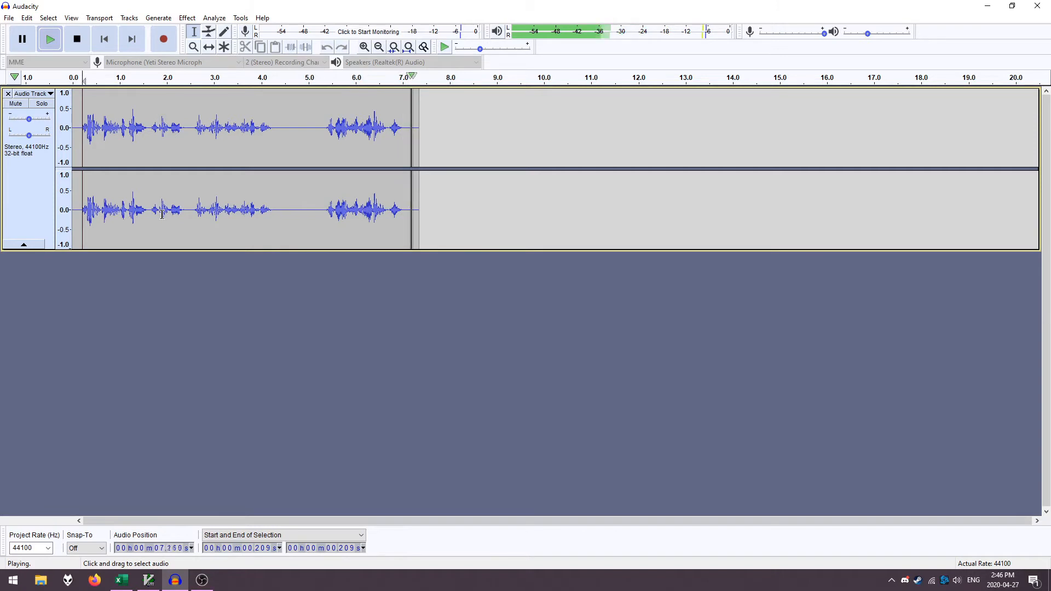
pyautogui.click(77, 39)
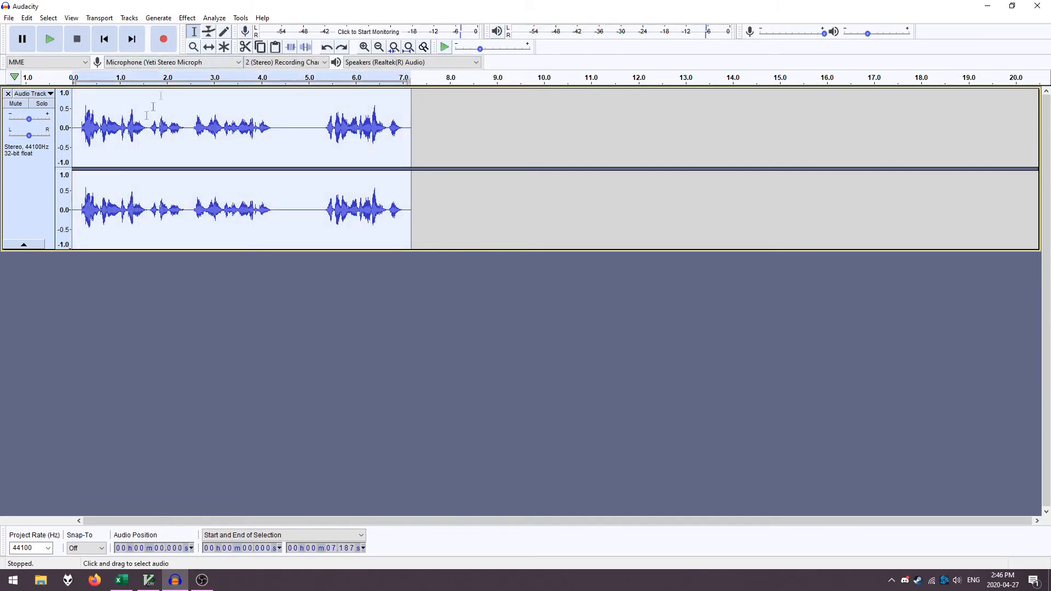
# - Drop the voice 21 semitones from A4 to C3 with Change Pitch, listen, then undo
pyautogui.click(186, 18)
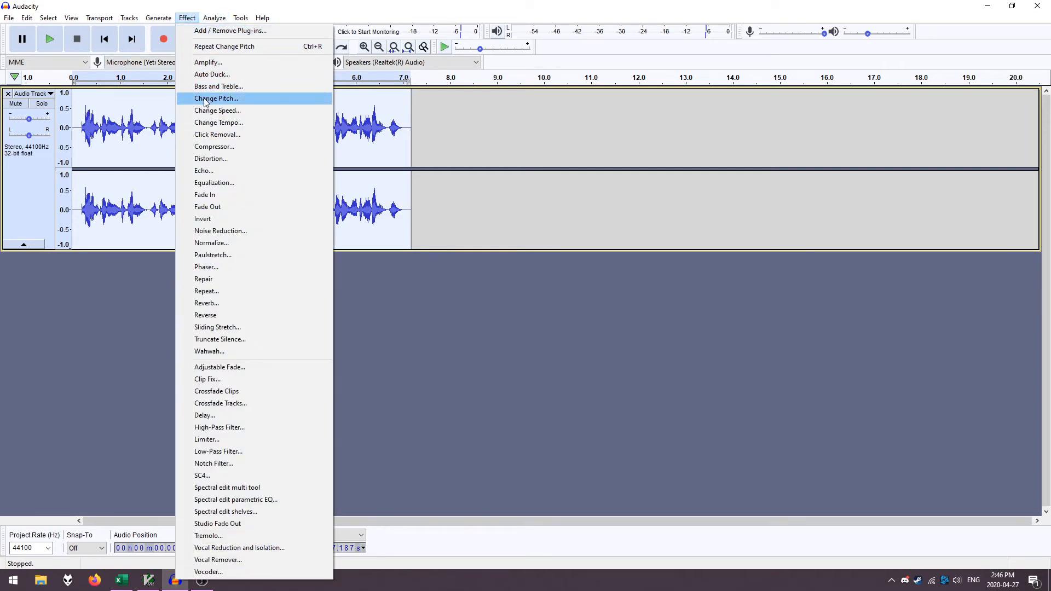
pyautogui.click(216, 99)
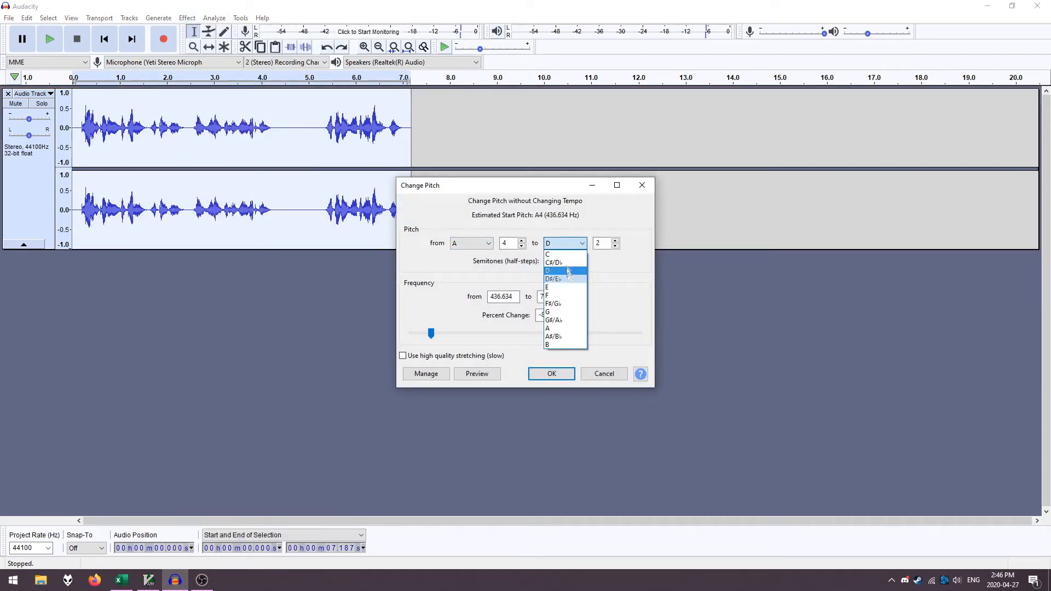
pyautogui.click(548, 254)
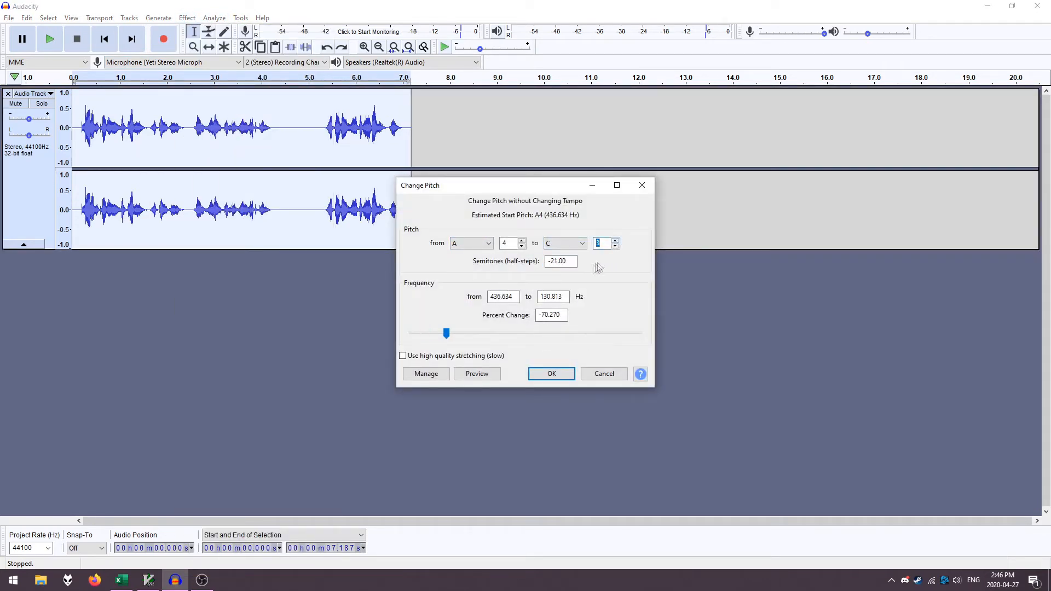
pyautogui.click(550, 373)
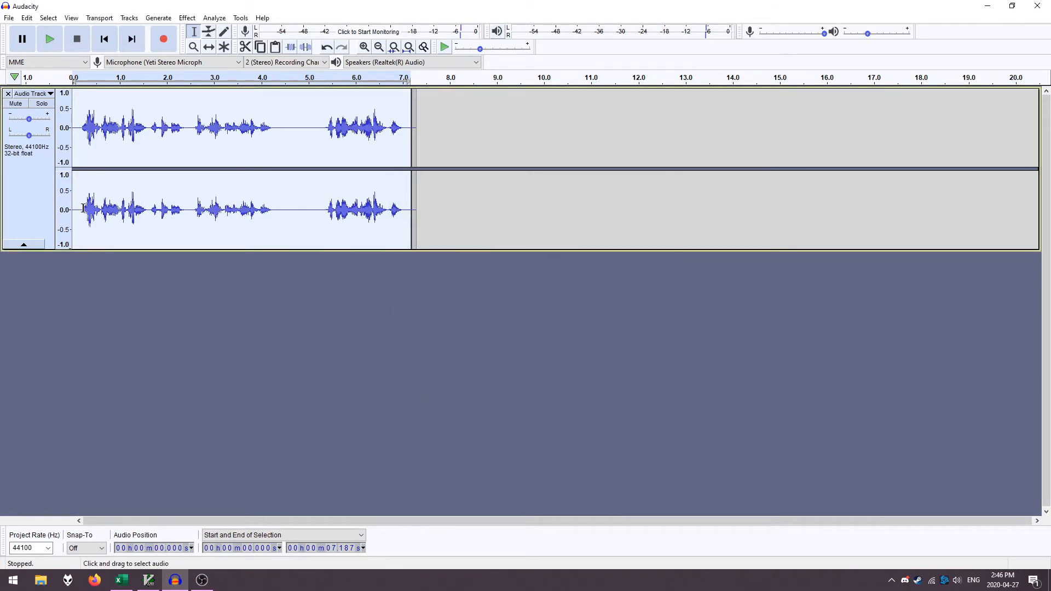
pyautogui.click(49, 38)
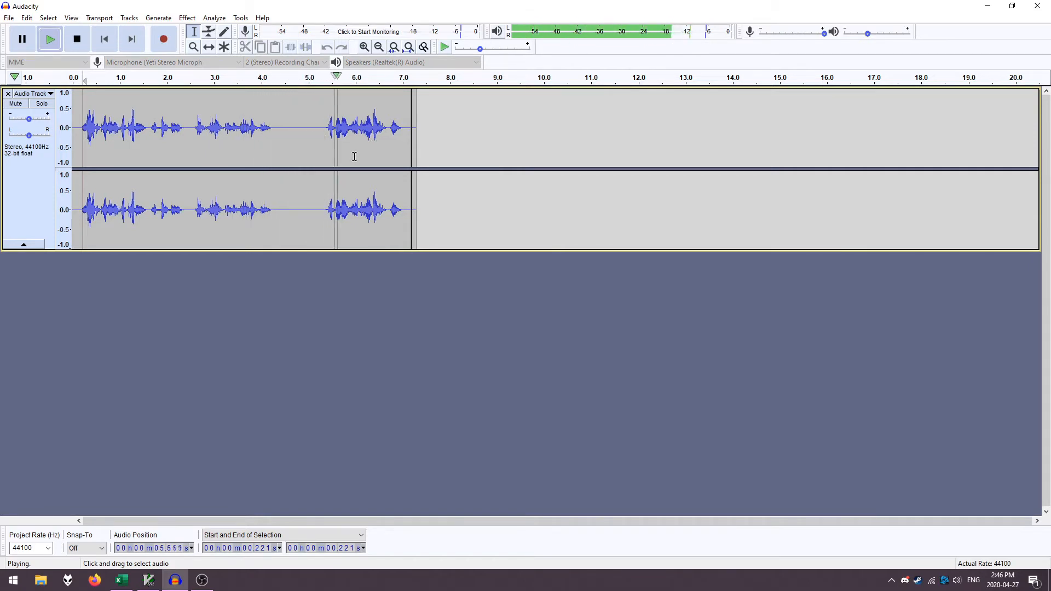
pyautogui.click(77, 38)
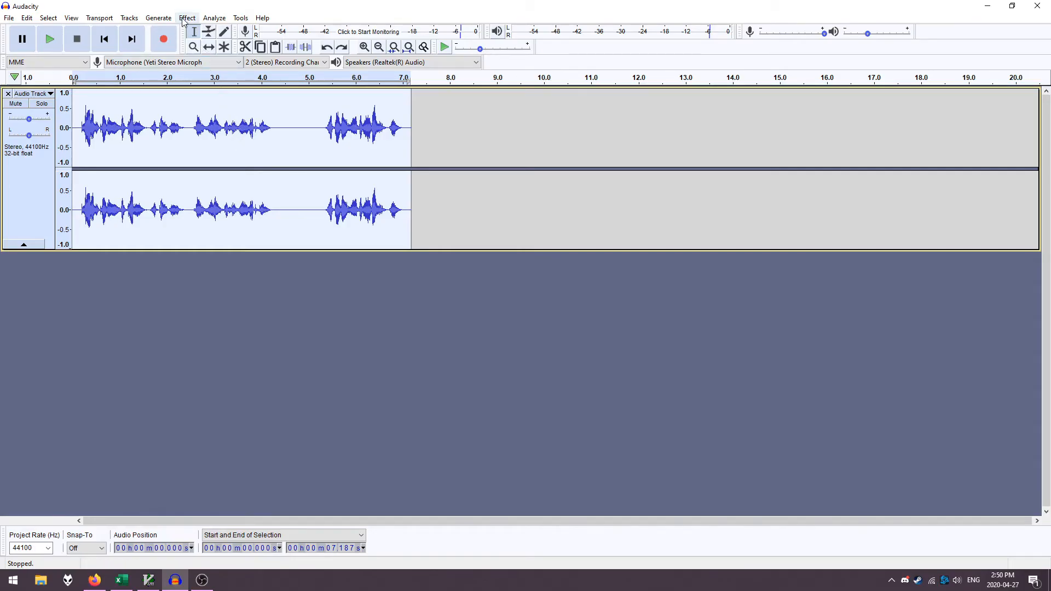
# - Load the Telephone equalization curve, cutting lows and highs, and preview it on the voice
pyautogui.click(187, 18)
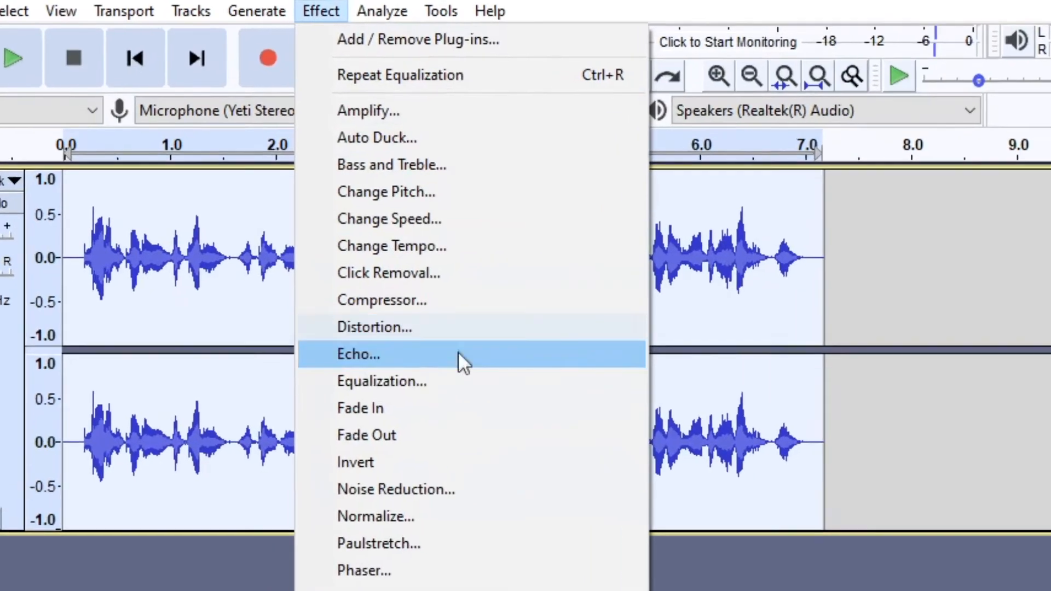
pyautogui.click(382, 381)
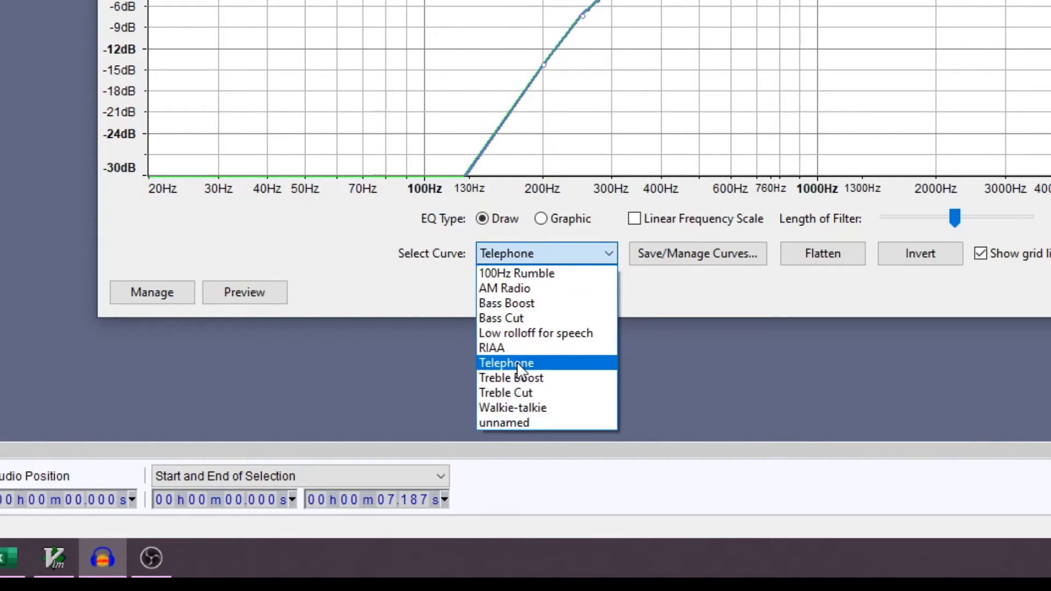
pyautogui.click(506, 363)
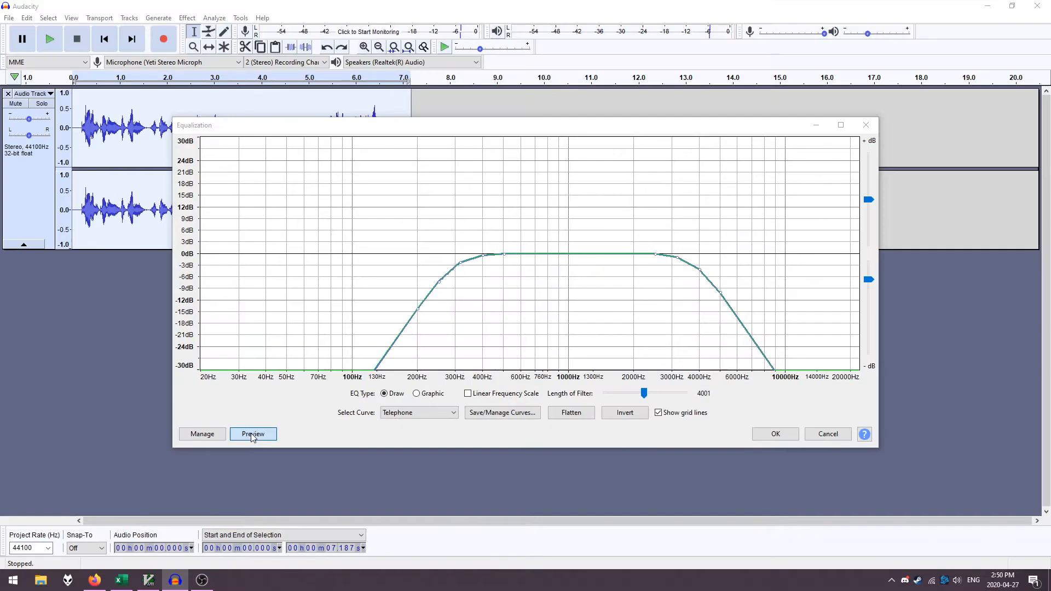
pyautogui.click(253, 434)
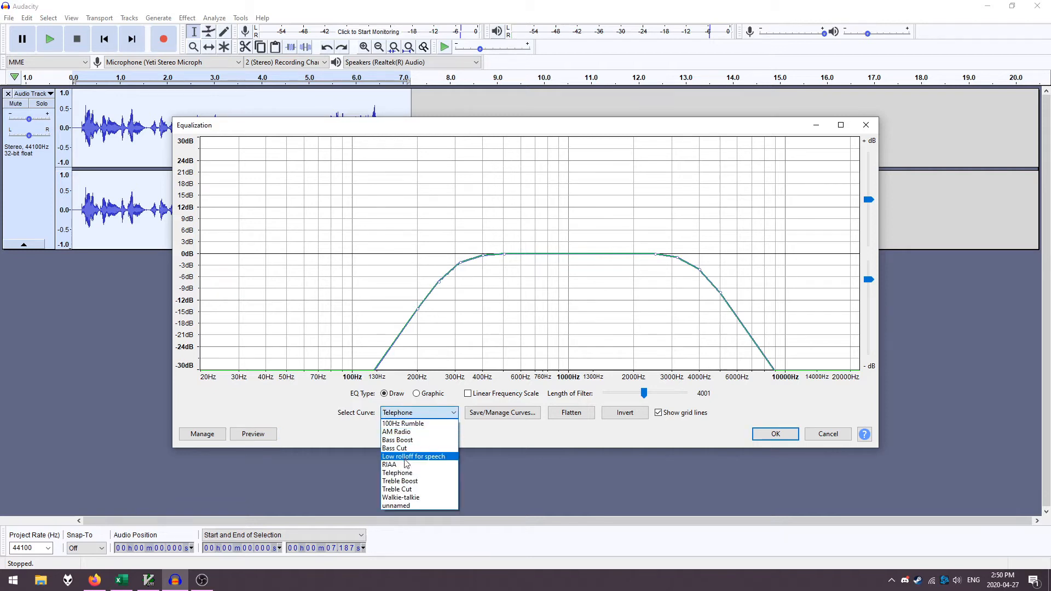
# - Preview the Walkie-talkie and AM Radio equalization presets on the voice without applying them
pyautogui.click(400, 498)
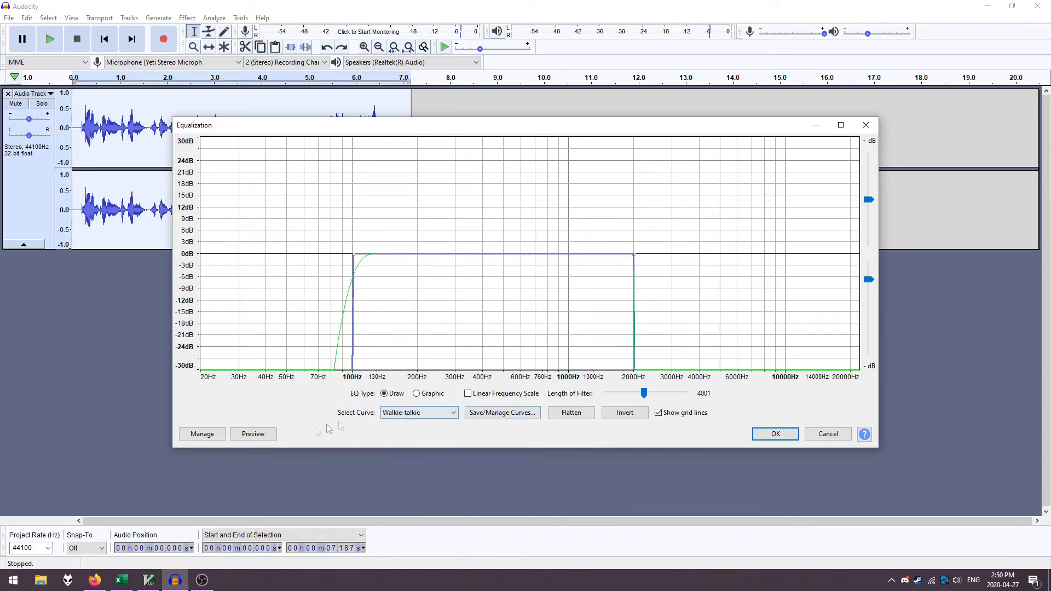
pyautogui.click(253, 434)
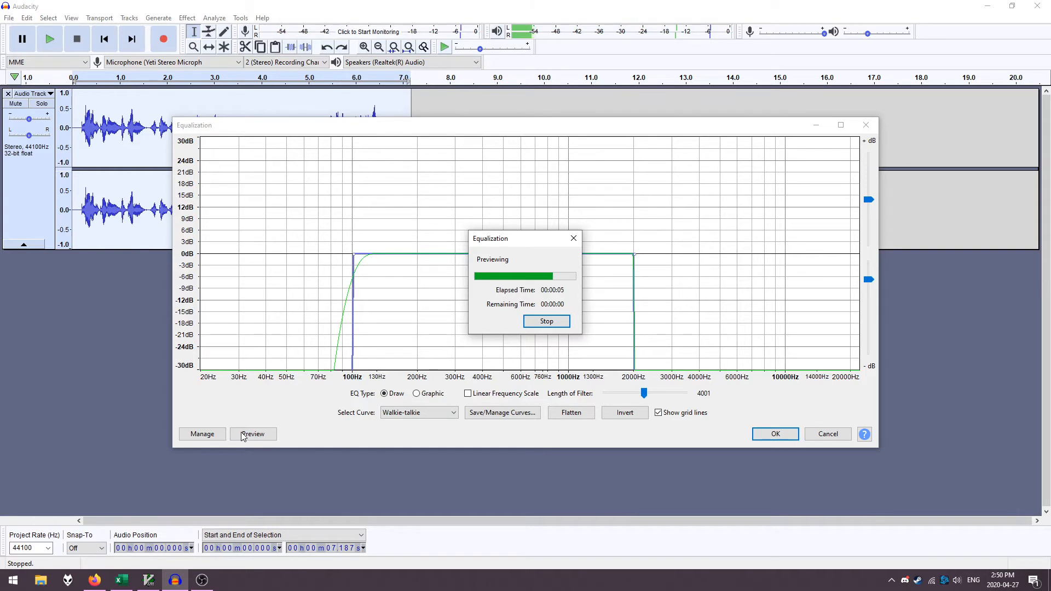
pyautogui.click(418, 413)
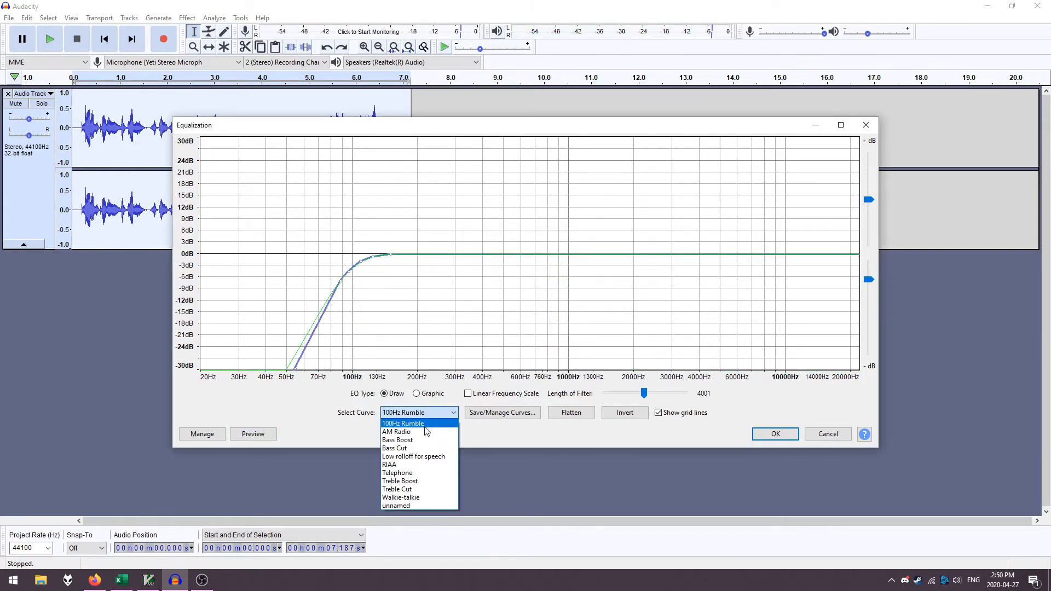
pyautogui.click(396, 431)
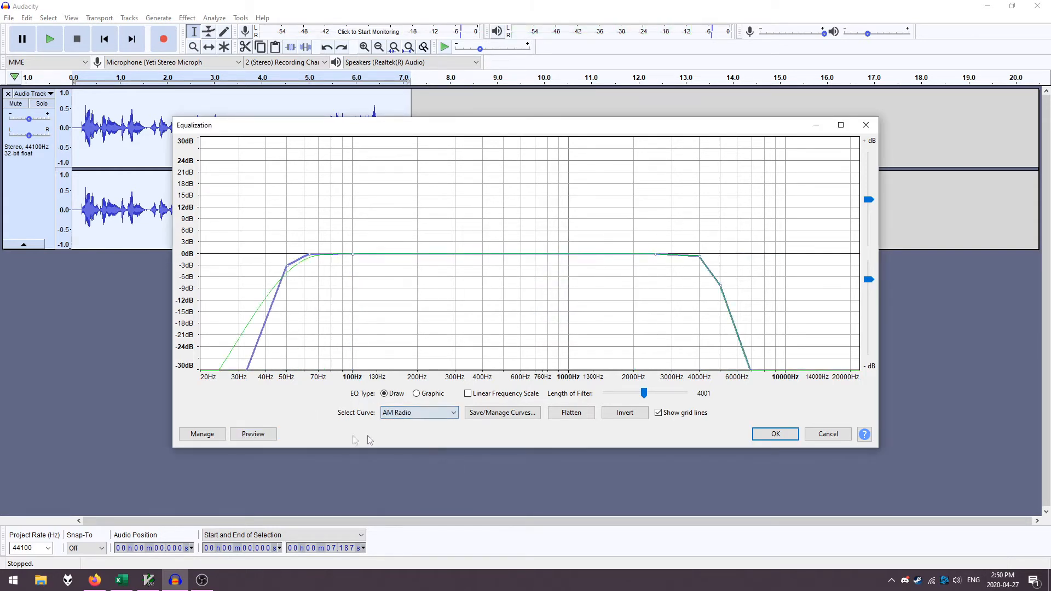
pyautogui.click(252, 434)
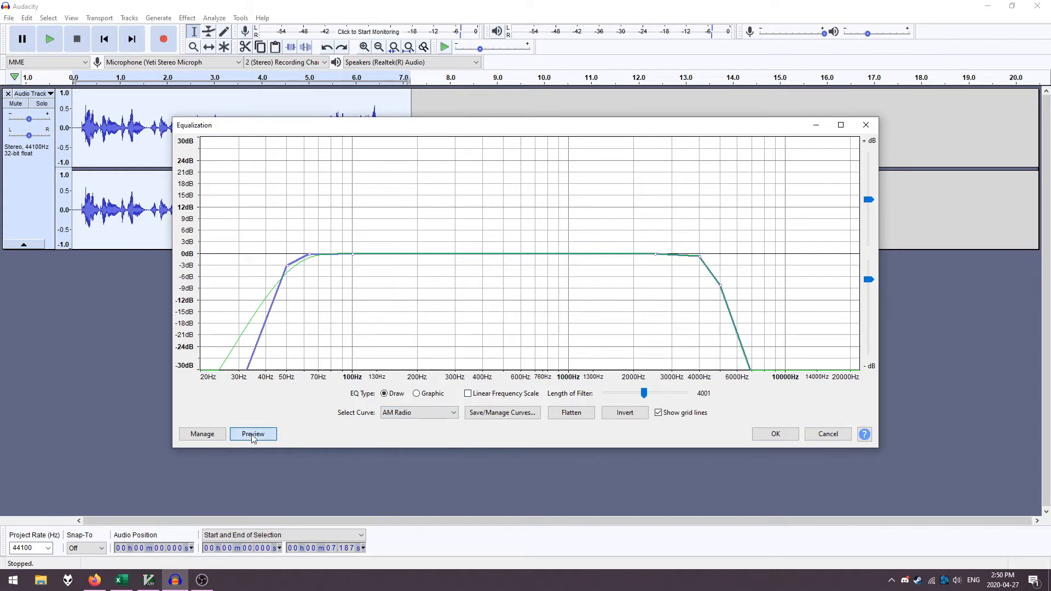
pyautogui.click(253, 434)
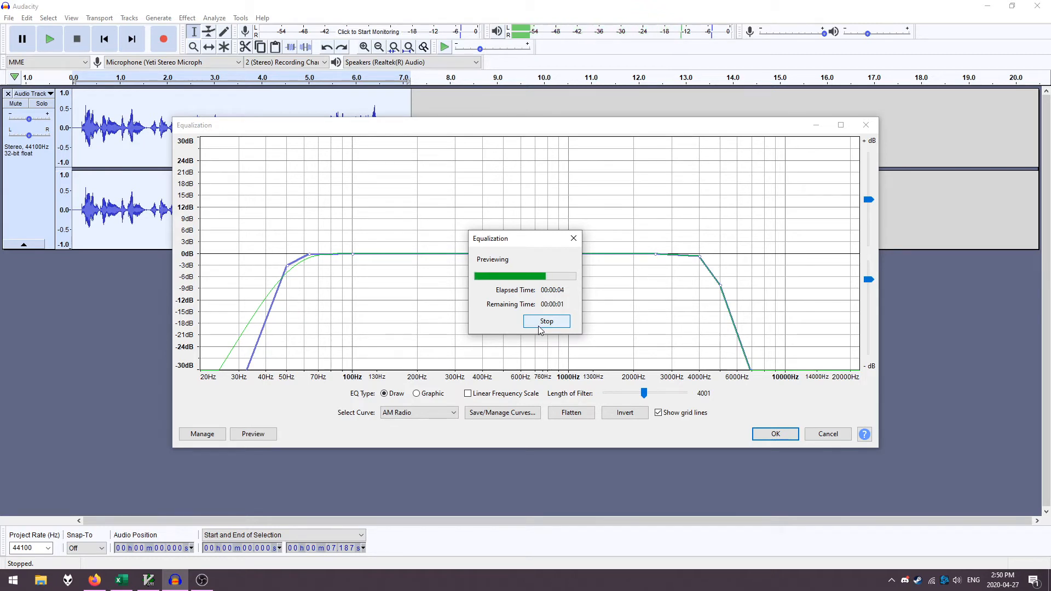
pyautogui.click(418, 413)
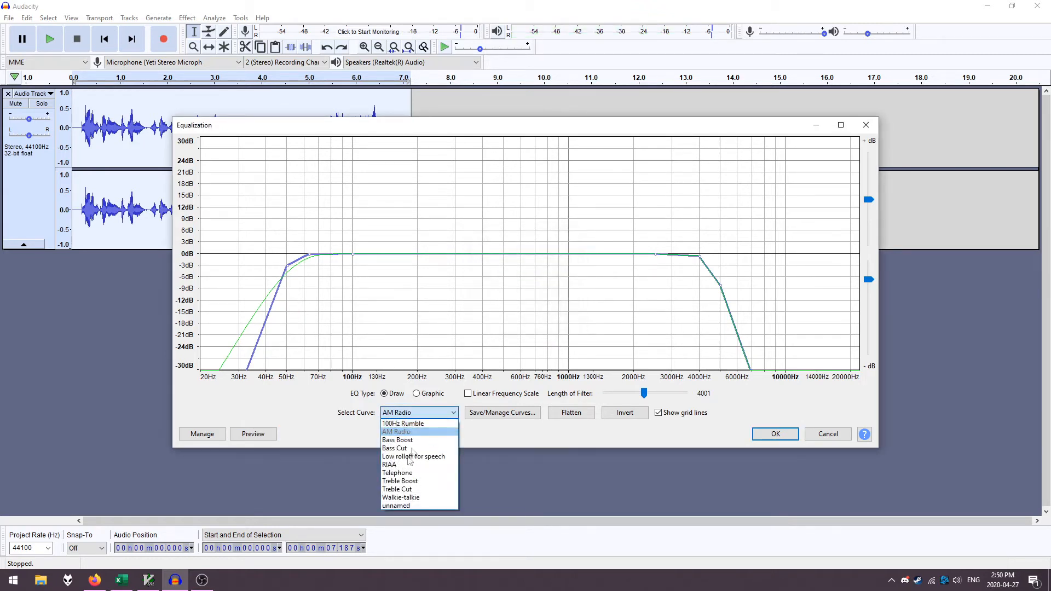
pyautogui.moveTo(396, 473)
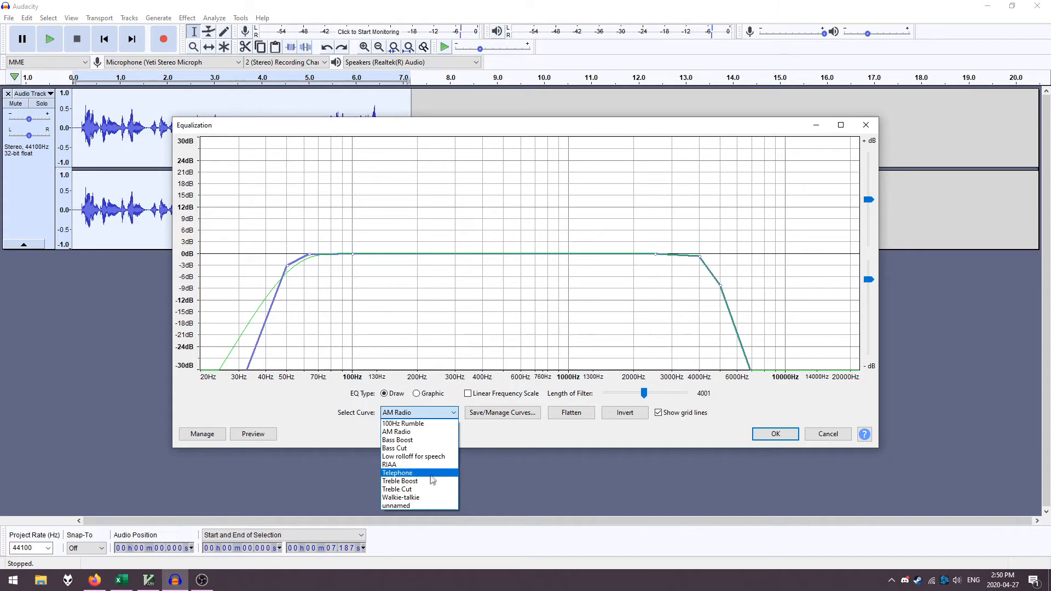
pyautogui.moveTo(420, 506)
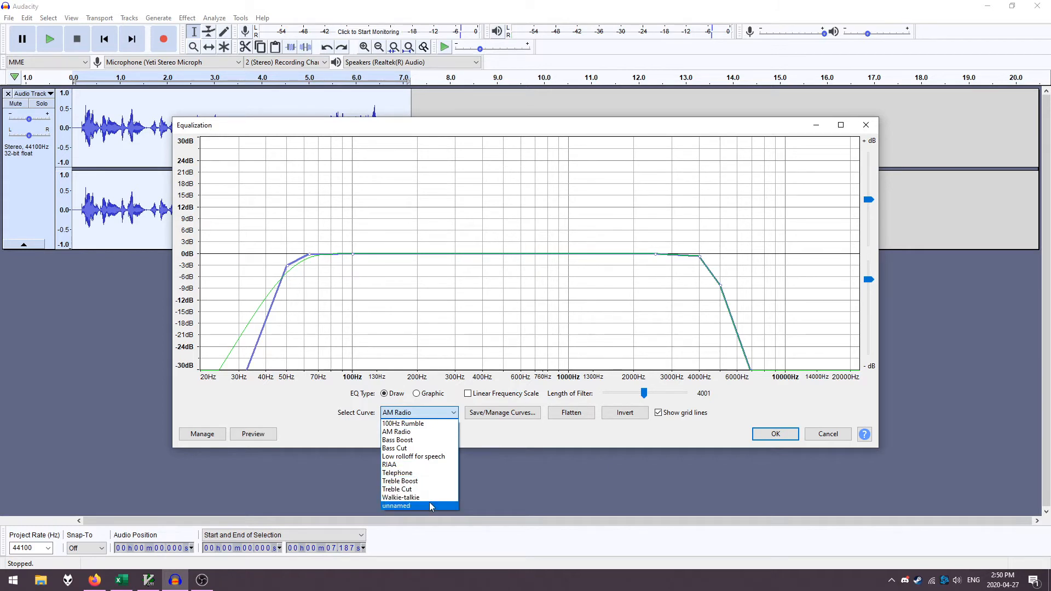
pyautogui.moveTo(399, 482)
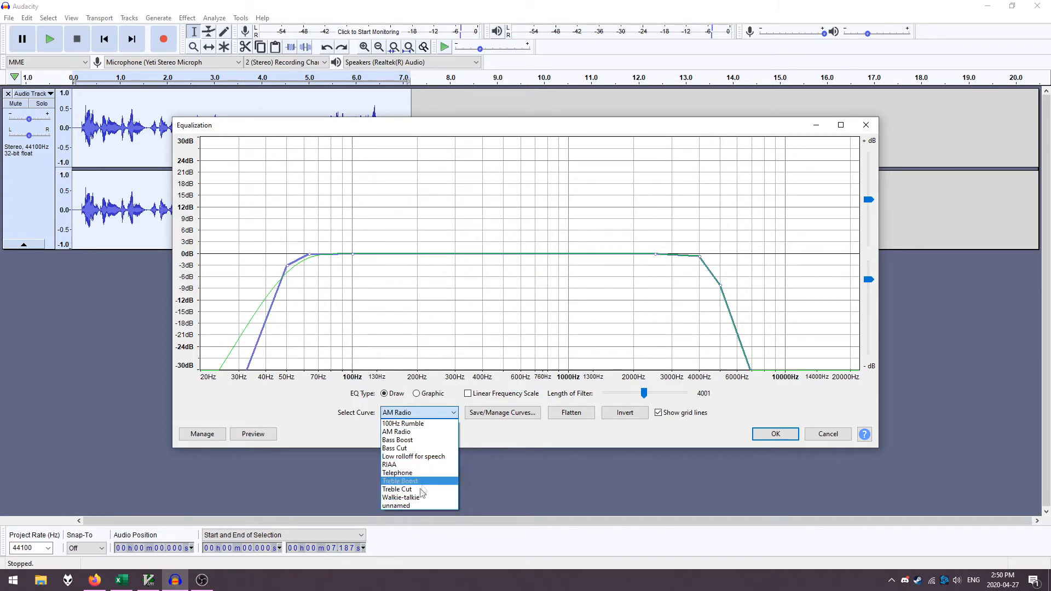
# - Load one more preset curve to compare, then close Equalization leaving the track unchanged
pyautogui.click(395, 506)
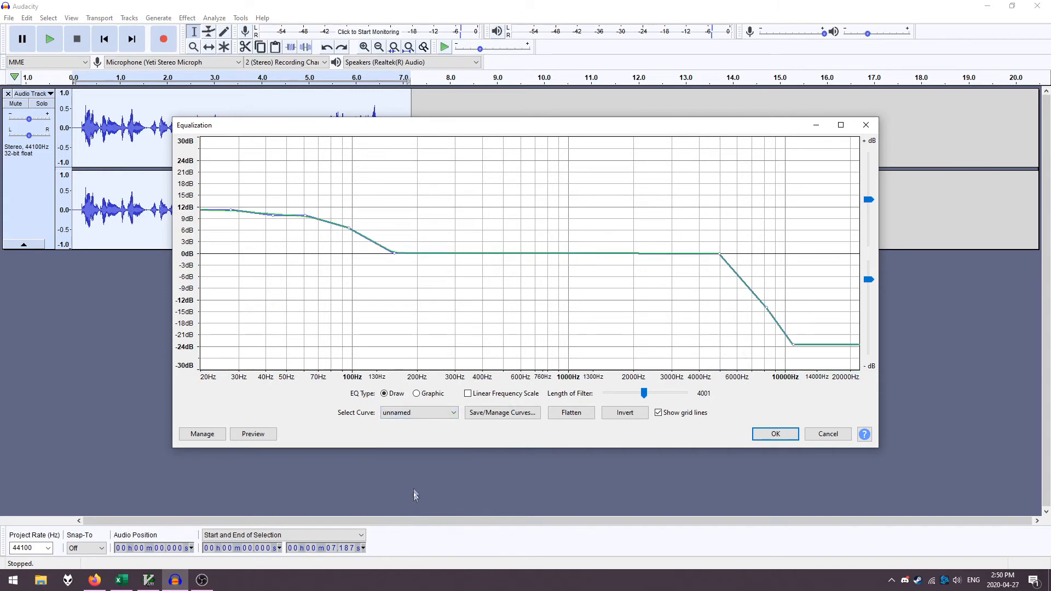
pyautogui.moveTo(556, 420)
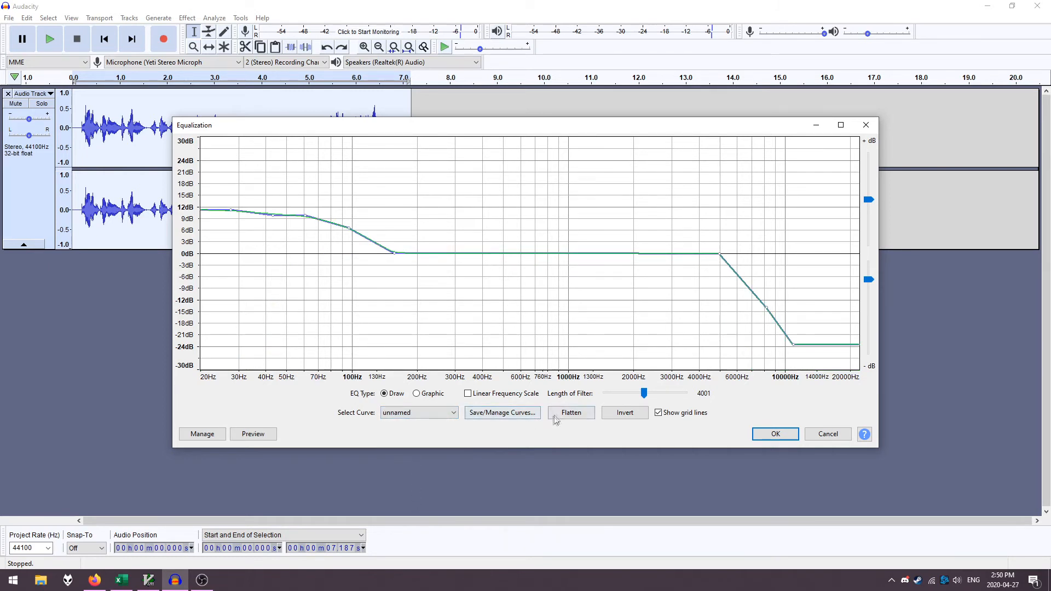
pyautogui.click(570, 413)
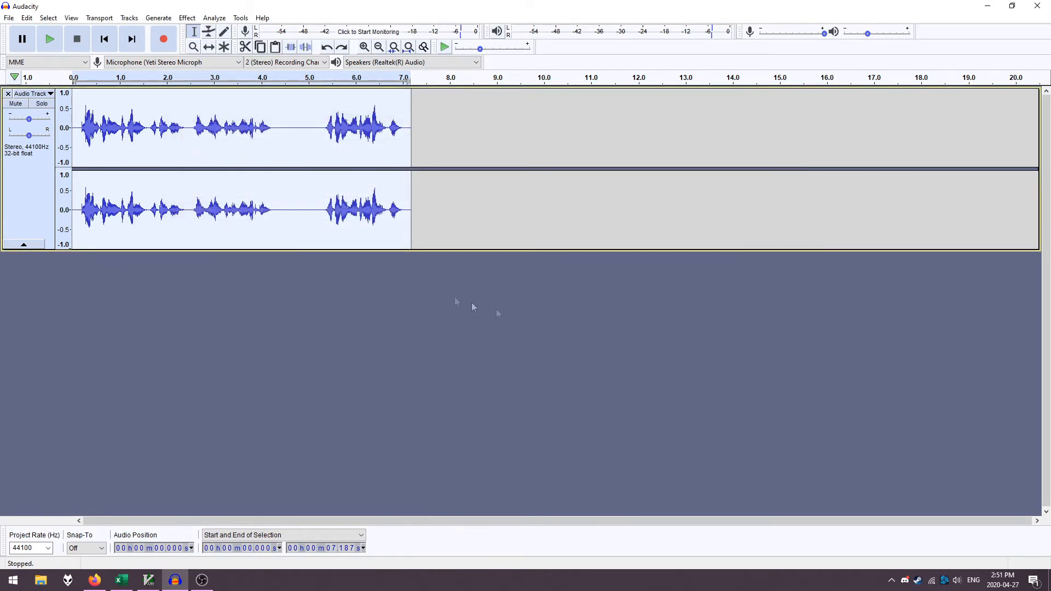
# - Apply a hand-drawn Equalization curve, flattened first then drawn higher, and play the louder result
pyautogui.click(186, 17)
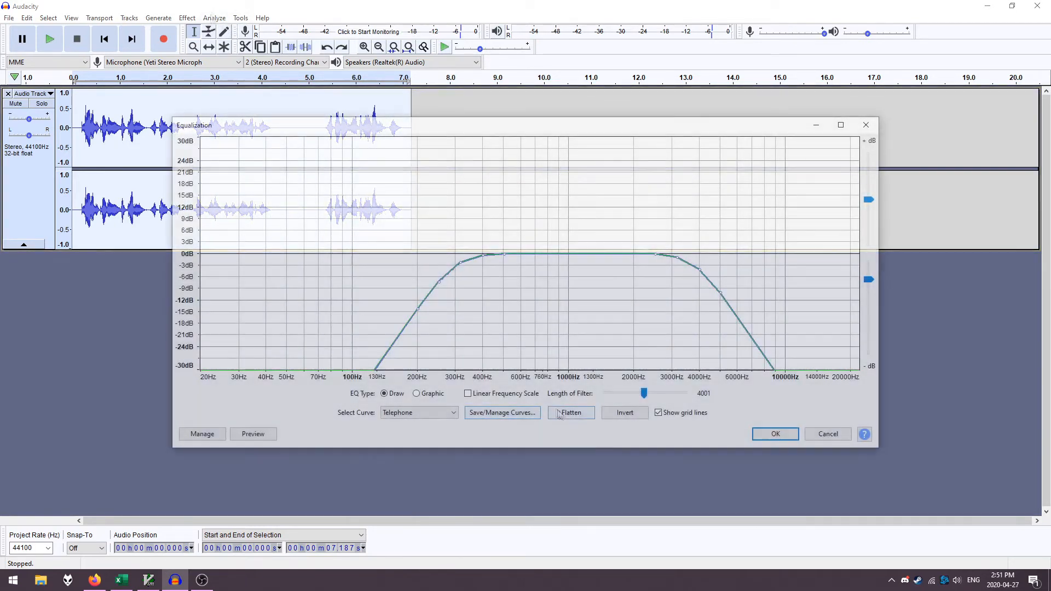
pyautogui.click(570, 413)
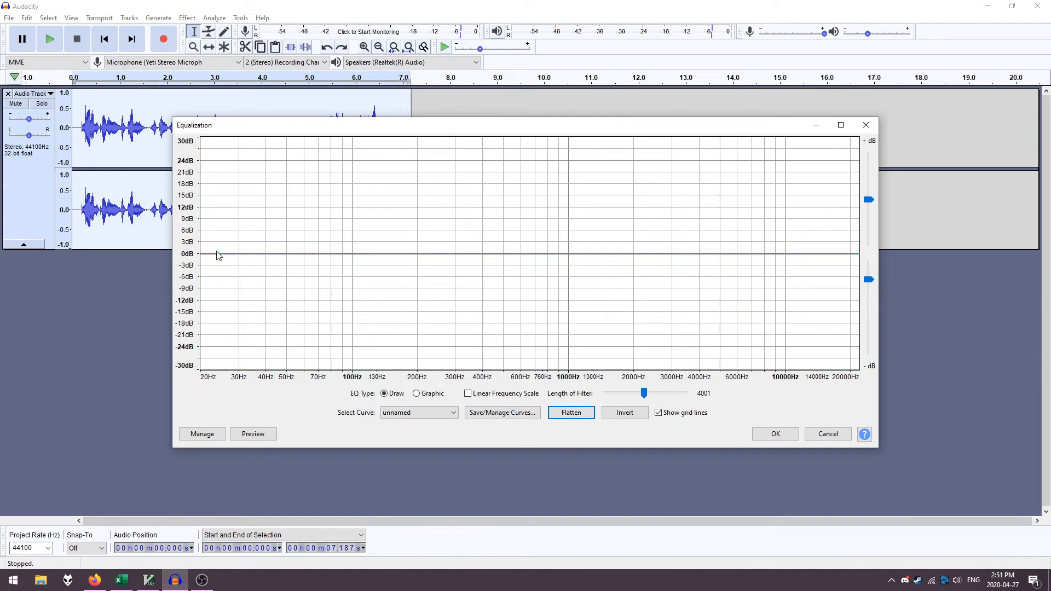
pyautogui.moveTo(218, 255); pyautogui.dragTo(405, 166)
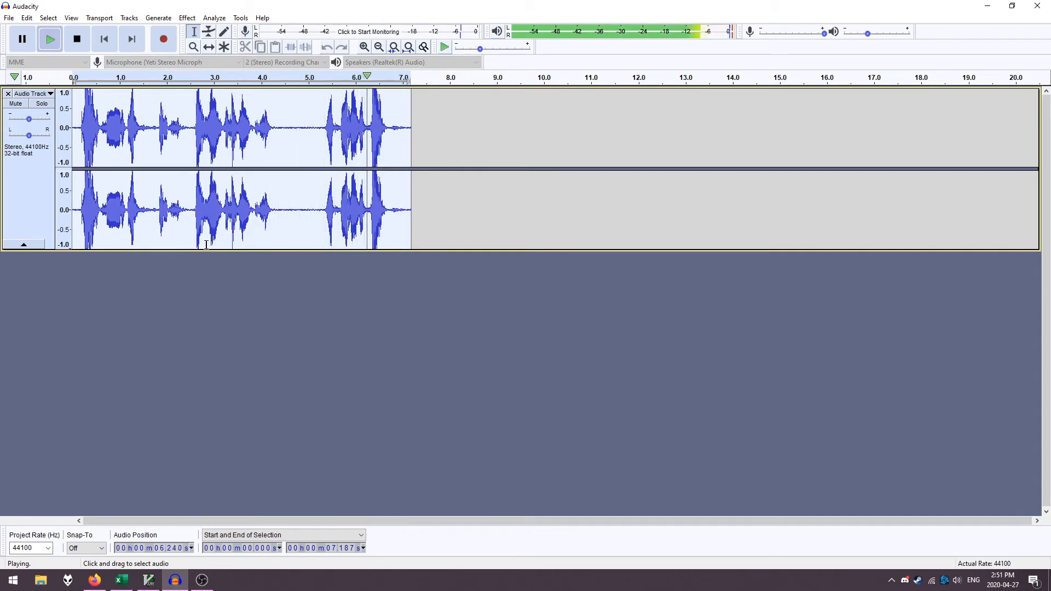
# - Stop playback of the equalized track and switch to the Terms for describing Waves whiteboard
pyautogui.click(76, 38)
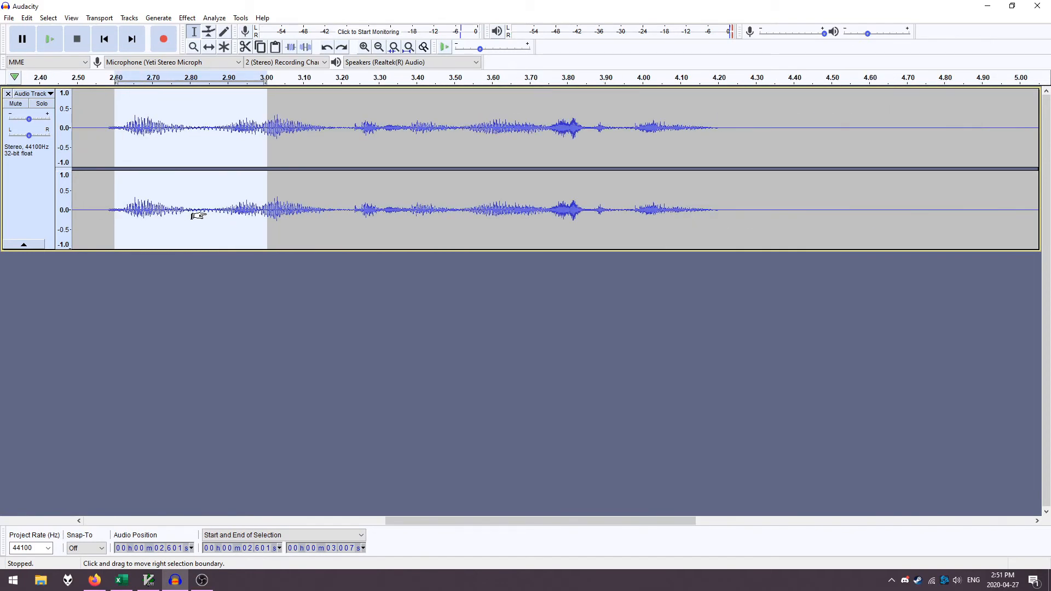
pyautogui.click(364, 47)
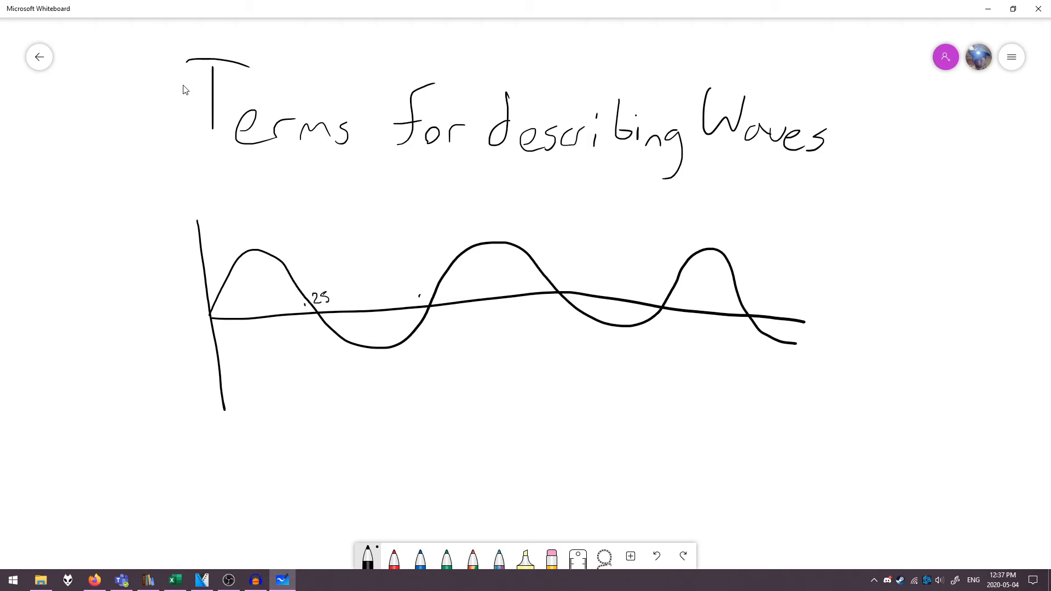
# - Label the time axis .5, .75 and Time(s) in black, then mark peak amplitudes with red bars
pyautogui.write('.5')
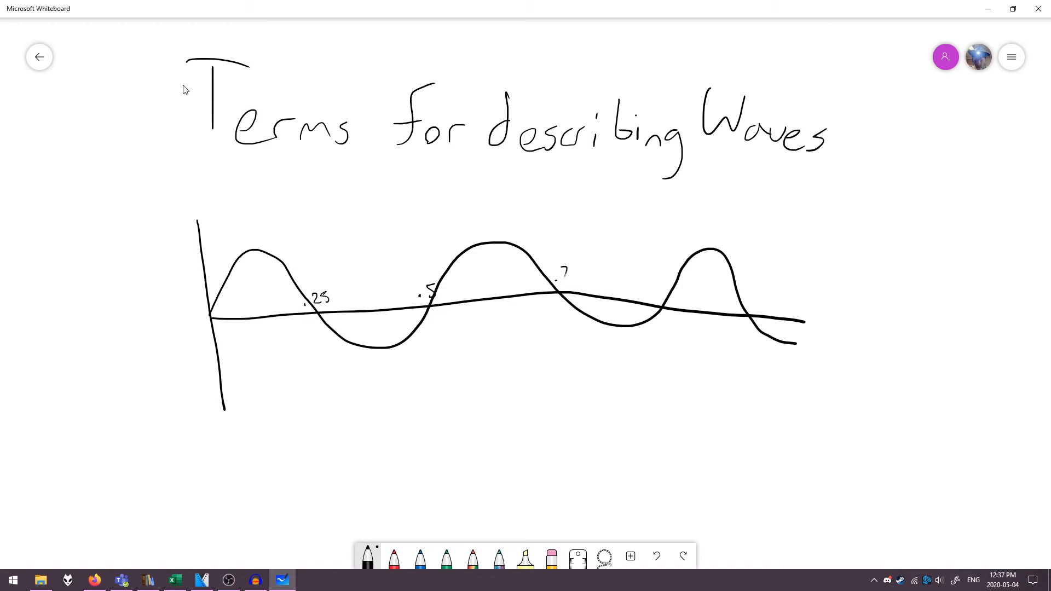
pyautogui.write('.75')
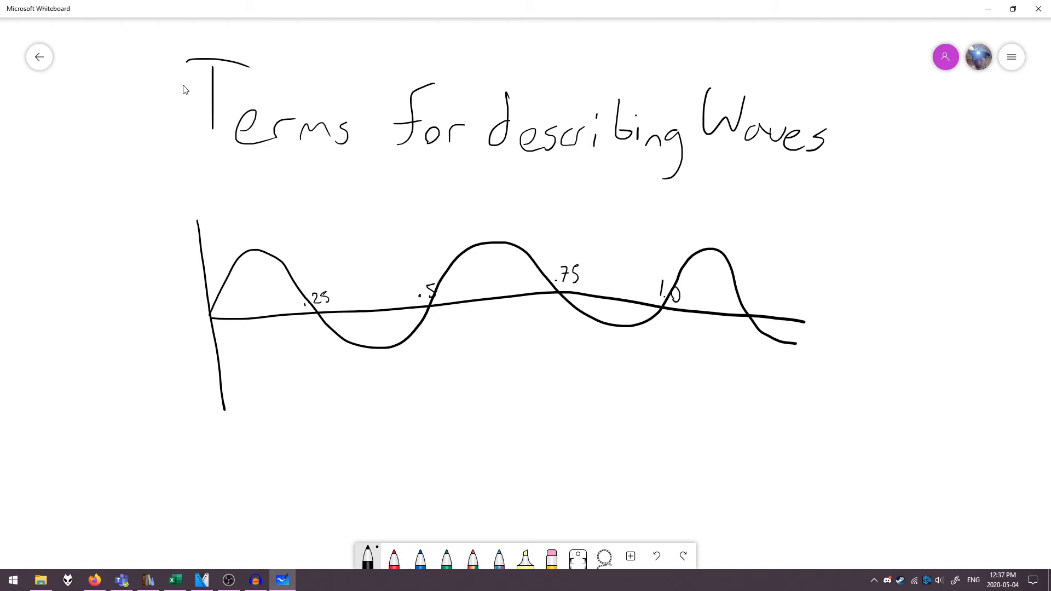
pyautogui.click(240, 335)
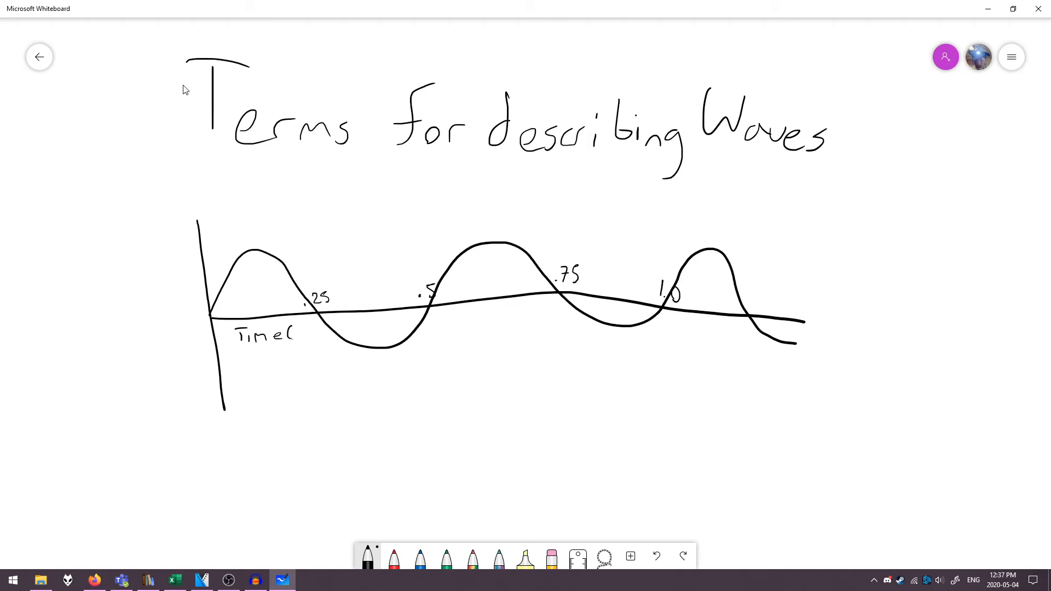
pyautogui.write('(s)')
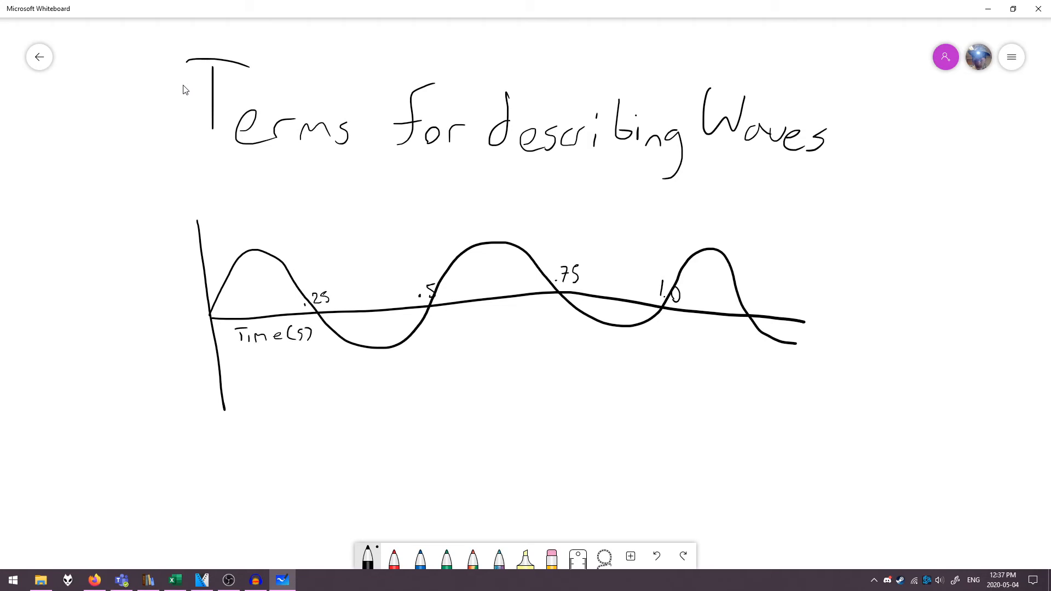
pyautogui.moveTo(256, 252); pyautogui.dragTo(256, 315)
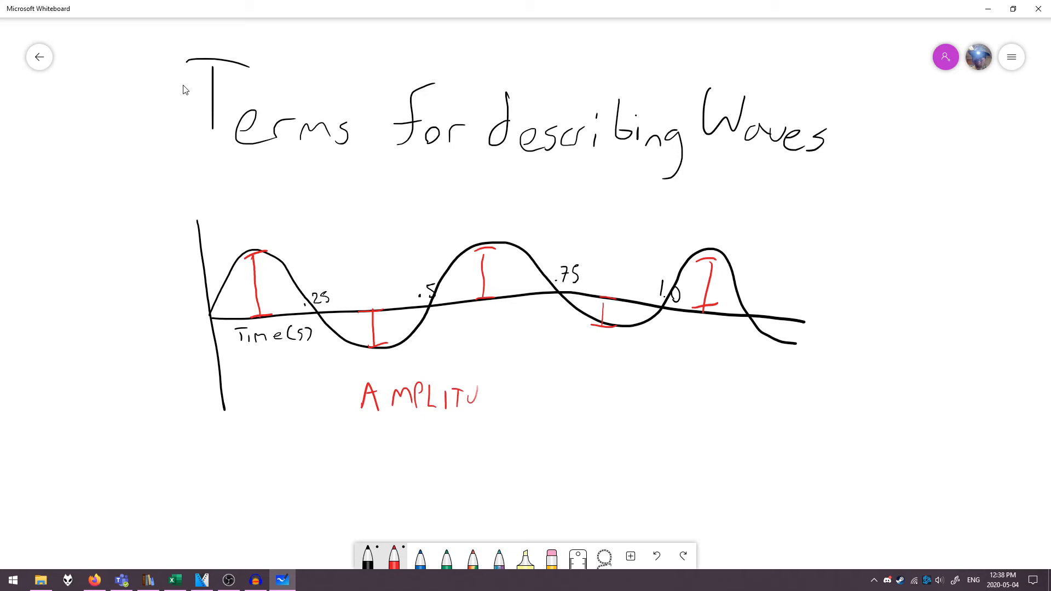
# - Write the amplitude definition in red, bracket one wave as PERIOD in blue with its definition
pyautogui.write('DE- DISTANCE FR. CENTRE TO PEAK')
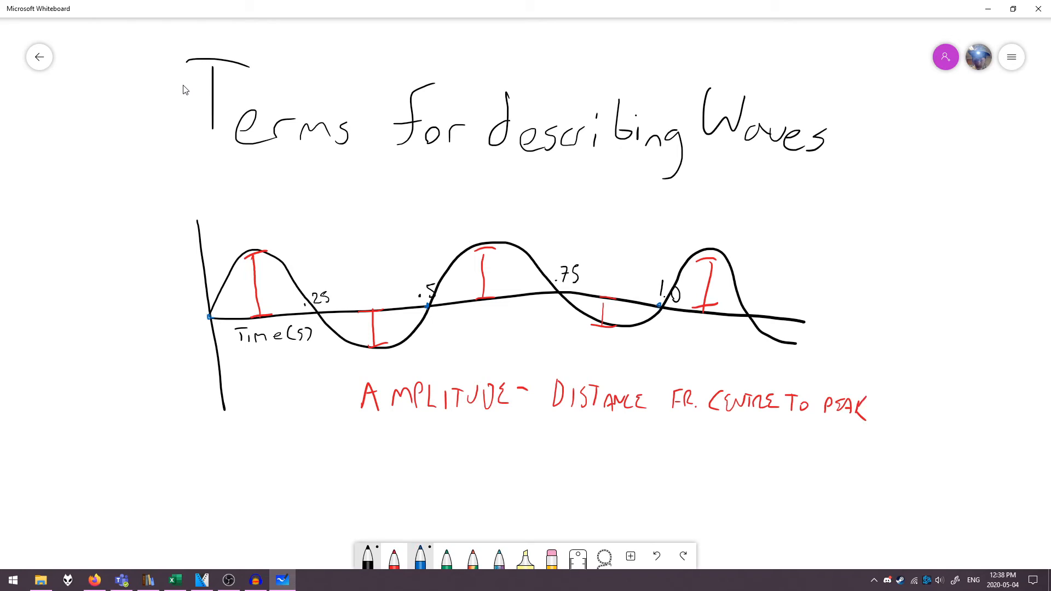
pyautogui.moveTo(208, 235); pyautogui.dragTo(425, 234)
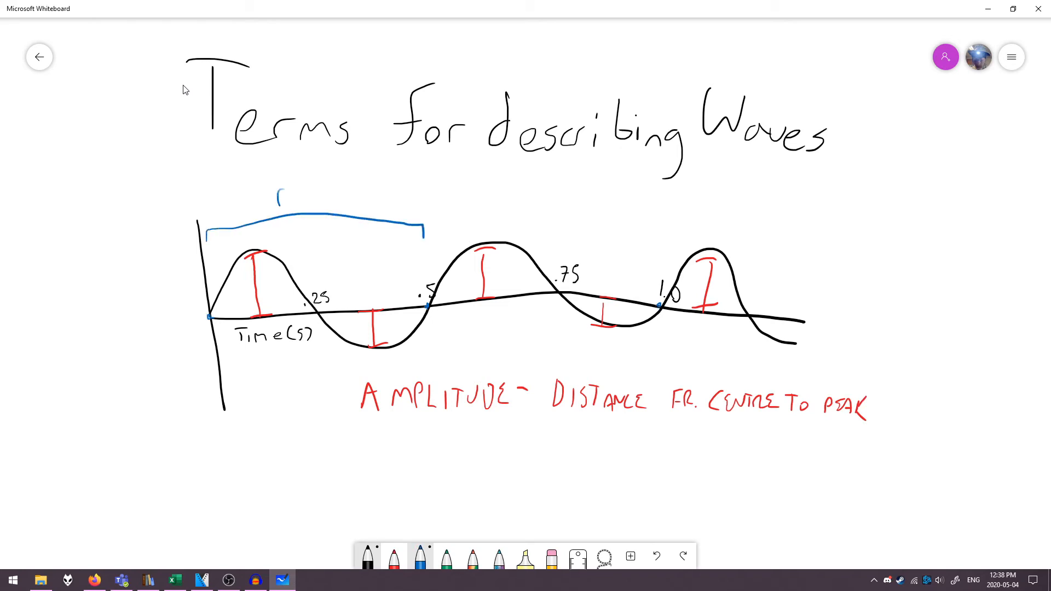
pyautogui.write('PERIOD - TIME I')
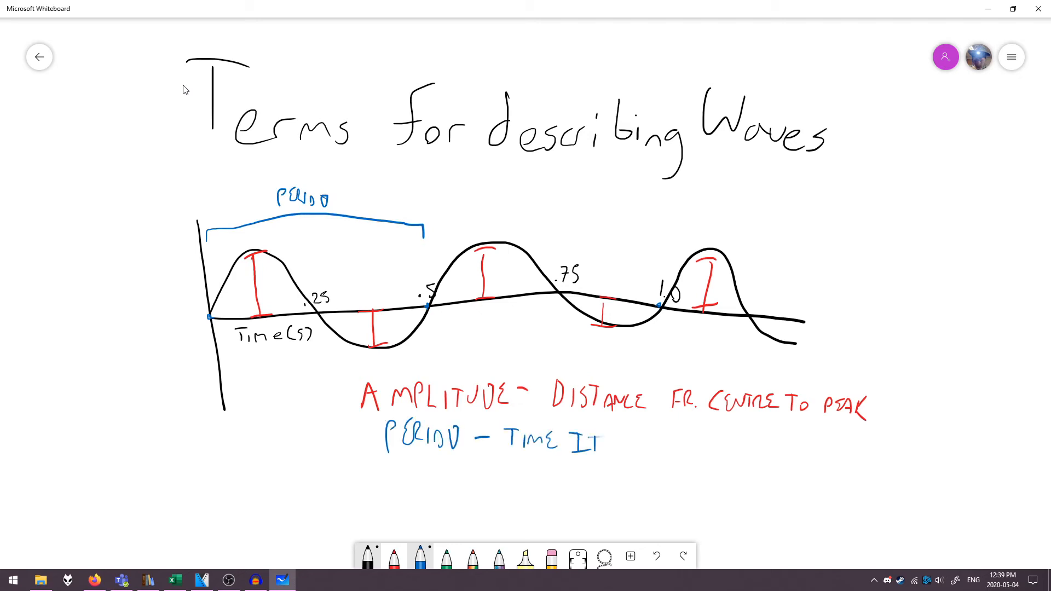
pyautogui.write('TAKES FOR A WA')
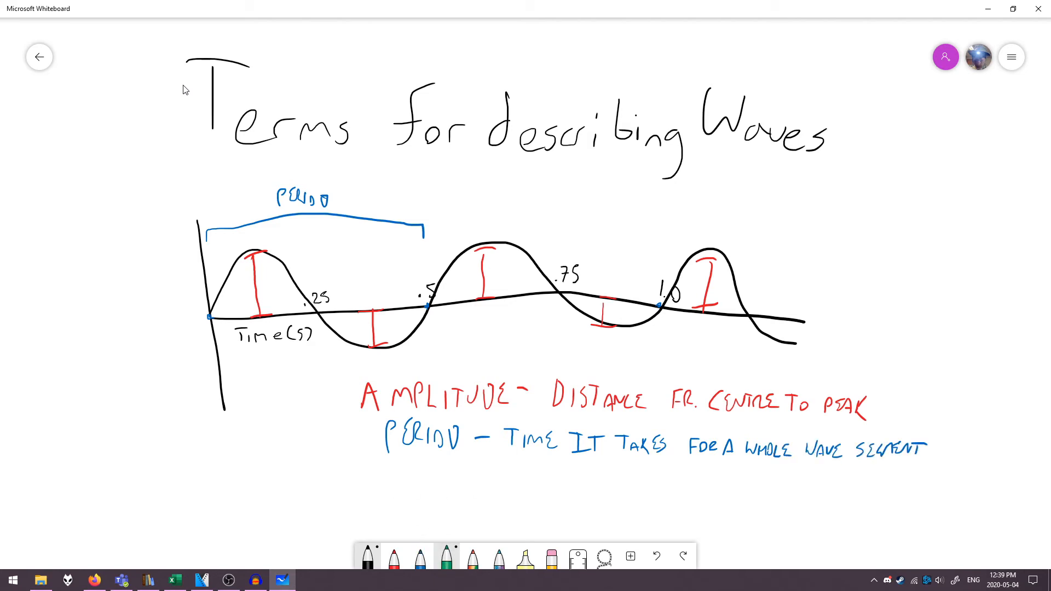
pyautogui.moveTo(245, 373); pyautogui.dragTo(386, 368)
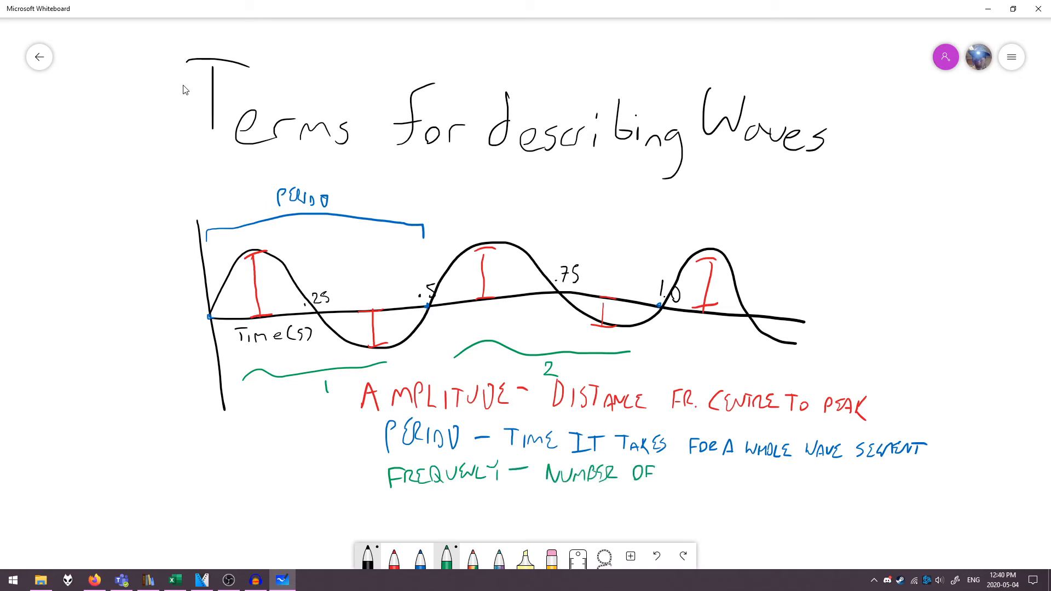
# - Write the green frequency definition as whole waves per second beneath the numbered waves
pyautogui.write('WHOLE WAVES PER SECOND')
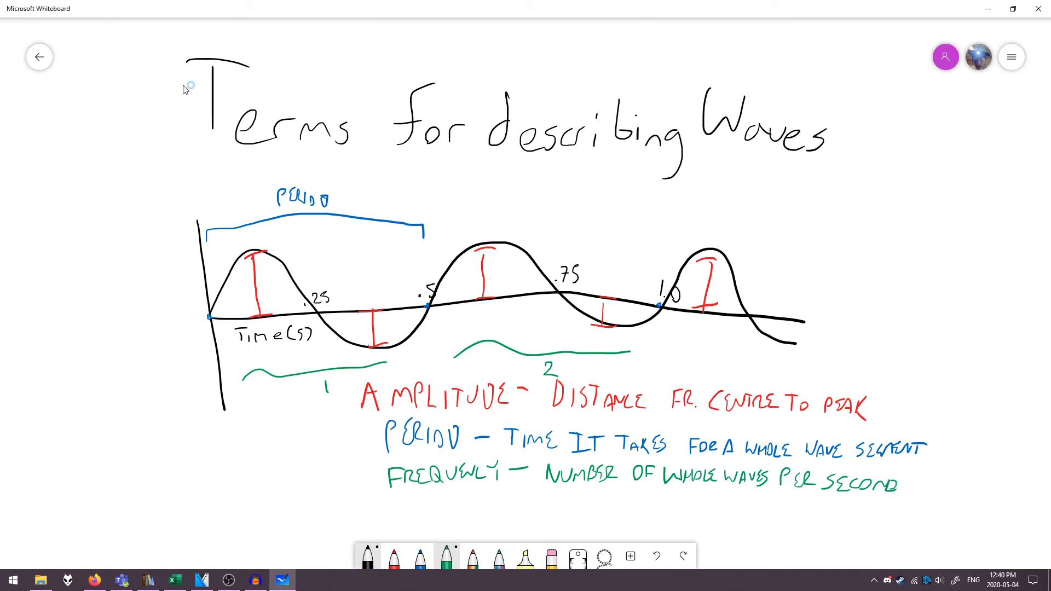
pyautogui.click(228, 580)
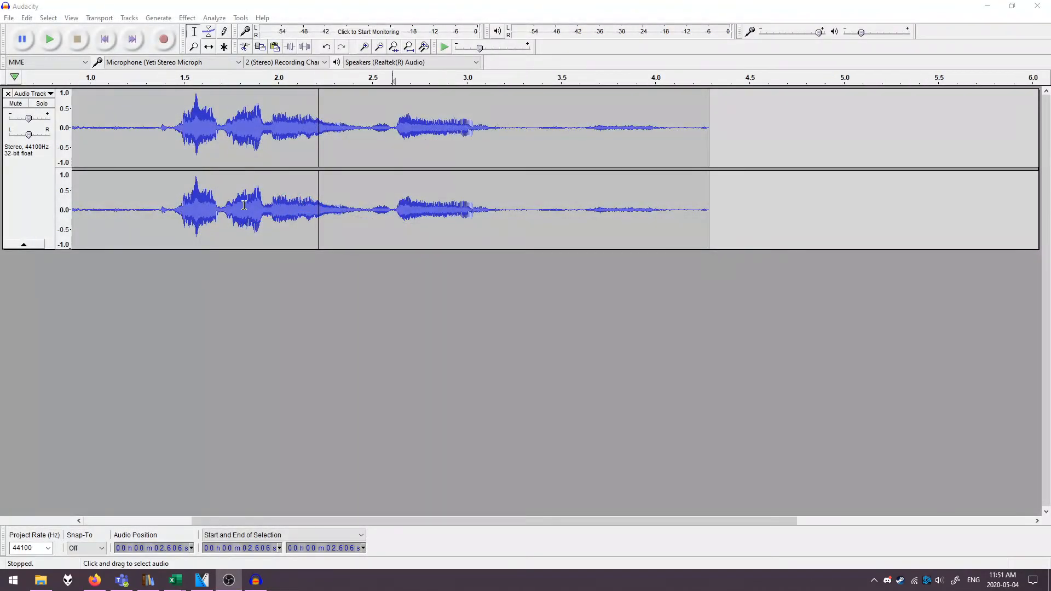